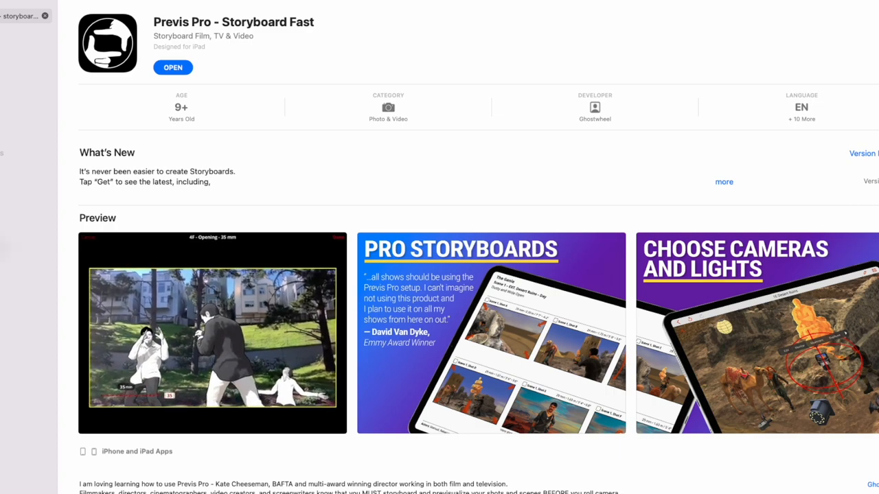
Open Previz Pro from its App Store page to reach the 'Crime short 2' project.
{"action": "left_click", "coordinate": [172, 67]}
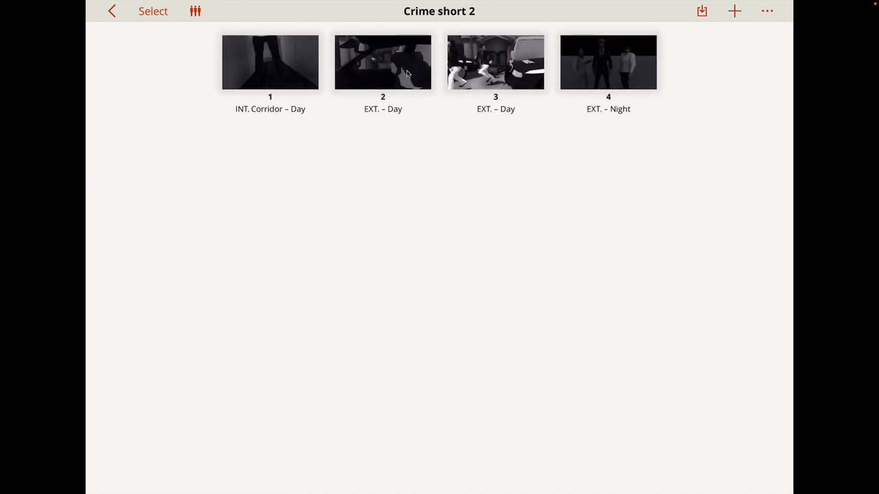
{"action": "mouse_move", "coordinate": [277, 60]}
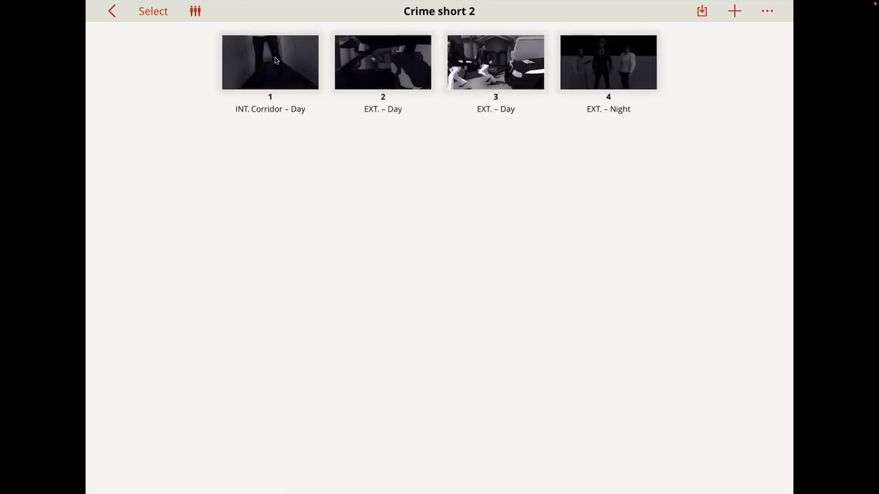
Open scene 1, INT. Corridor – Day, from the Crime short 2 storyboard.
{"action": "double_click", "coordinate": [270, 62]}
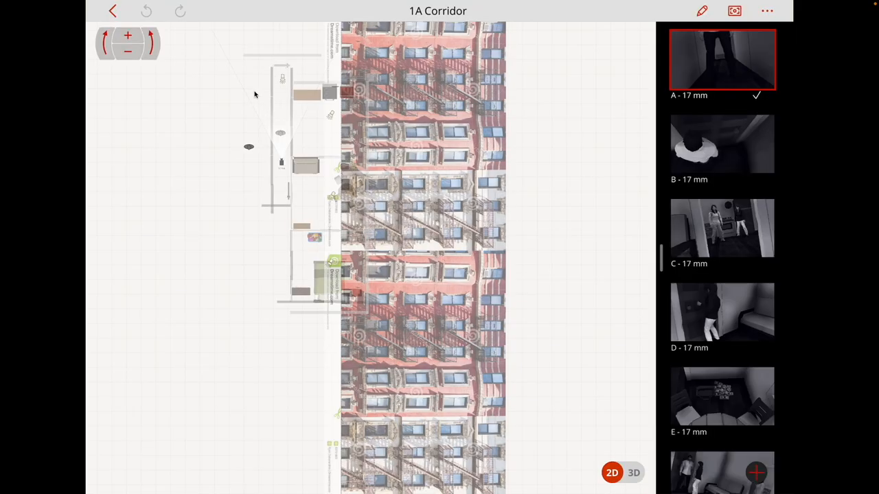
{"action": "mouse_move", "coordinate": [356, 237]}
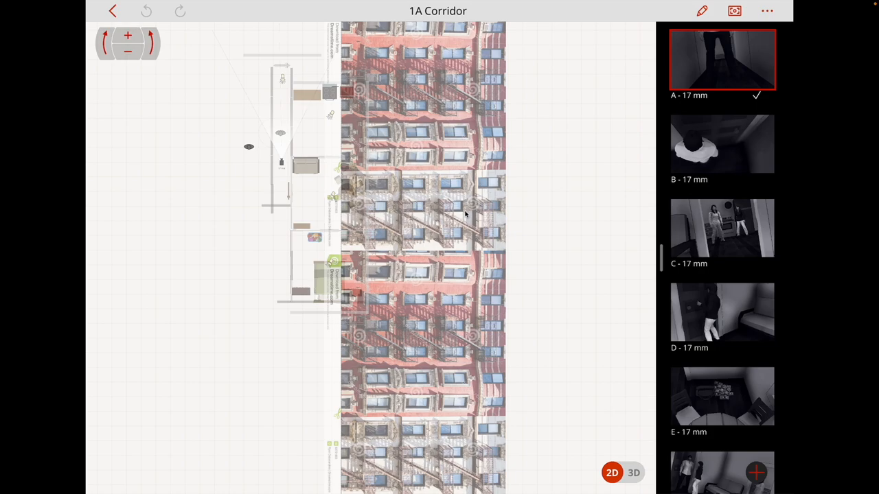
{"action": "mouse_move", "coordinate": [481, 273]}
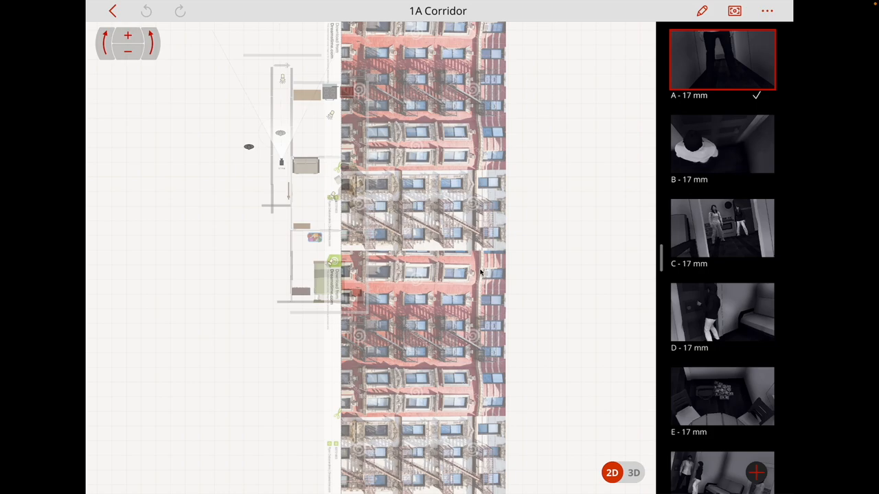
{"action": "mouse_move", "coordinate": [478, 264]}
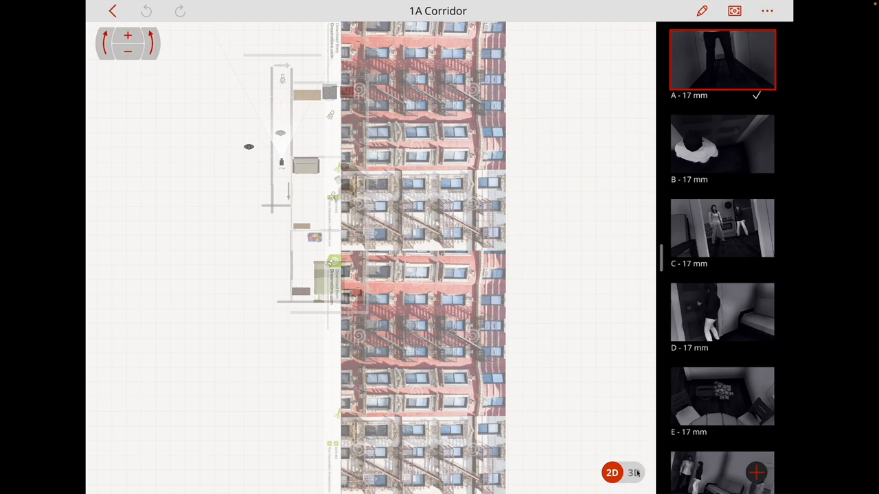
Switch the corridor floor plan to 3D and orbit around the set.
{"action": "left_click", "coordinate": [635, 473]}
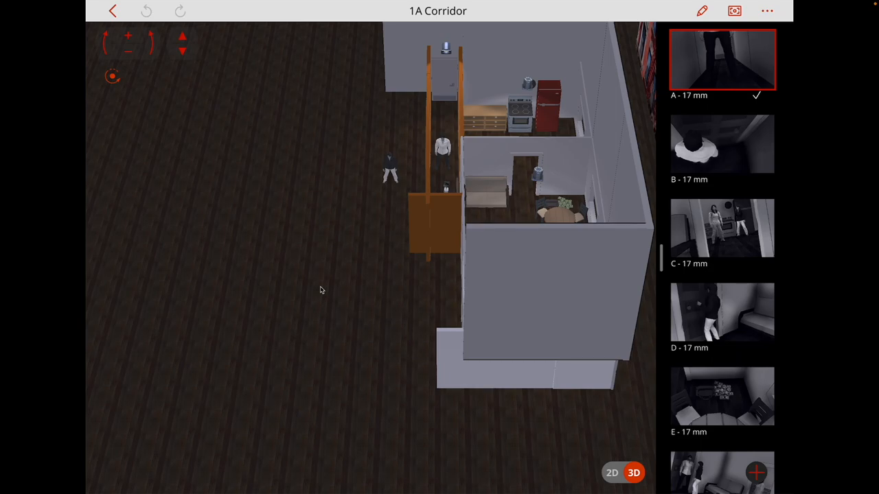
{"action": "left_click_drag", "start_coordinate": [319, 290], "coordinate": [301, 325]}
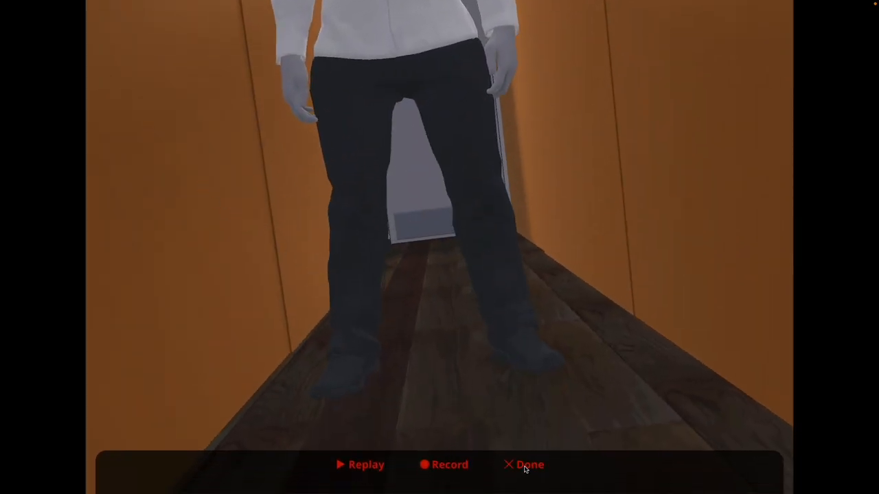
Exit shot A's playback, then orbit and zoom in on the corridor with the two men.
{"action": "left_click", "coordinate": [531, 464]}
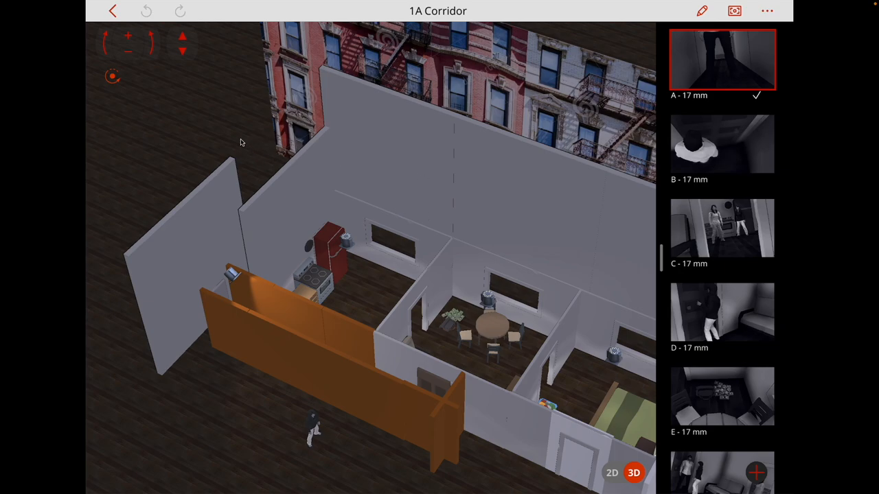
{"action": "mouse_move", "coordinate": [260, 241]}
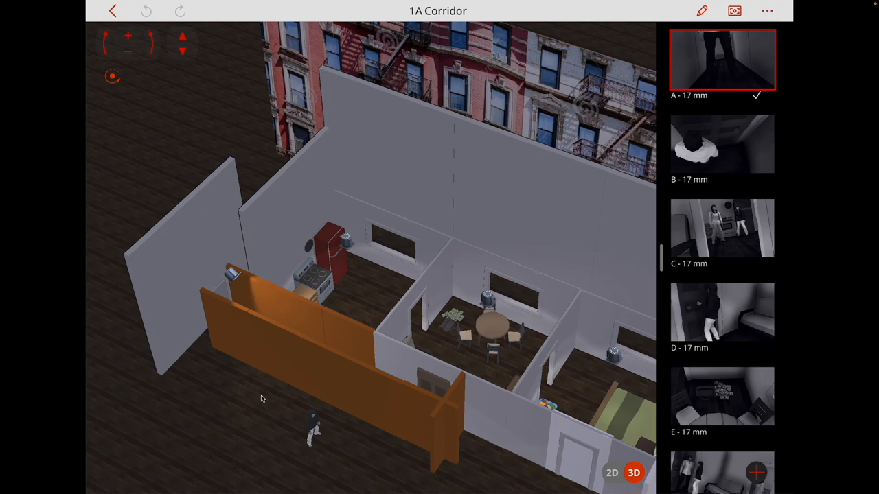
{"action": "left_click_drag", "start_coordinate": [261, 398], "coordinate": [273, 381]}
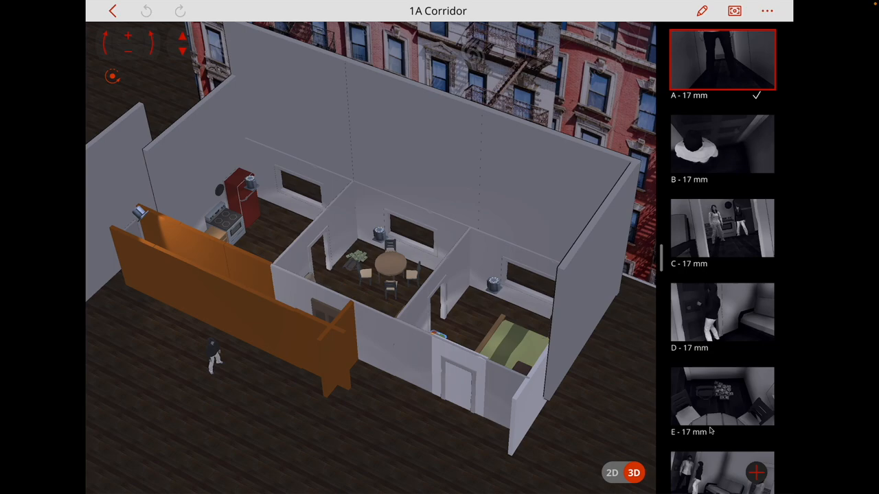
{"action": "mouse_move", "coordinate": [373, 407]}
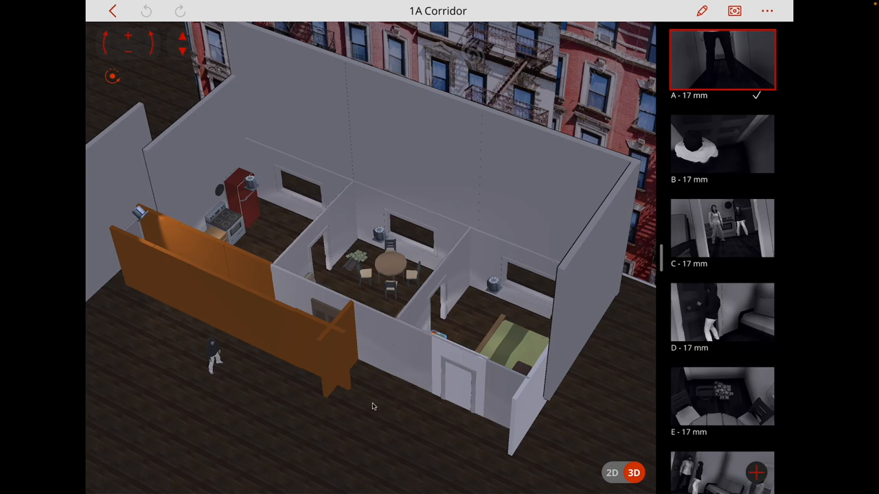
{"action": "left_click_drag", "start_coordinate": [374, 405], "coordinate": [411, 446]}
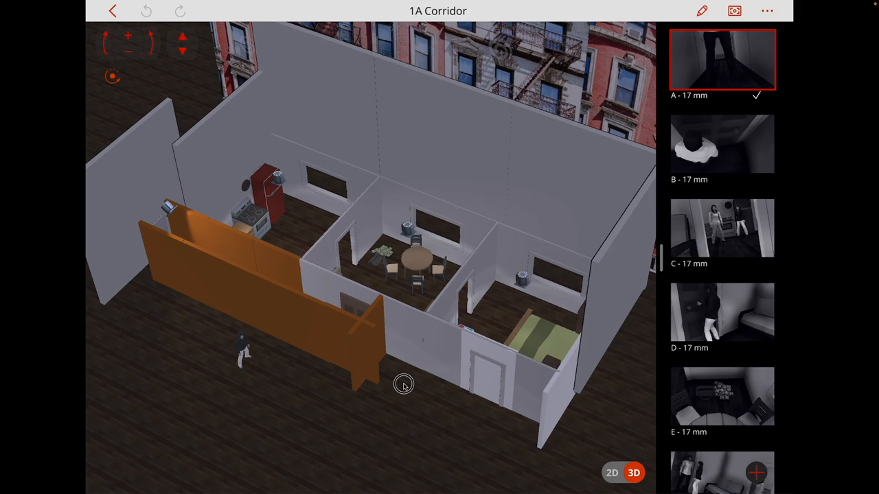
{"action": "mouse_move", "coordinate": [403, 388]}
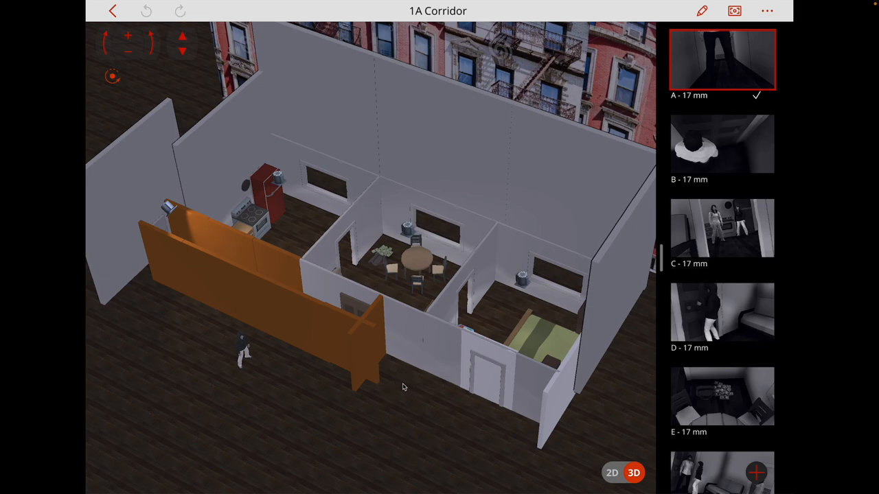
{"action": "mouse_move", "coordinate": [434, 368]}
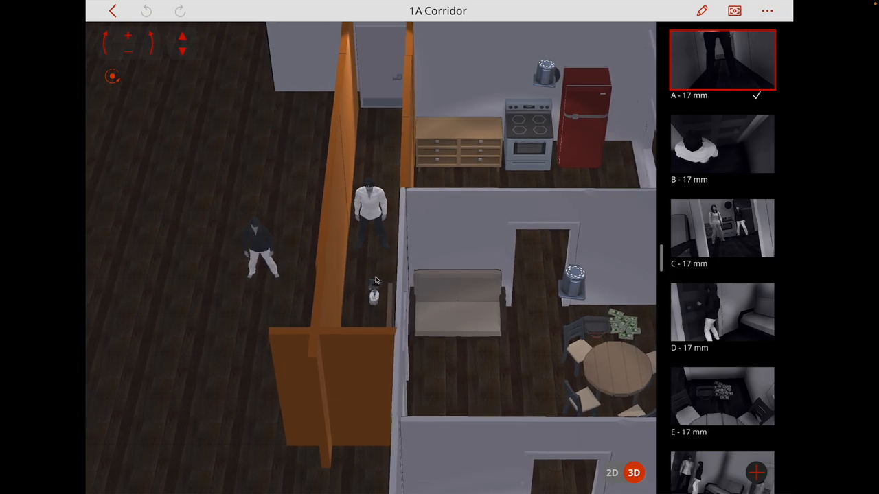
{"action": "mouse_move", "coordinate": [556, 210]}
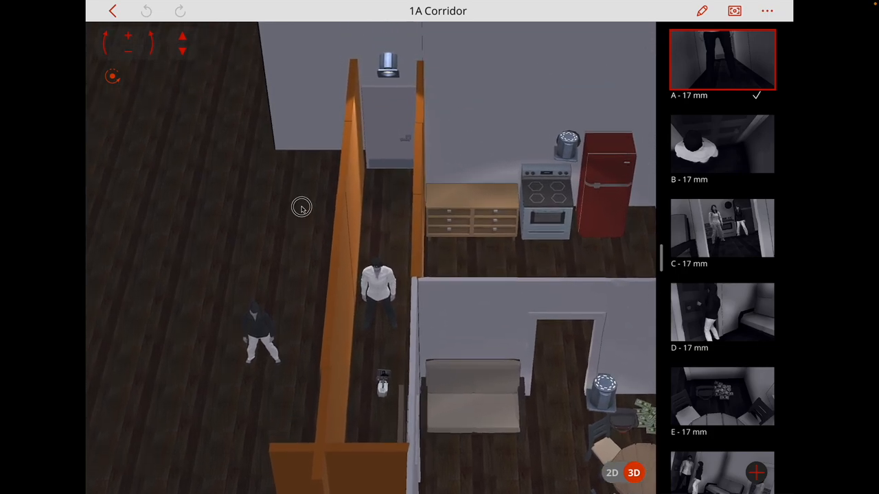
{"action": "mouse_move", "coordinate": [385, 113]}
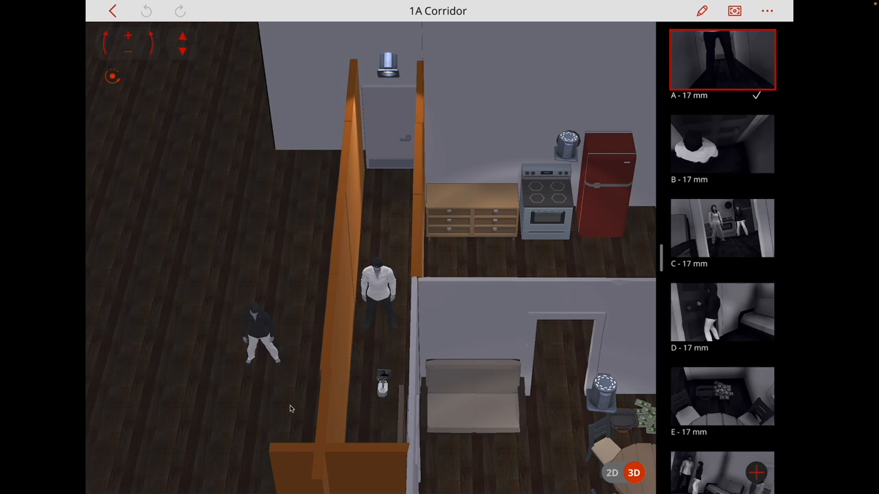
{"action": "mouse_move", "coordinate": [683, 318]}
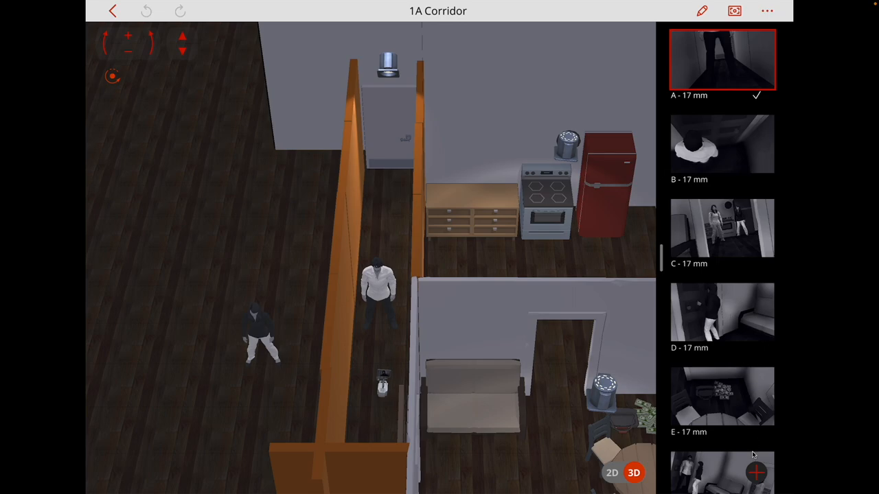
Select shot B's camera, widen its lens to 11 mm and switch it to autofocus.
{"action": "left_click", "coordinate": [721, 143]}
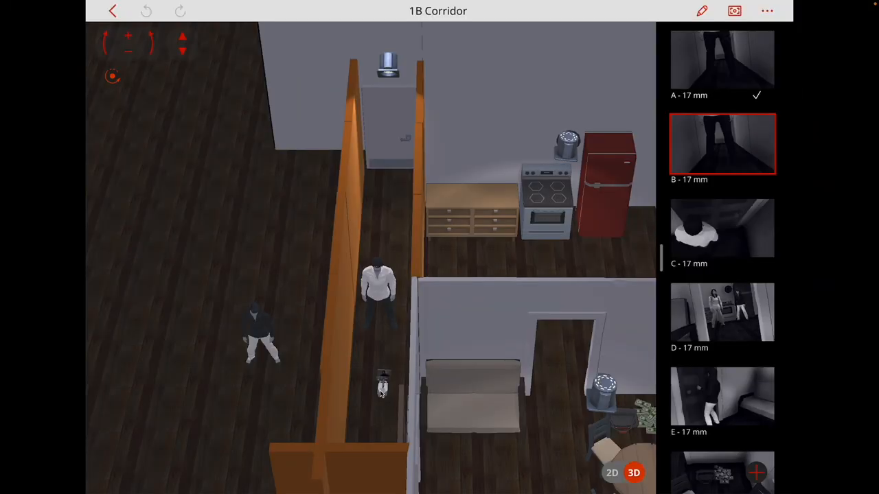
{"action": "left_click", "coordinate": [379, 388]}
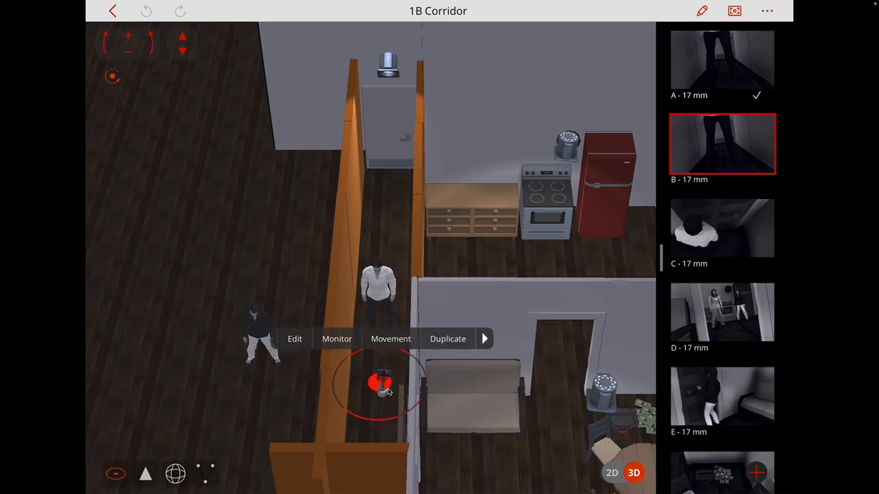
{"action": "mouse_move", "coordinate": [364, 383]}
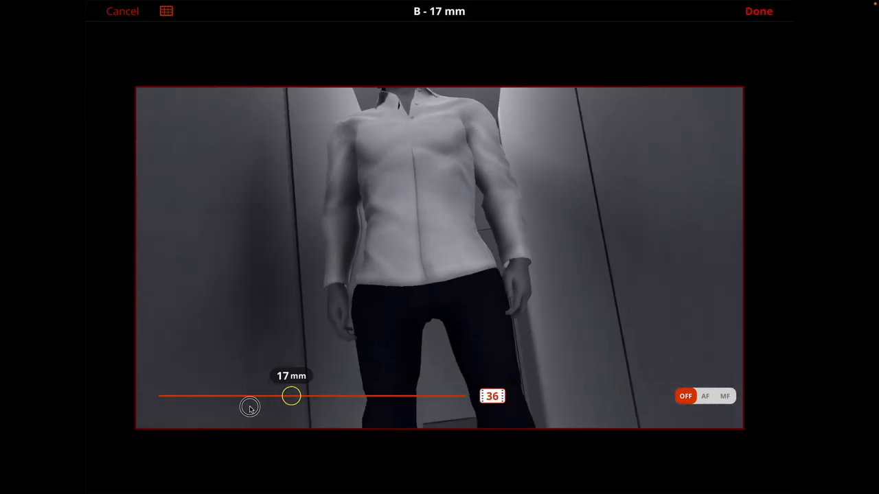
{"action": "left_click_drag", "start_coordinate": [291, 396], "coordinate": [235, 396]}
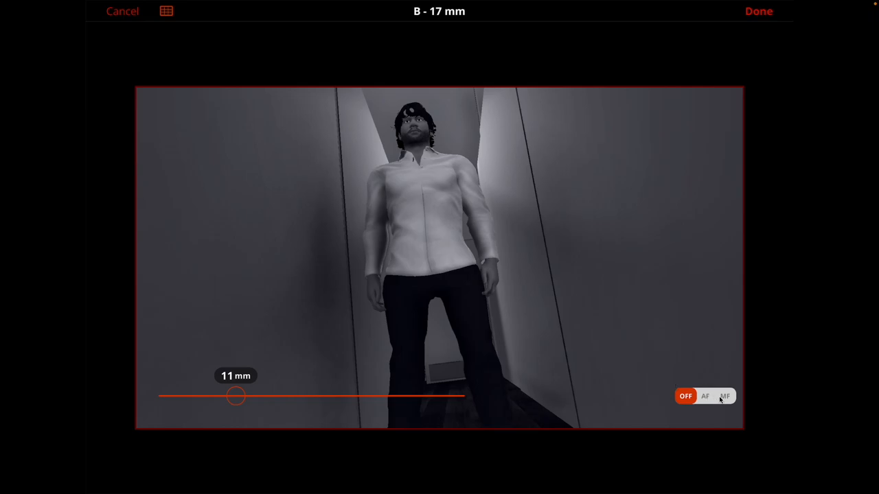
{"action": "left_click", "coordinate": [725, 395]}
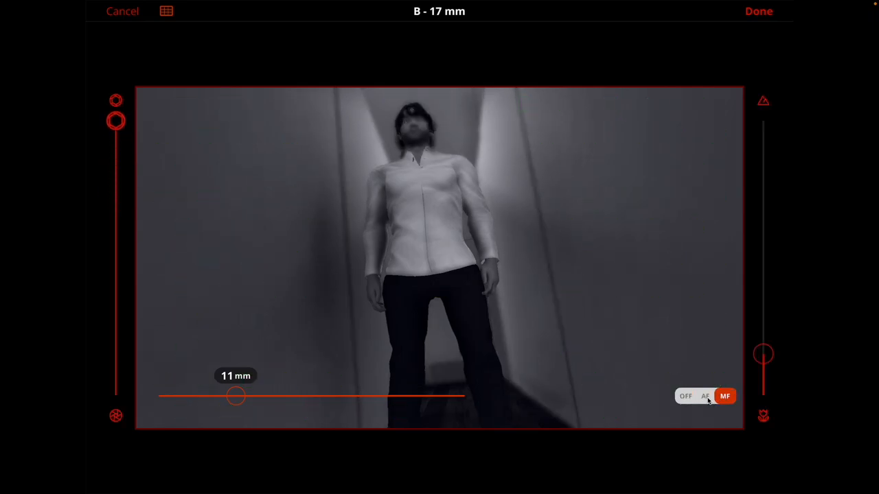
{"action": "left_click", "coordinate": [707, 395]}
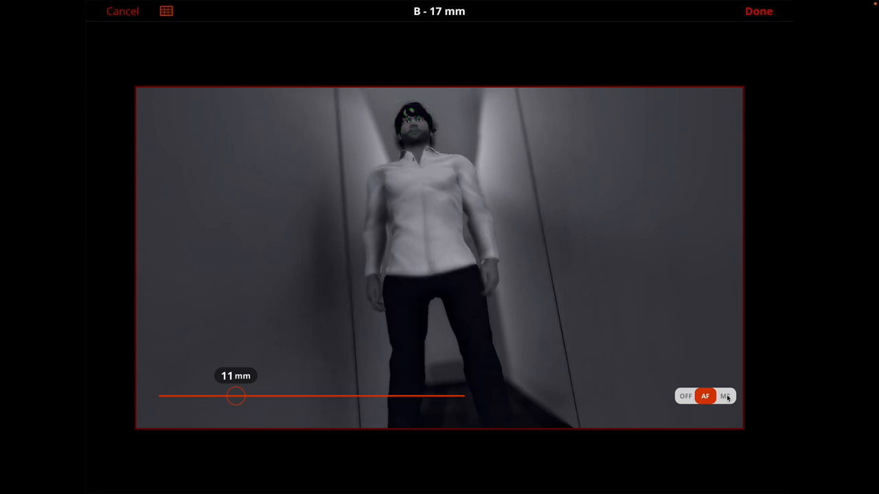
{"action": "left_click", "coordinate": [167, 12]}
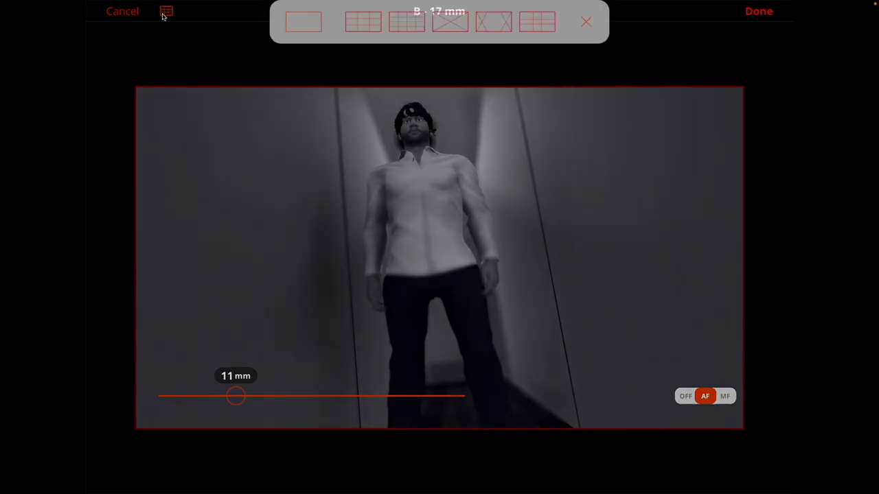
{"action": "left_click", "coordinate": [583, 21]}
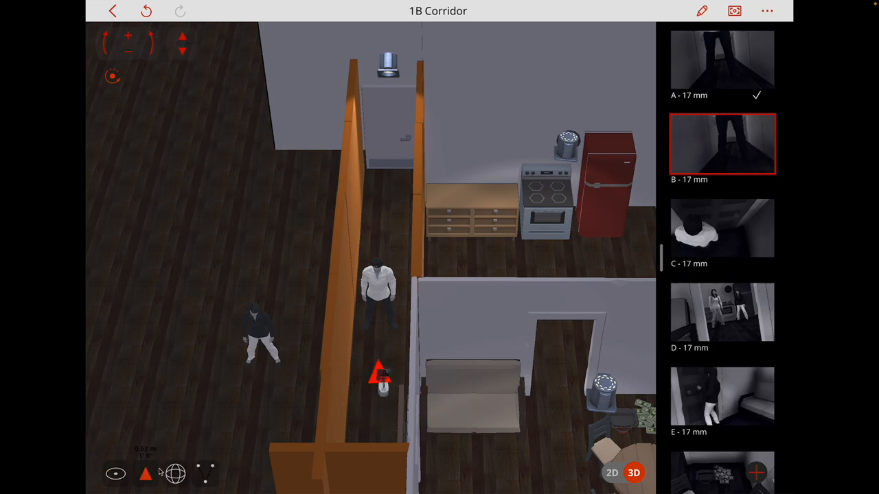
Adjust camera B's height and angle in the living room toward the framed photograph.
{"action": "left_click_drag", "start_coordinate": [381, 374], "coordinate": [381, 319]}
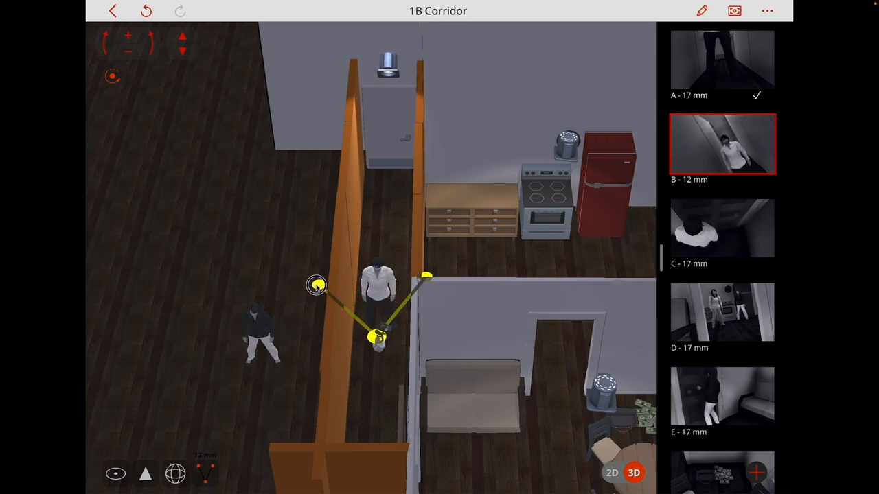
{"action": "left_click_drag", "start_coordinate": [316, 285], "coordinate": [347, 275]}
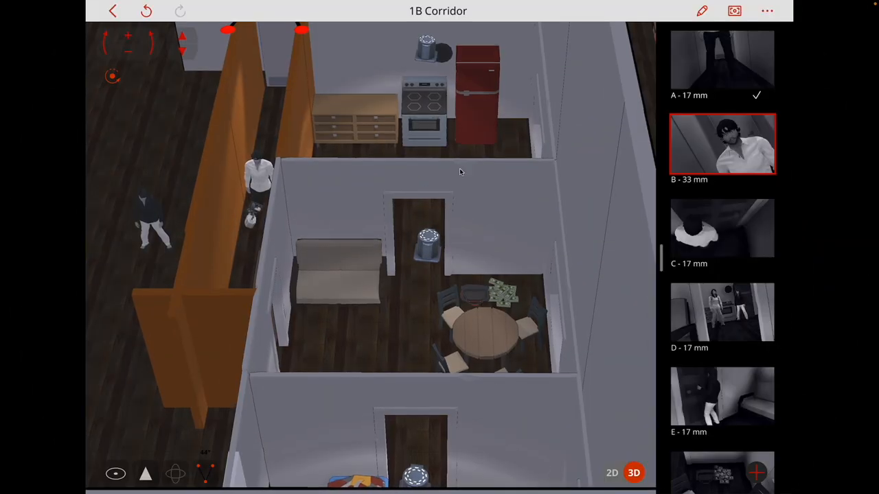
{"action": "left_click", "coordinate": [250, 220]}
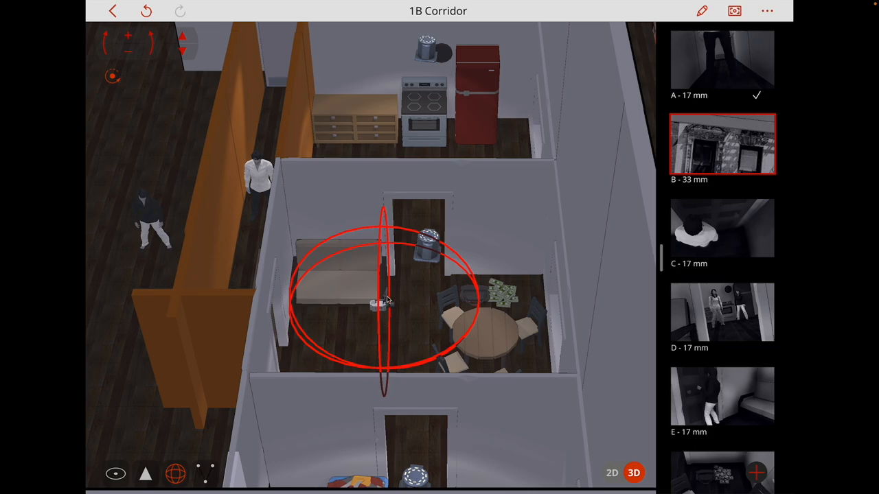
Frame camera B's monitor view closely on the building facade photograph, then leave the shot view.
{"action": "left_click", "coordinate": [376, 299]}
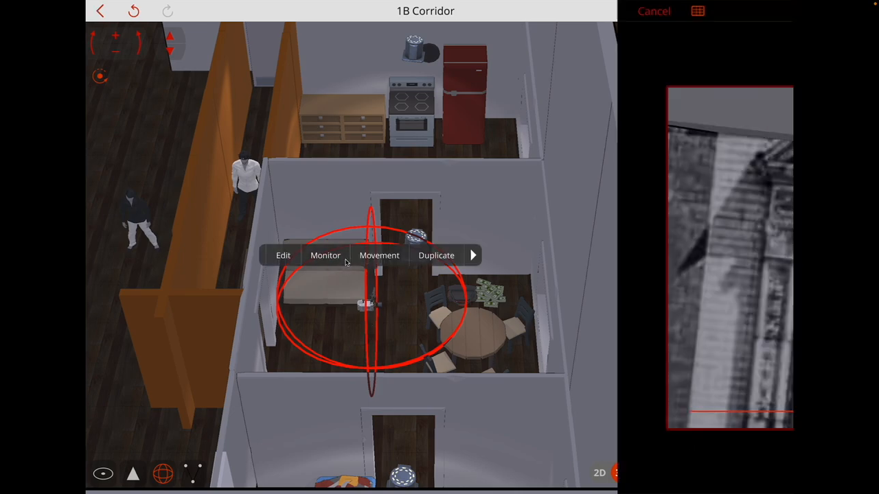
{"action": "left_click", "coordinate": [325, 255]}
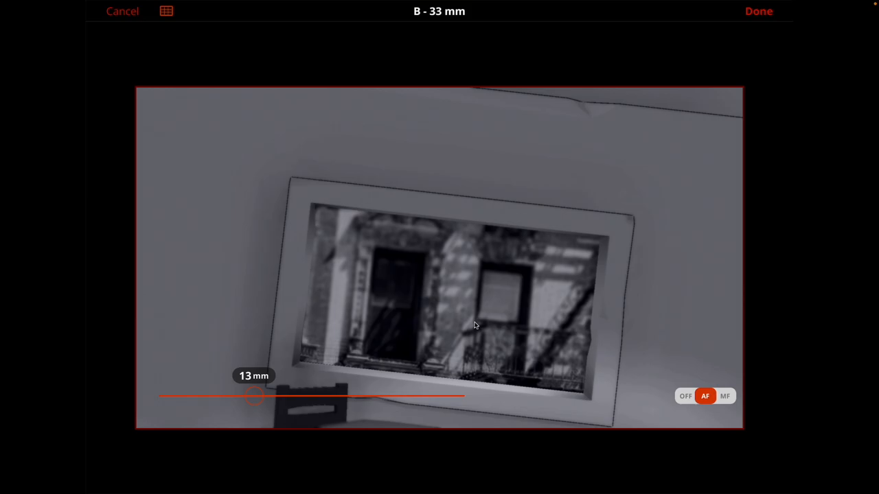
{"action": "mouse_move", "coordinate": [472, 325]}
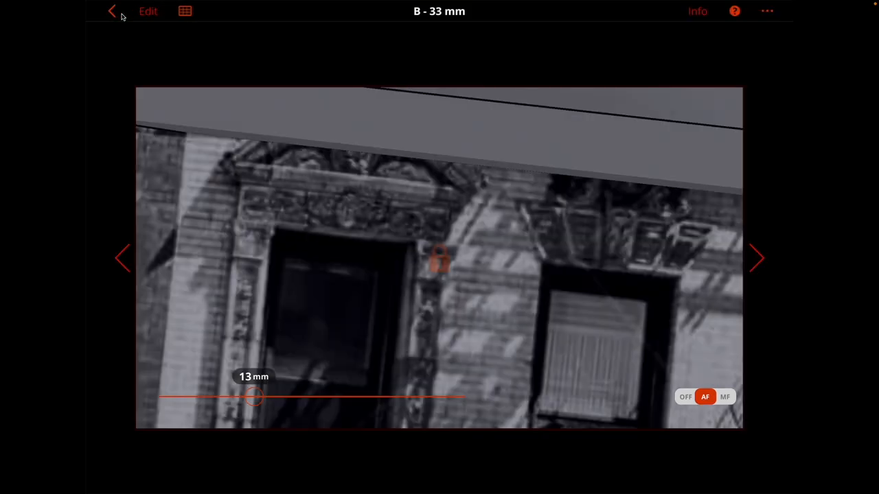
{"action": "left_click", "coordinate": [110, 11]}
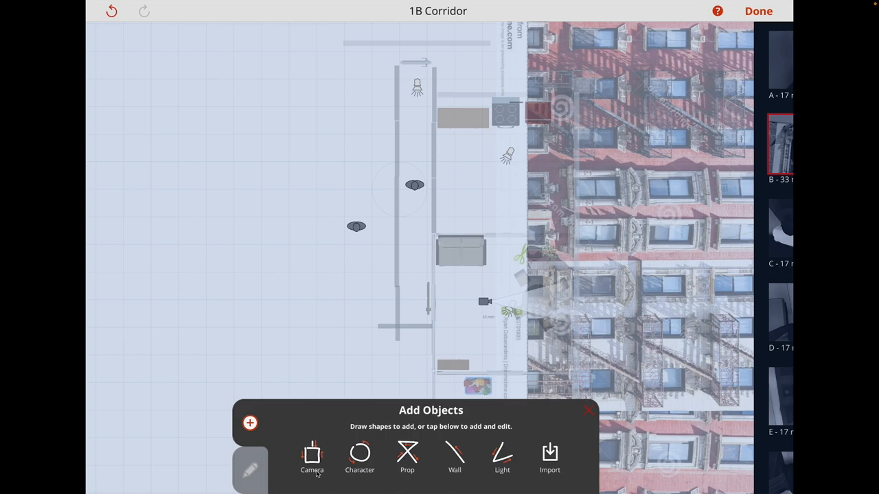
Add a new character and lower its height to about 158 cm.
{"action": "left_click", "coordinate": [358, 459]}
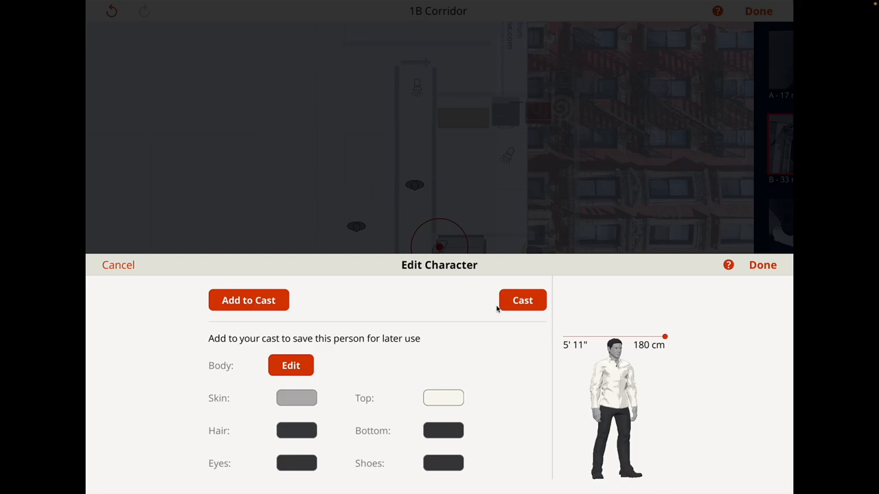
{"action": "left_click_drag", "start_coordinate": [665, 337], "coordinate": [649, 342]}
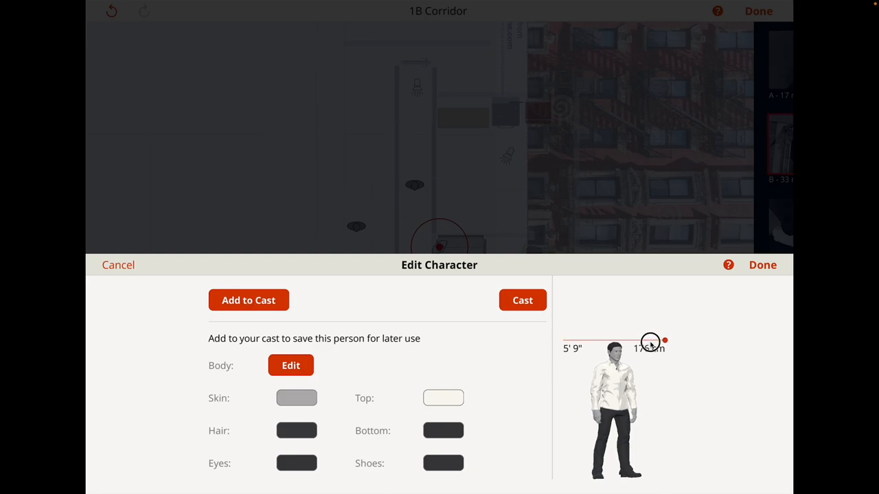
{"action": "left_click_drag", "start_coordinate": [649, 342], "coordinate": [637, 349]}
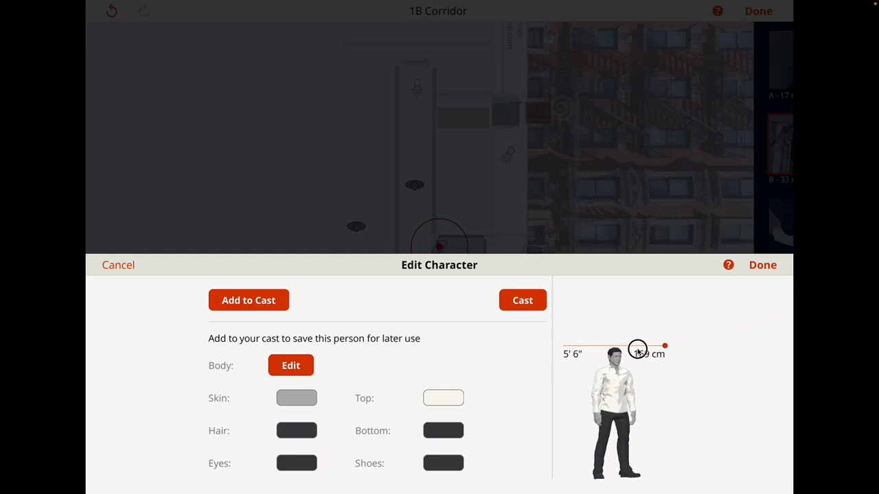
{"action": "left_click_drag", "start_coordinate": [637, 348], "coordinate": [663, 360]}
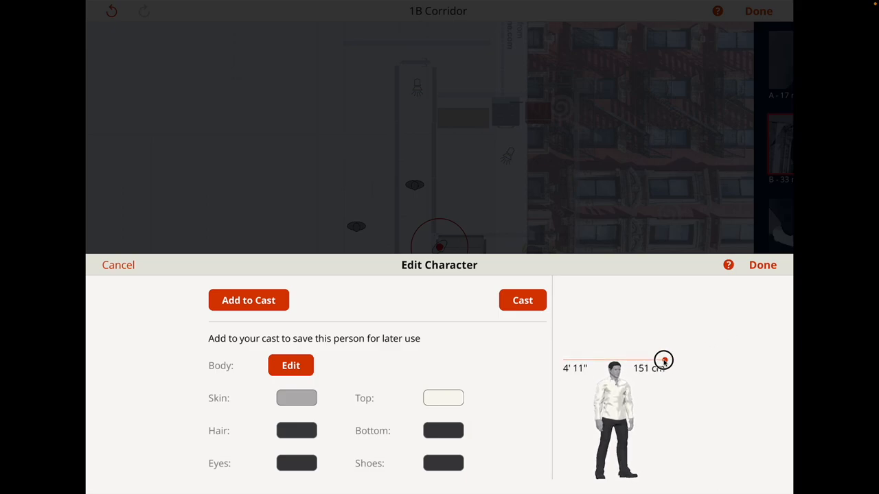
Choose a male body, then browse the Male and All body filters.
{"action": "left_click", "coordinate": [290, 365]}
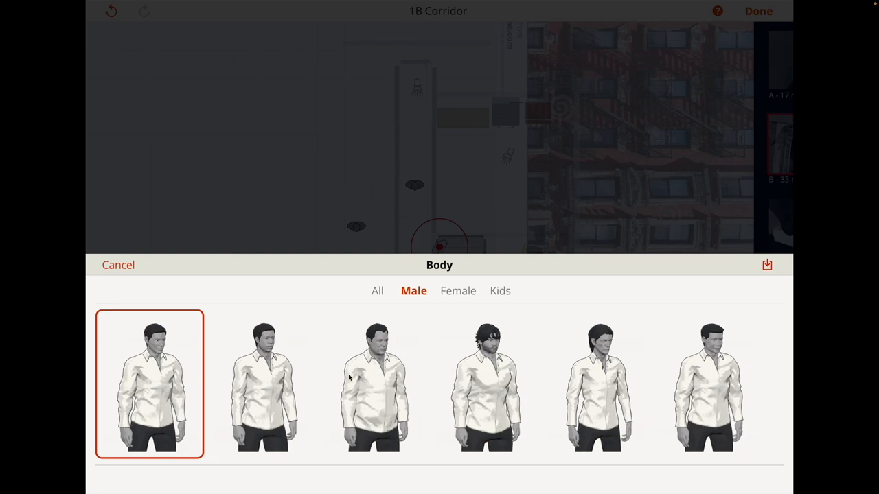
{"action": "left_click", "coordinate": [149, 397]}
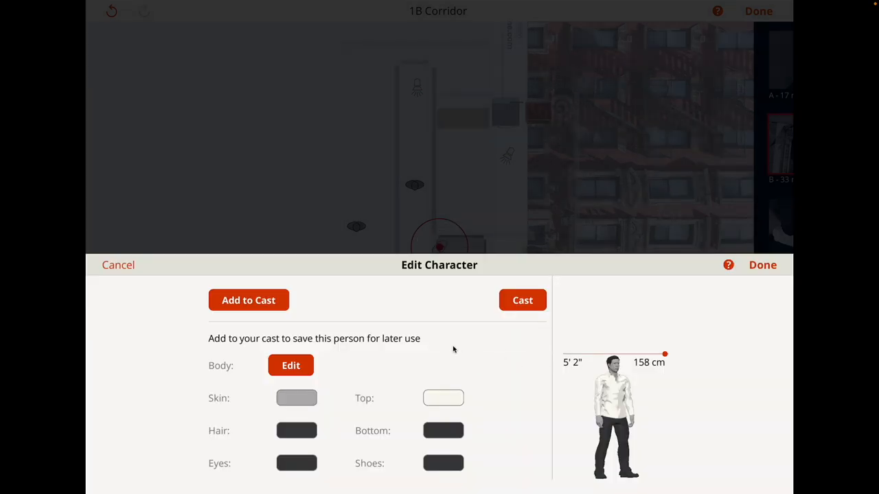
{"action": "left_click", "coordinate": [291, 365]}
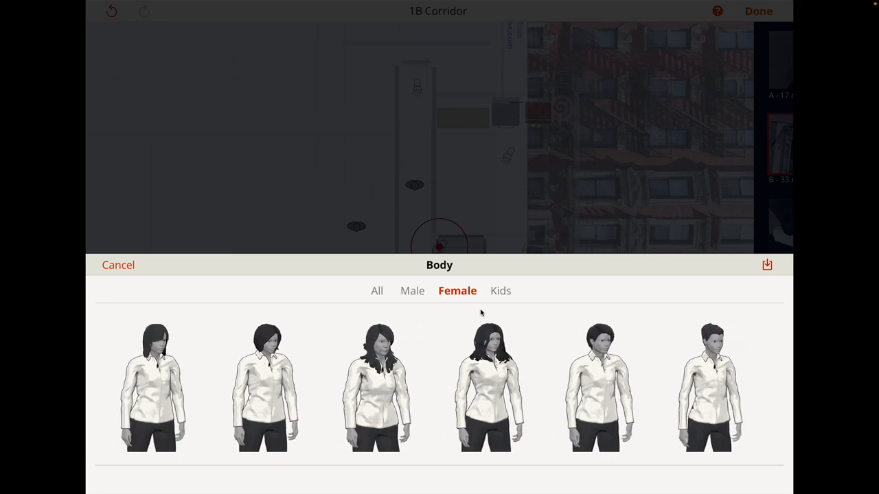
{"action": "left_click", "coordinate": [413, 291]}
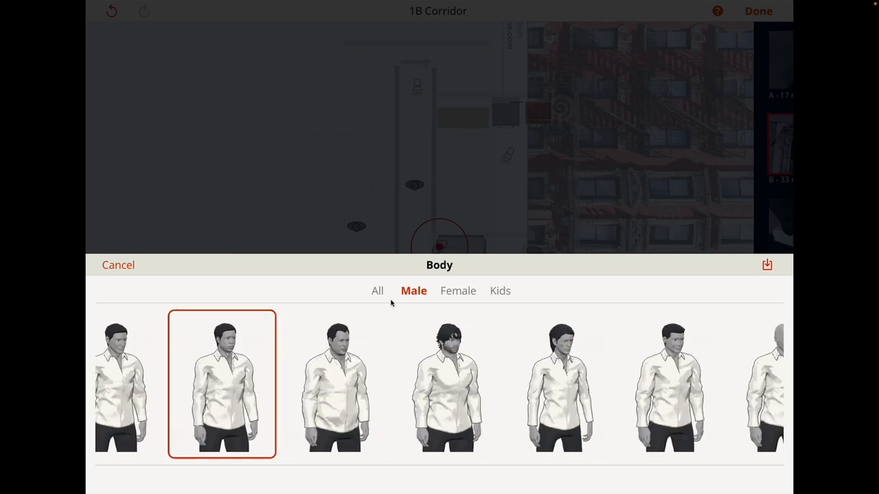
{"action": "left_click", "coordinate": [377, 291]}
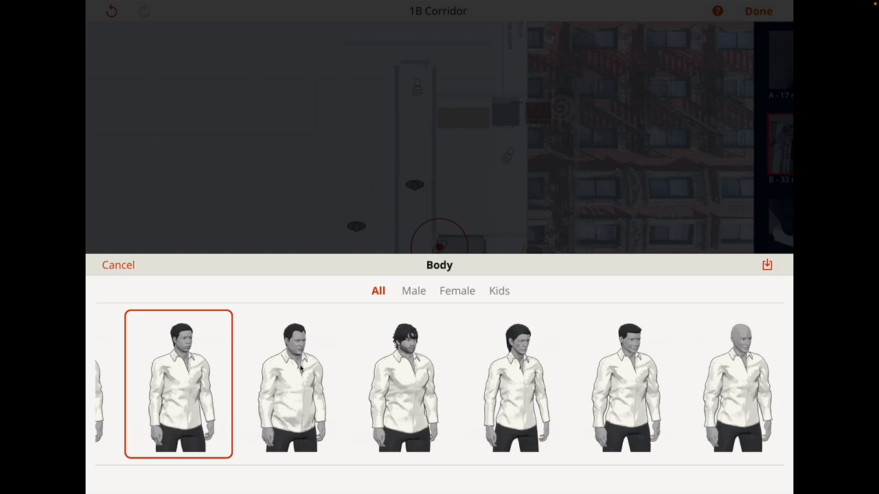
{"action": "left_click", "coordinate": [179, 384]}
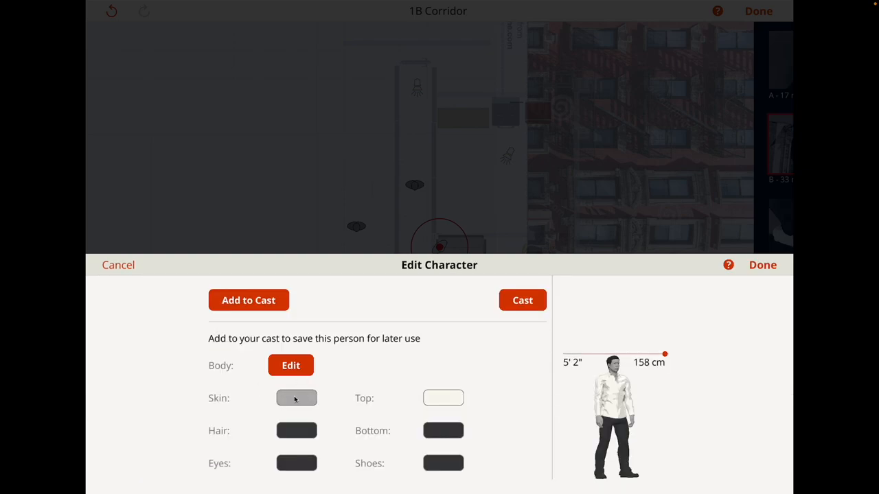
{"action": "mouse_move", "coordinate": [300, 461]}
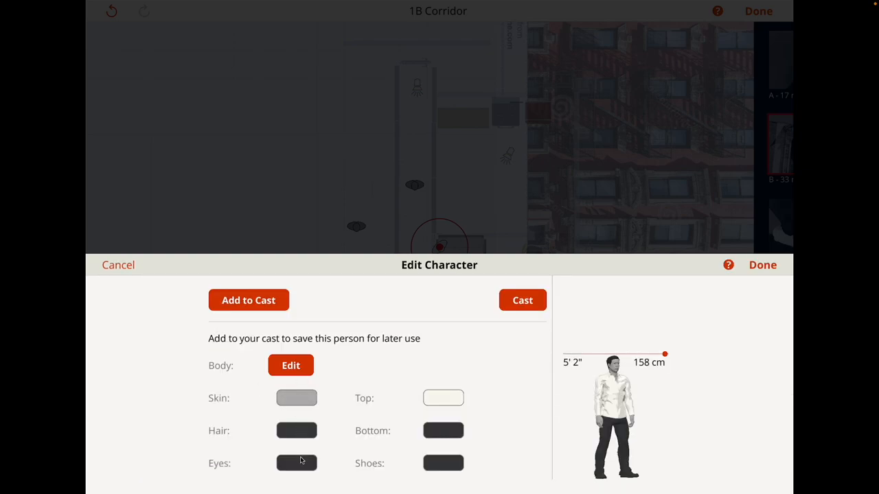
{"action": "mouse_move", "coordinate": [318, 411]}
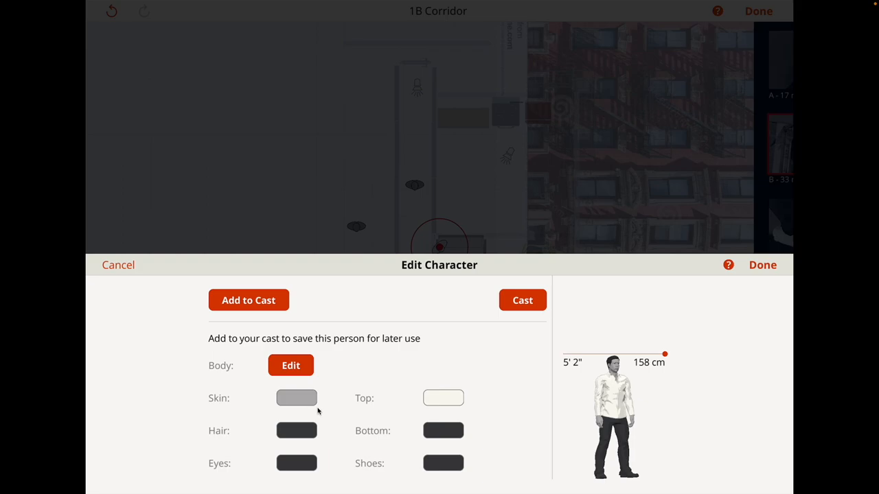
{"action": "mouse_move", "coordinate": [528, 311]}
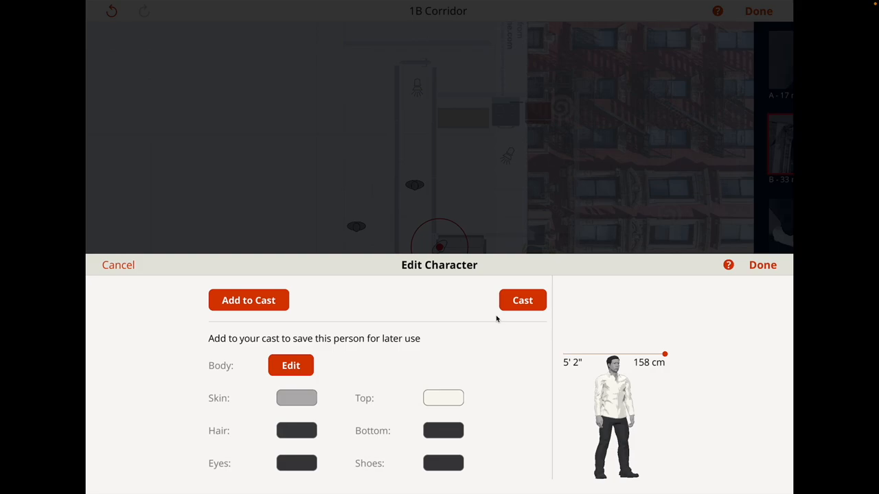
{"action": "mouse_move", "coordinate": [741, 284]}
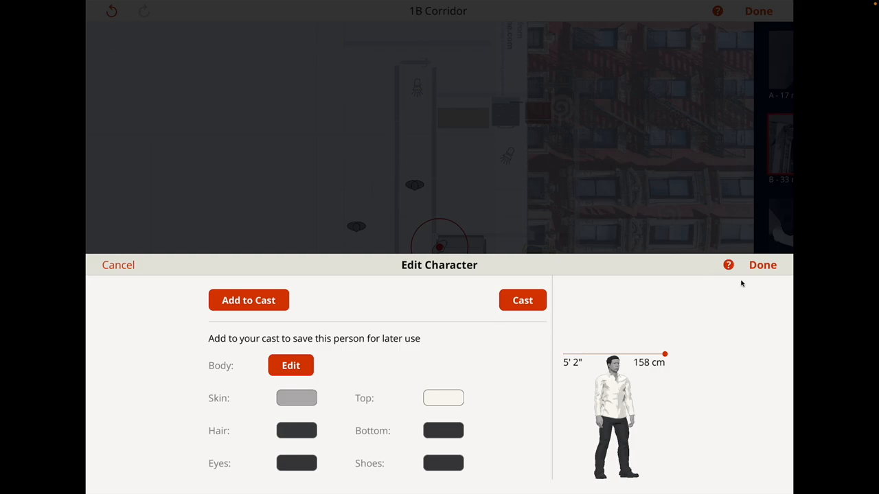
Finish the 158 cm man and drag him into the corridor below the dark-clothed man.
{"action": "left_click", "coordinate": [762, 265]}
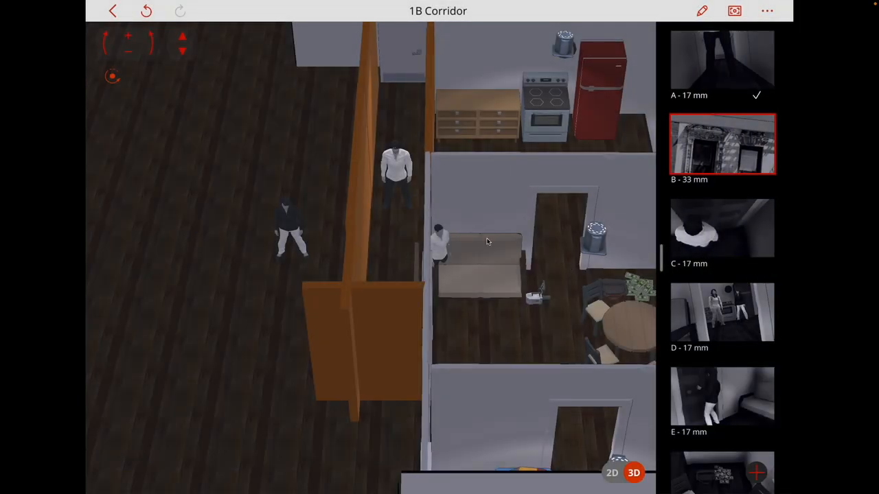
{"action": "left_click", "coordinate": [293, 314]}
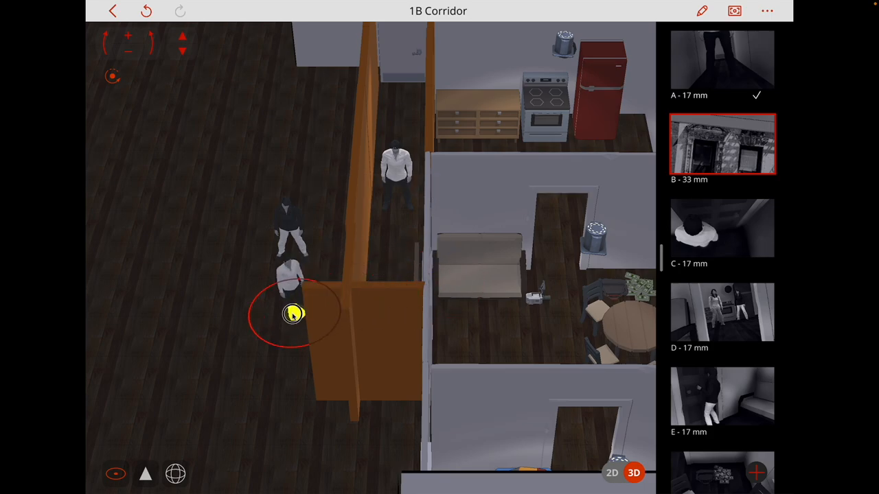
{"action": "left_click_drag", "start_coordinate": [294, 314], "coordinate": [268, 347]}
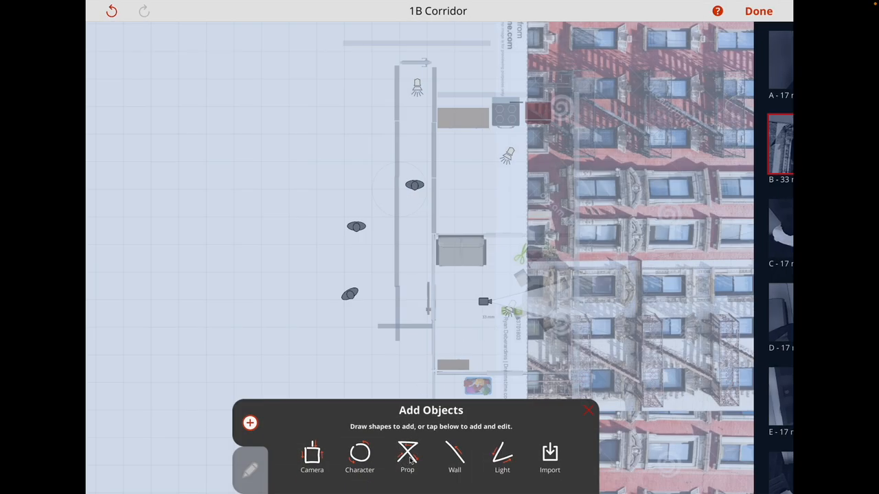
Open the Props library and browse Furnishings, Weapons, Commercial, Nature and Vehicles.
{"action": "left_click", "coordinate": [412, 461]}
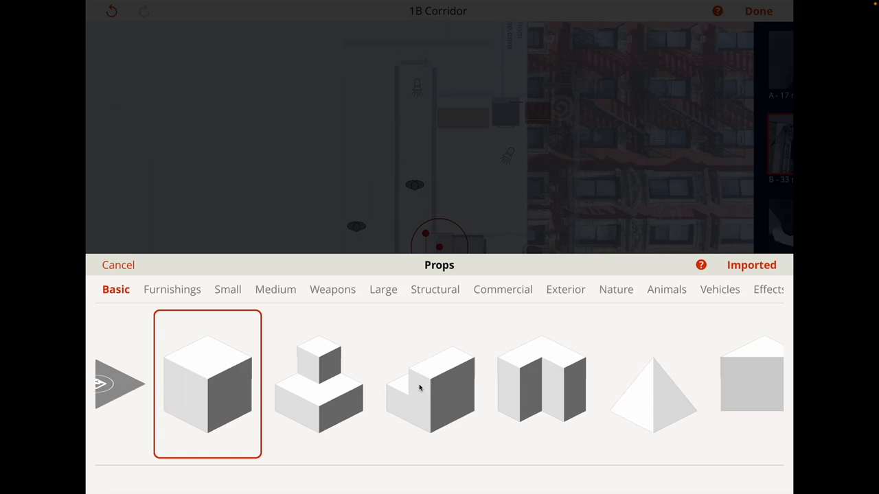
{"action": "mouse_move", "coordinate": [412, 385]}
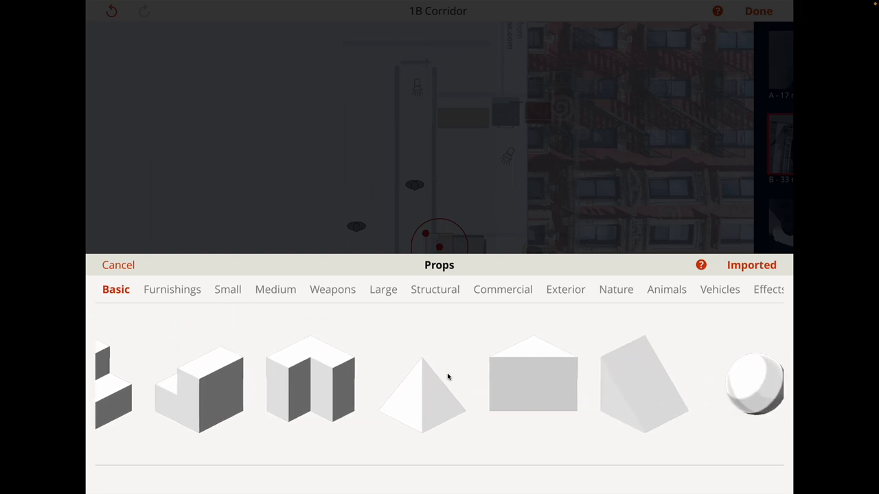
{"action": "left_click", "coordinate": [171, 290]}
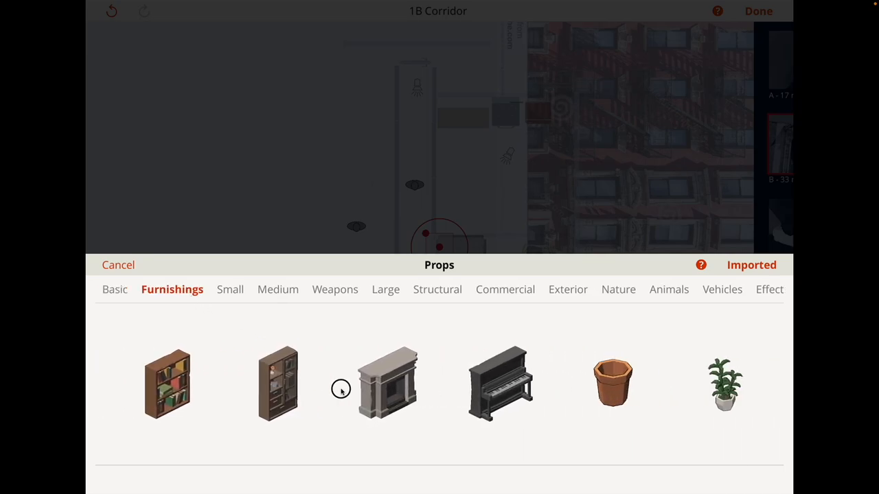
{"action": "scroll", "scroll_direction": "down", "scroll_amount": 3}
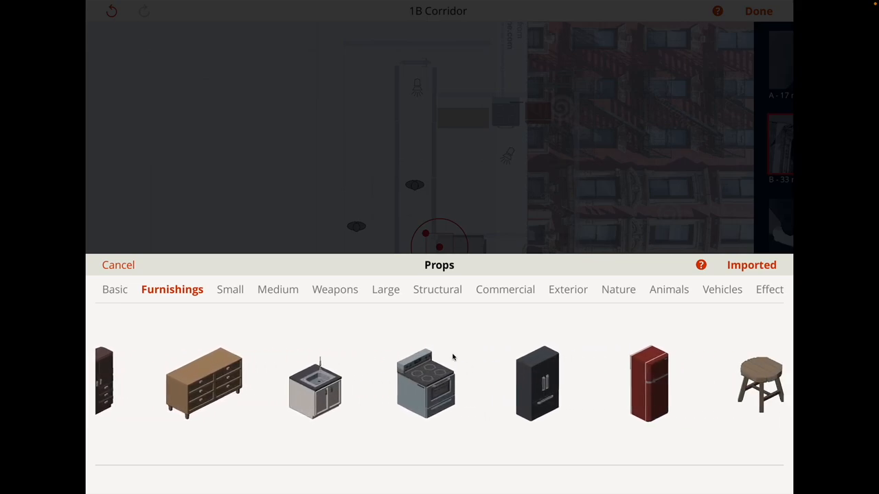
{"action": "left_click", "coordinate": [335, 289]}
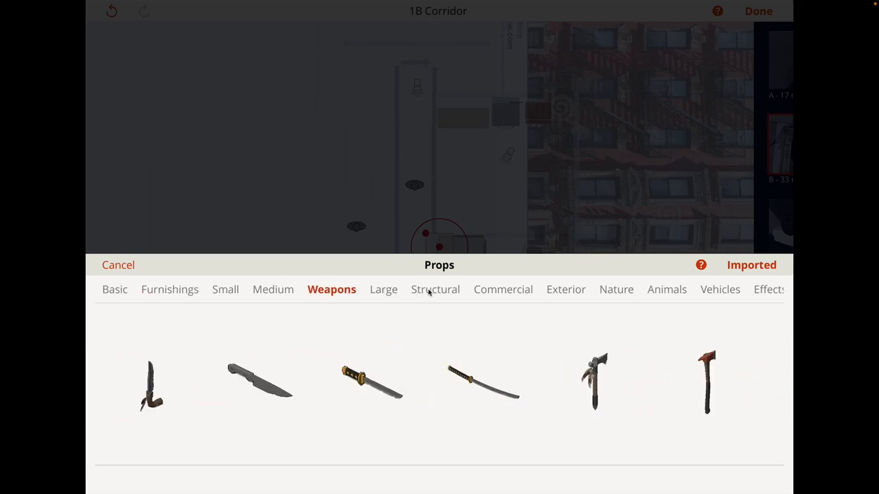
{"action": "left_click", "coordinate": [502, 289]}
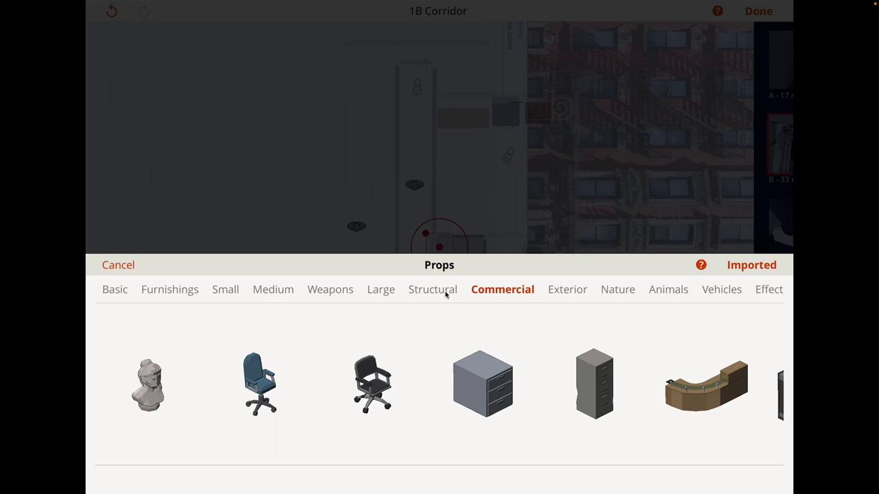
{"action": "left_click", "coordinate": [615, 289]}
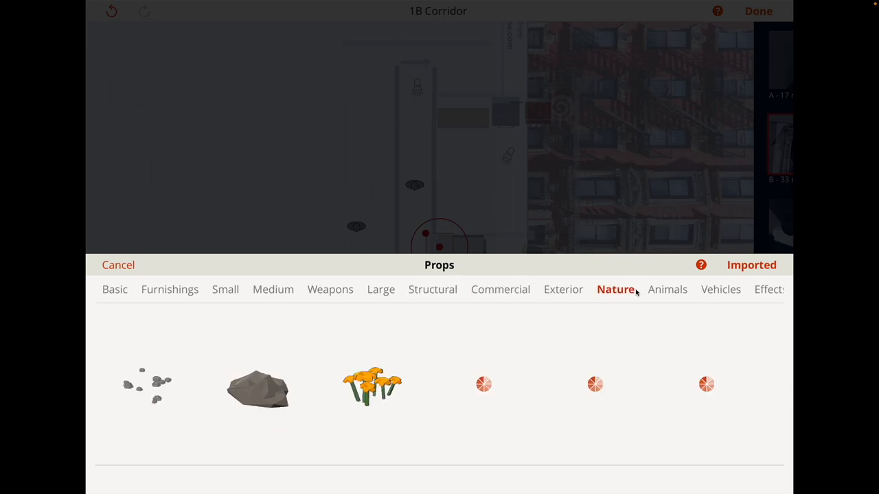
{"action": "left_click", "coordinate": [720, 289]}
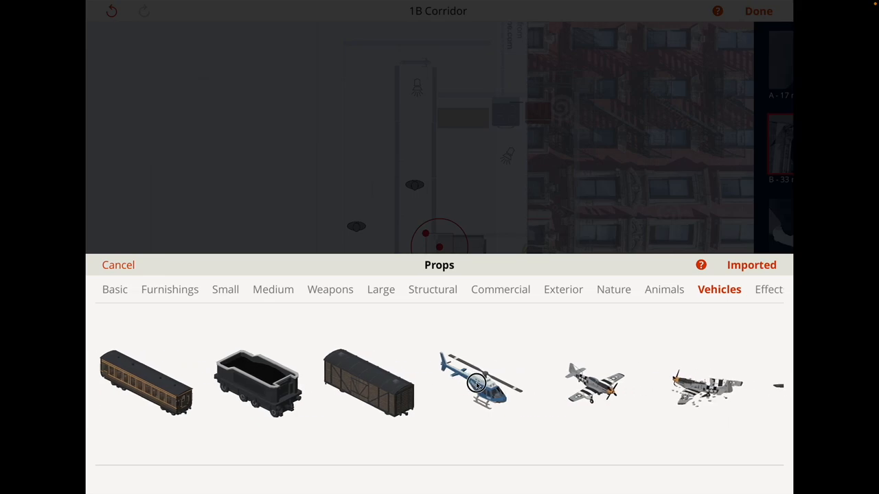
Check the Effects props, then scroll through Furnishings for a table.
{"action": "scroll", "scroll_direction": "right", "scroll_amount": 3}
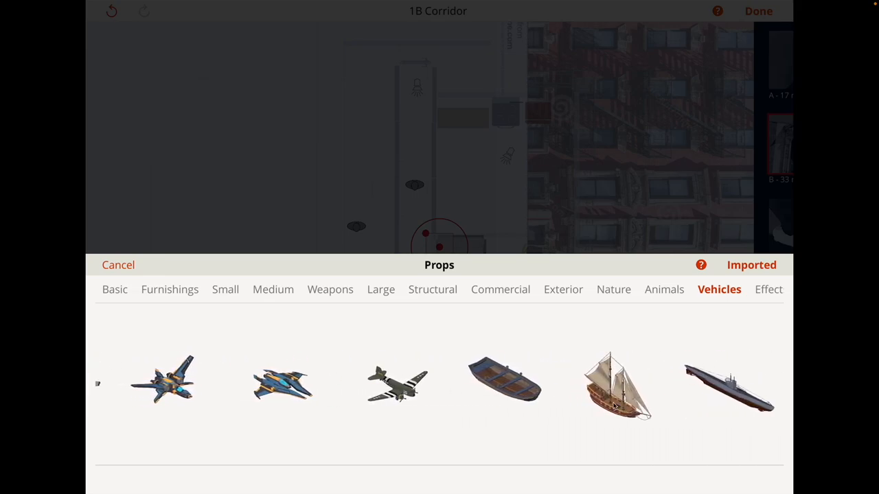
{"action": "left_click", "coordinate": [766, 290]}
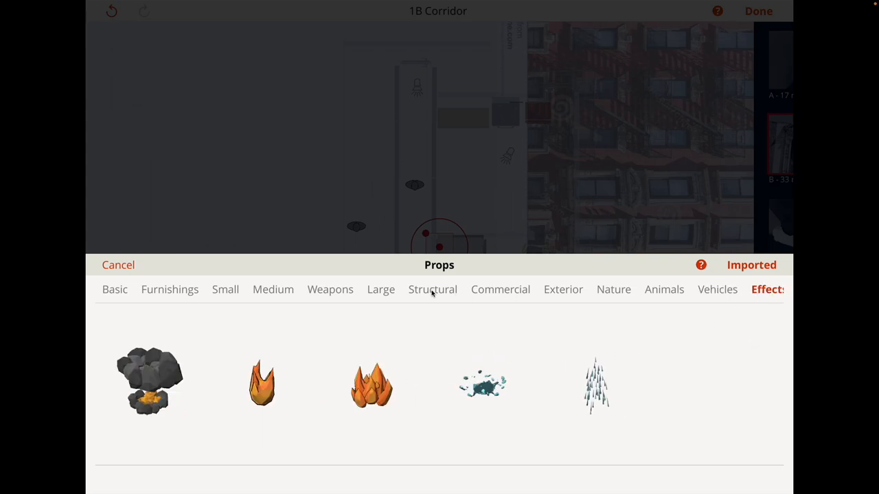
{"action": "mouse_move", "coordinate": [407, 296]}
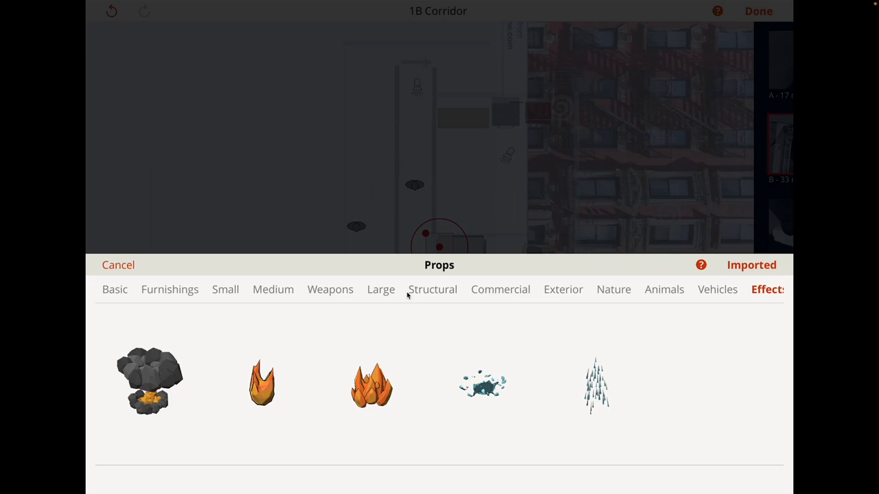
{"action": "mouse_move", "coordinate": [375, 299]}
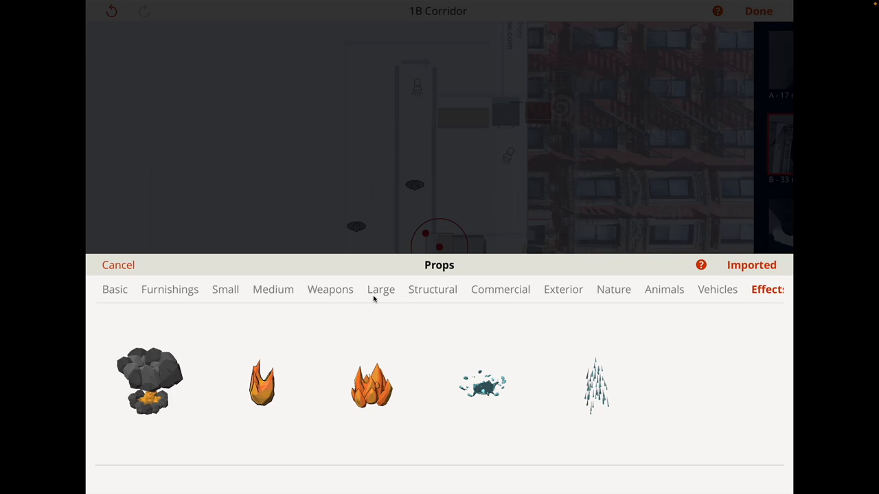
{"action": "left_click", "coordinate": [170, 290]}
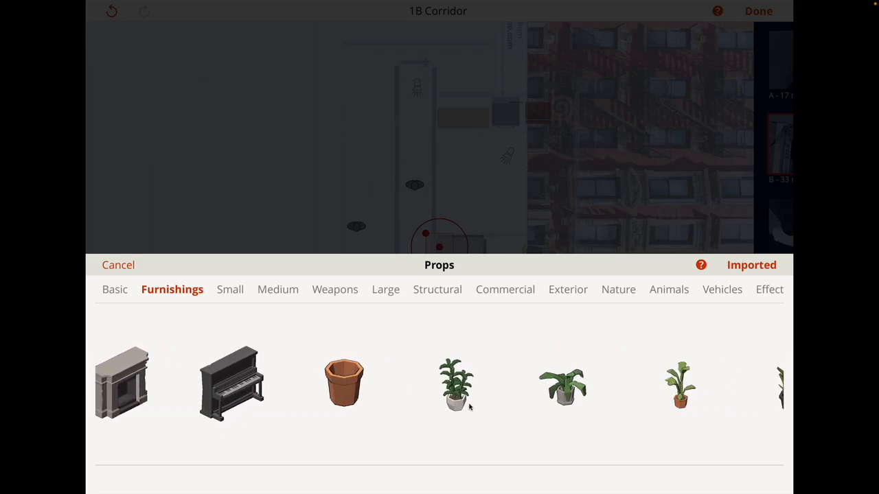
{"action": "scroll", "scroll_direction": "right", "scroll_amount": 3}
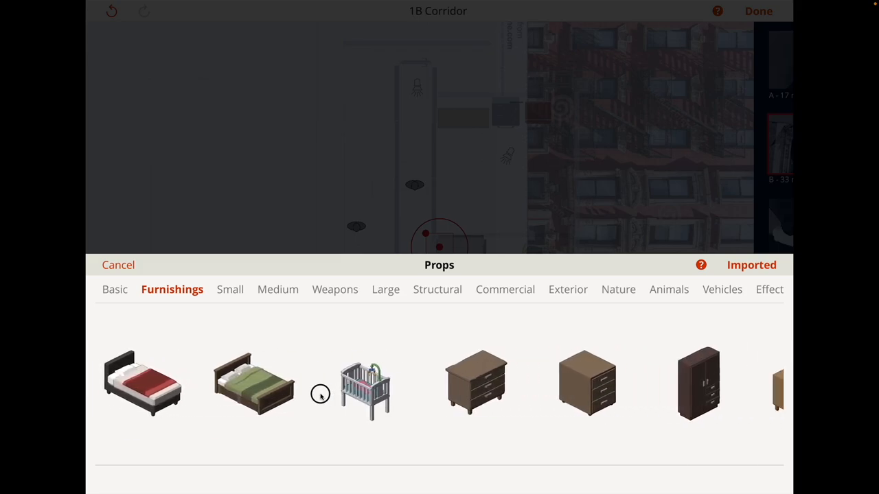
{"action": "scroll", "scroll_direction": "right", "scroll_amount": 3}
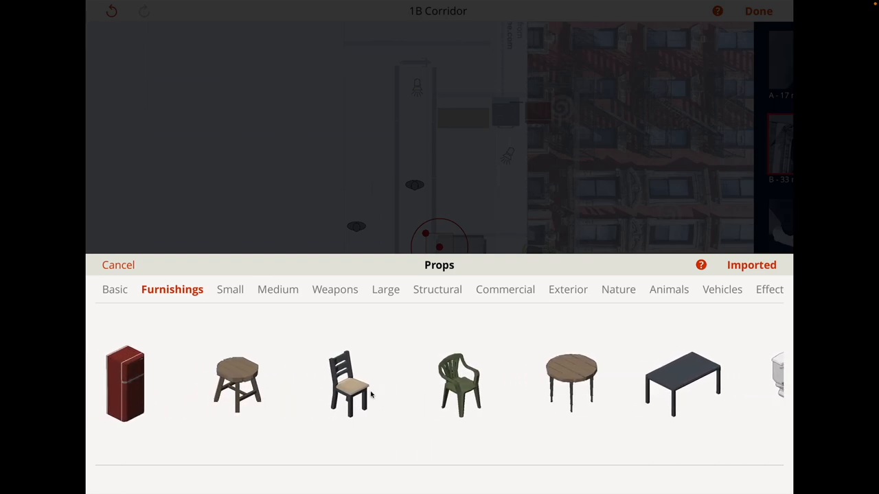
{"action": "scroll", "scroll_direction": "right", "scroll_amount": 3}
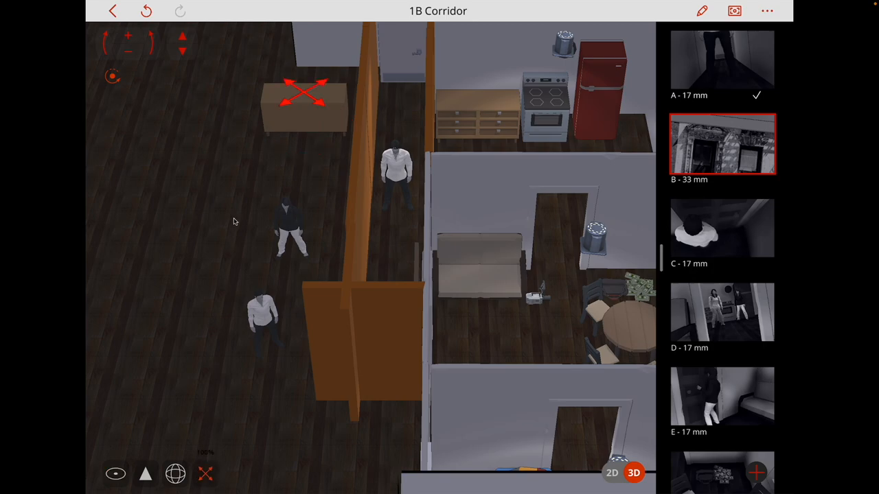
Stretch the table into a long bar counter, then place and select a man behind it.
{"action": "left_click", "coordinate": [306, 91]}
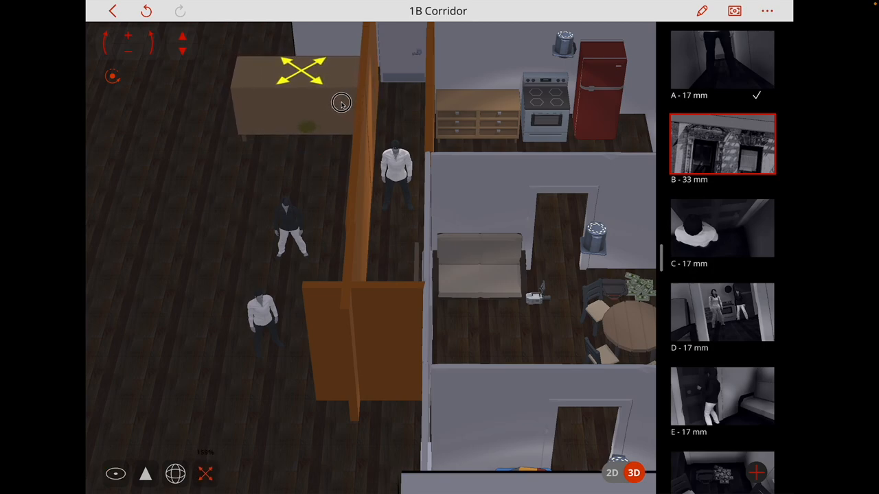
{"action": "left_click", "coordinate": [261, 326]}
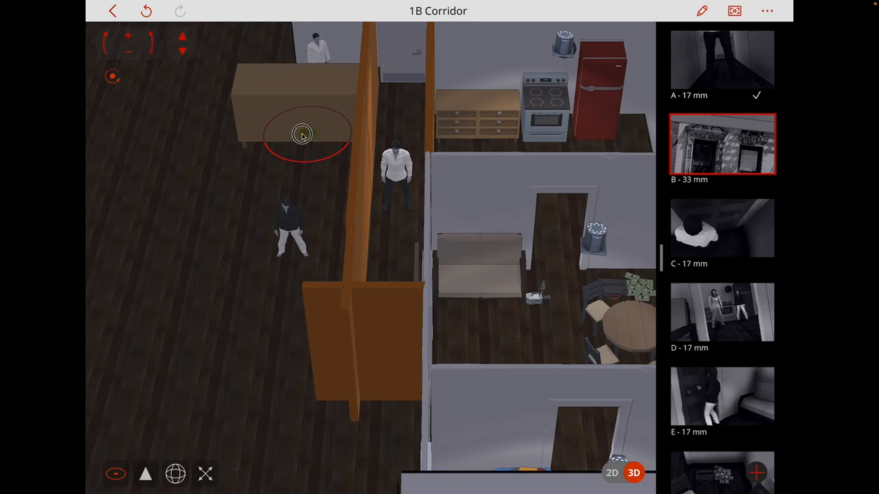
{"action": "left_click", "coordinate": [540, 295]}
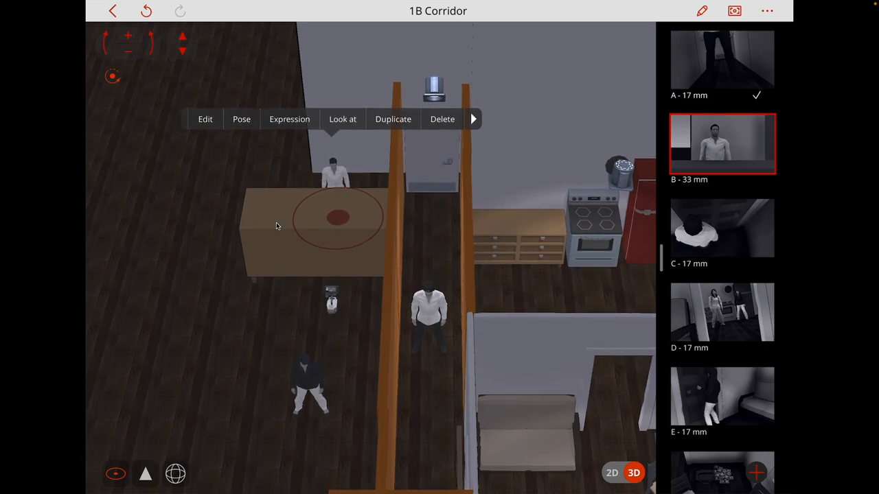
Browse the Sitting poses to seat the white-shirted man behind the counter.
{"action": "left_click", "coordinate": [241, 119]}
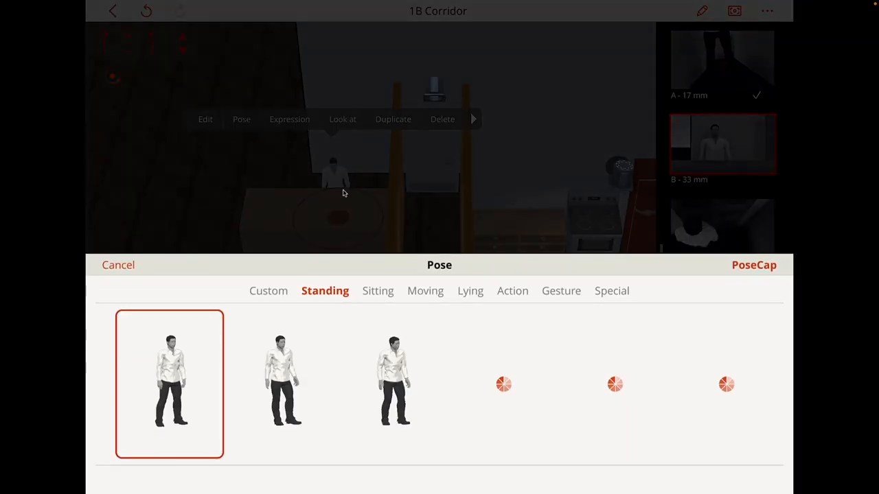
{"action": "left_click", "coordinate": [376, 291]}
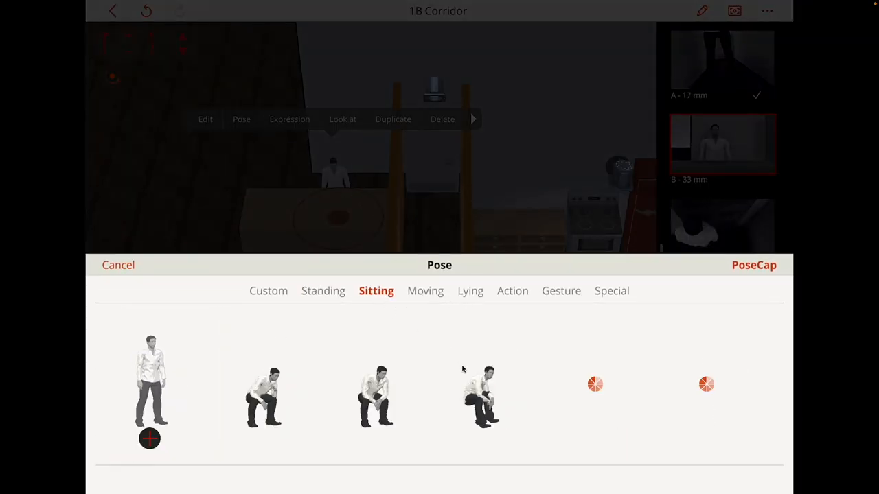
{"action": "scroll", "scroll_direction": "left", "scroll_amount": 3}
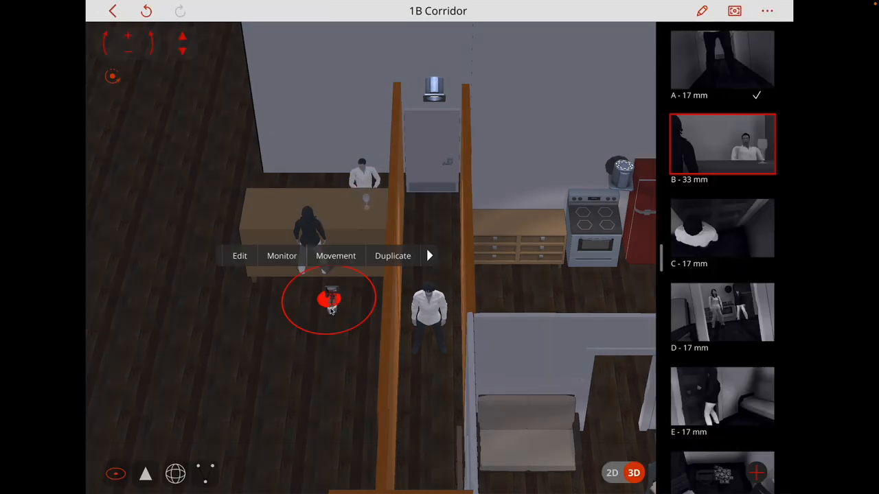
Preview shot B (33 mm) full screen, close it, and open the project options menu.
{"action": "left_click", "coordinate": [724, 143]}
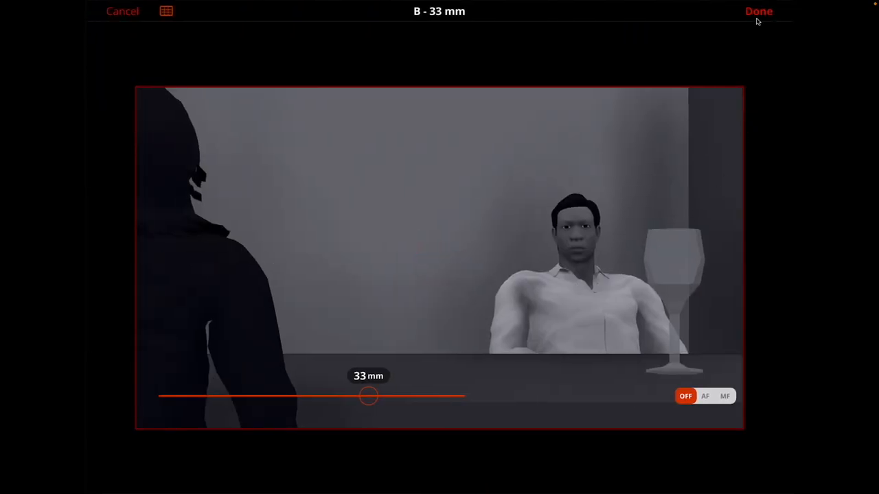
{"action": "left_click", "coordinate": [758, 11]}
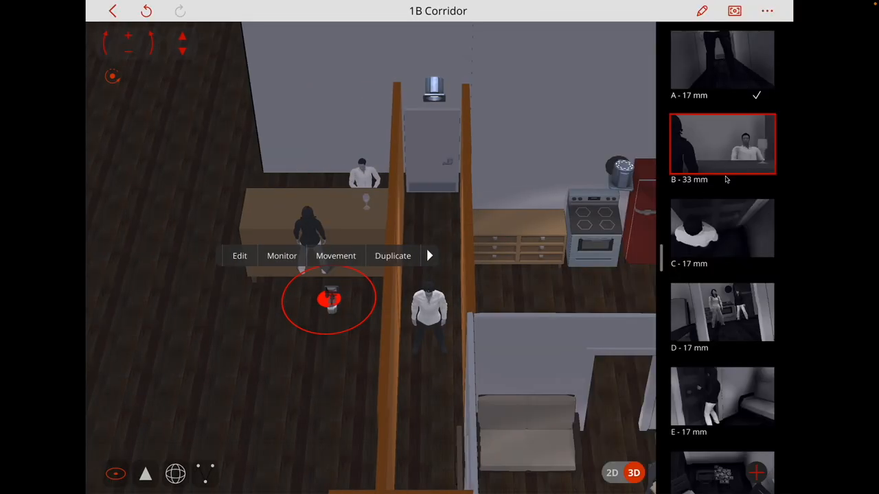
{"action": "mouse_move", "coordinate": [721, 94]}
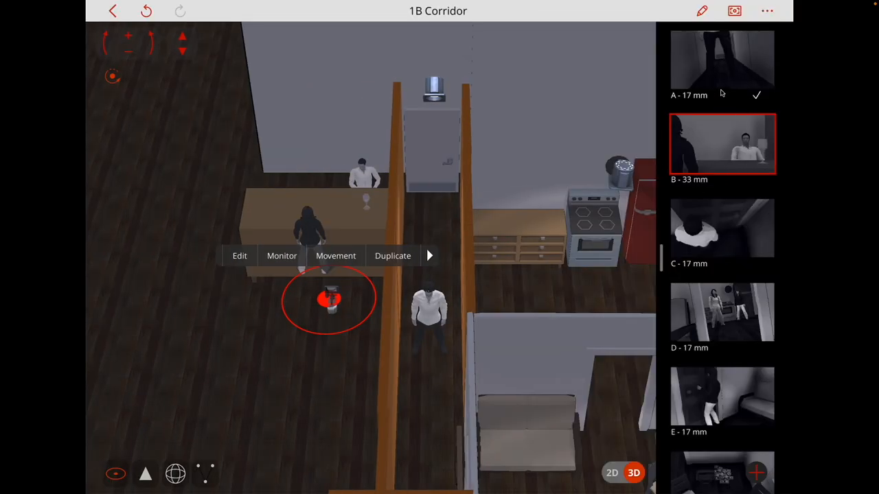
{"action": "left_click", "coordinate": [766, 11]}
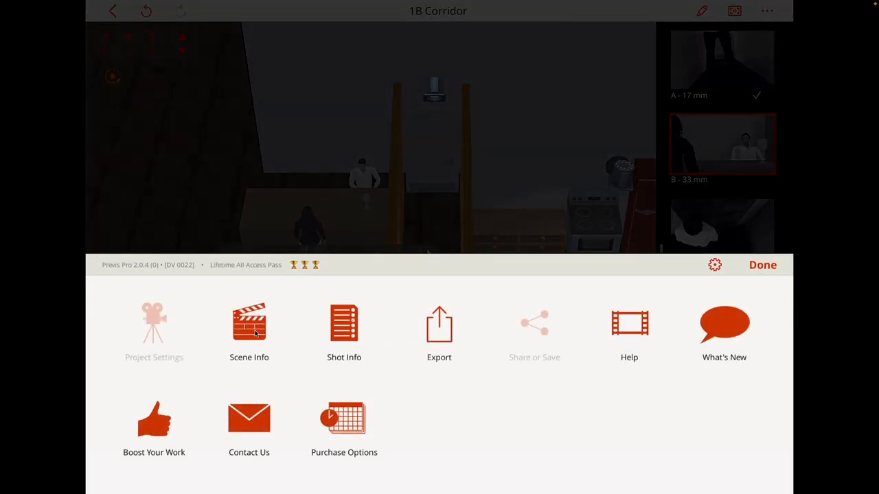
Open Scene Info for Scene 1, Corridor, and set it to Day.
{"action": "left_click", "coordinate": [762, 265]}
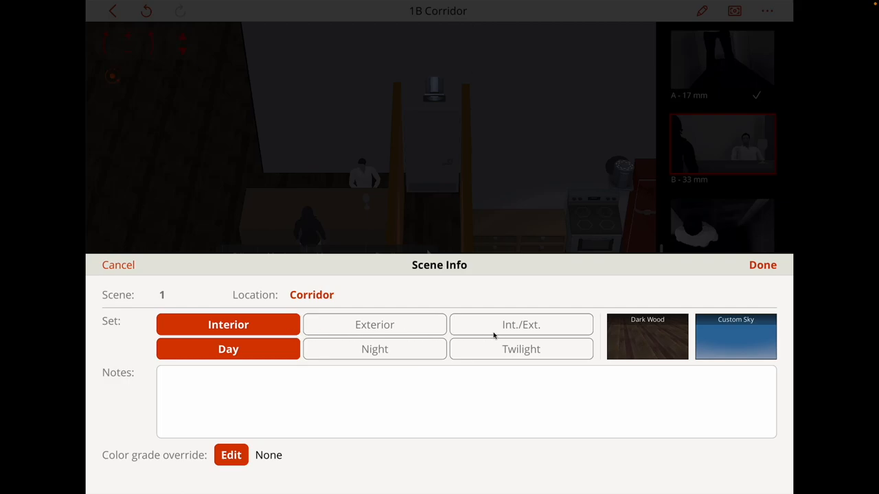
{"action": "mouse_move", "coordinate": [156, 302]}
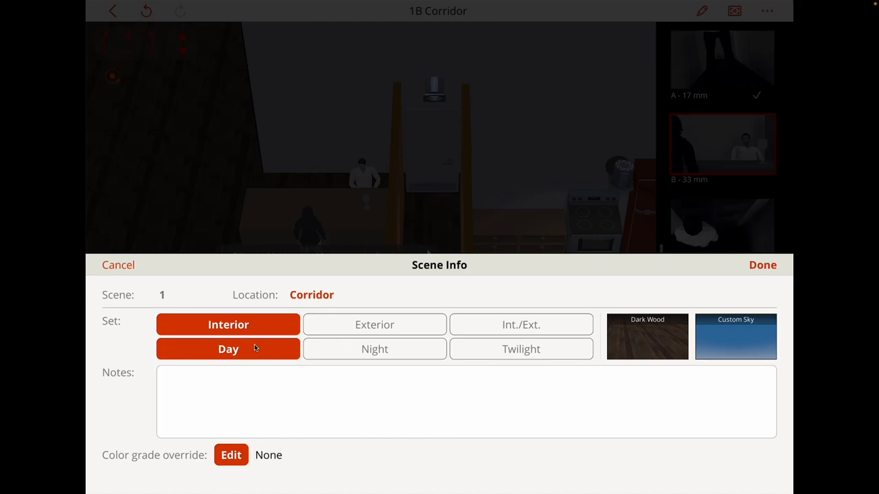
{"action": "left_click", "coordinate": [647, 337]}
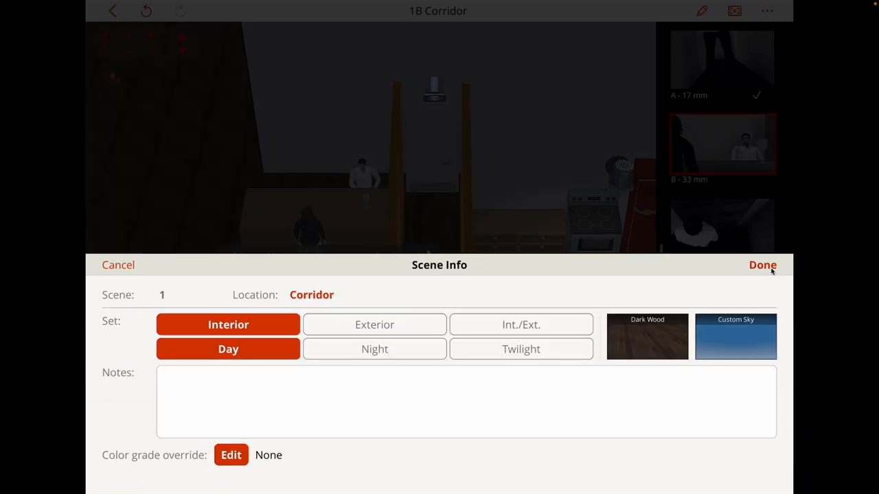
{"action": "mouse_move", "coordinate": [670, 331]}
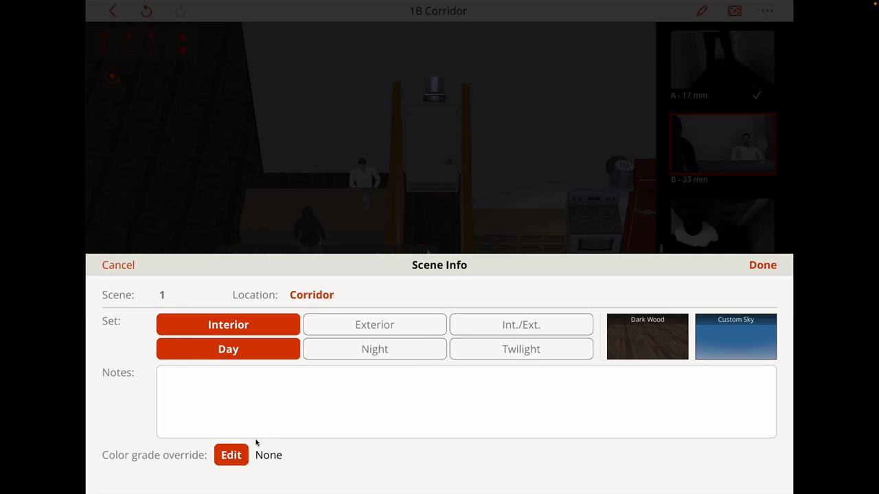
Override Scene 1's colour grade with Brooklyn (Retro) and save the scene info.
{"action": "left_click", "coordinate": [231, 456]}
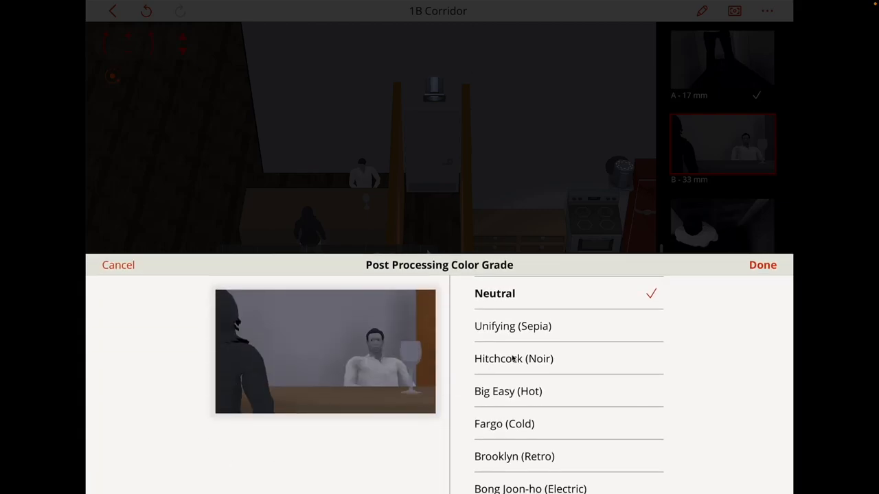
{"action": "mouse_move", "coordinate": [575, 347]}
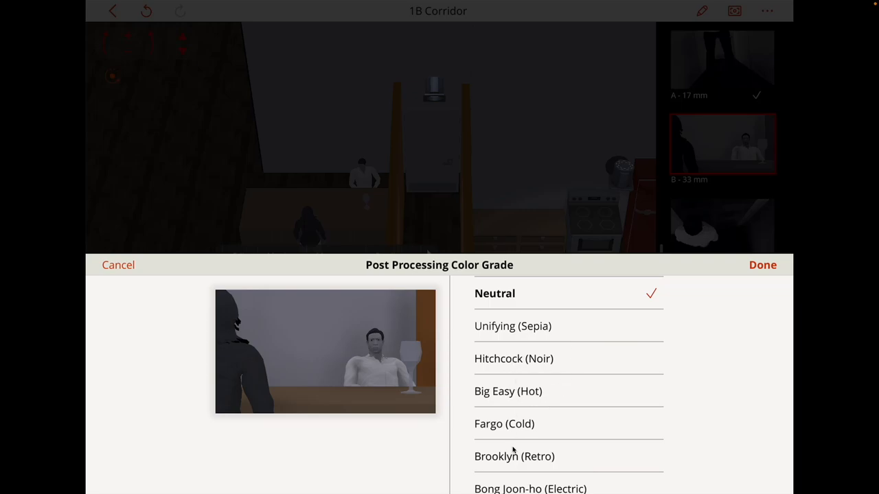
{"action": "left_click", "coordinate": [510, 457]}
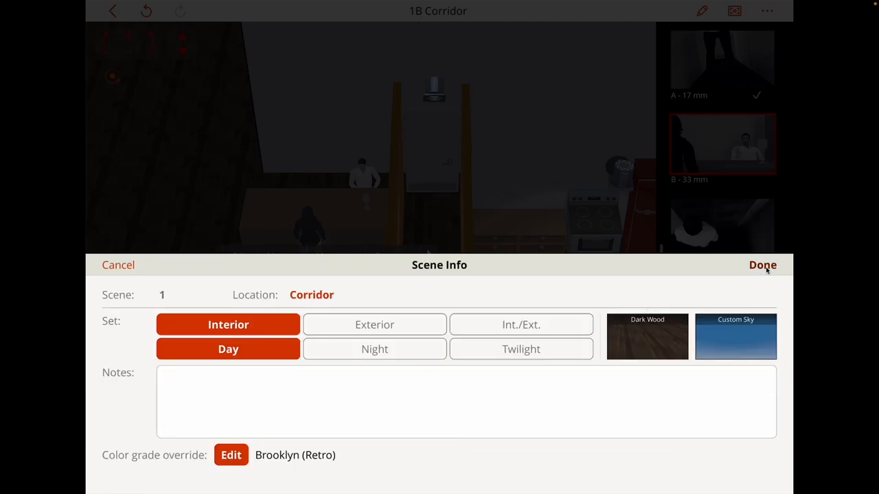
{"action": "left_click", "coordinate": [762, 265]}
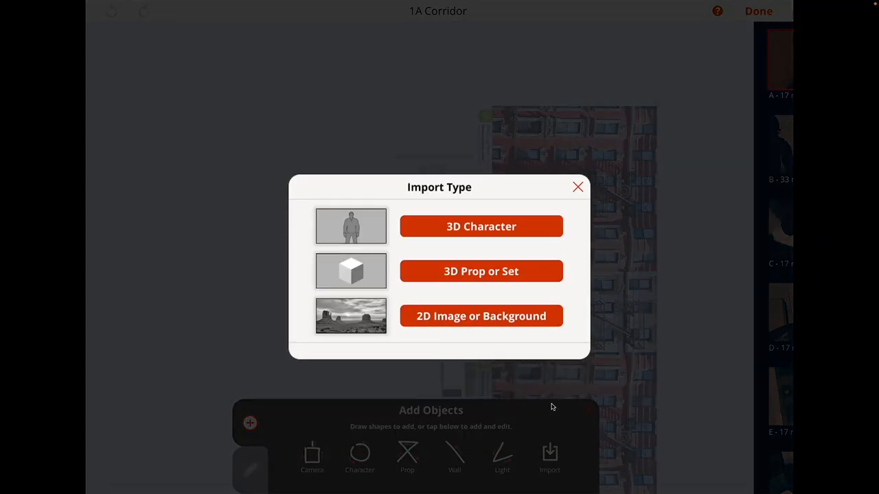
Import a 2D image or background into the corridor set.
{"action": "left_click", "coordinate": [480, 316]}
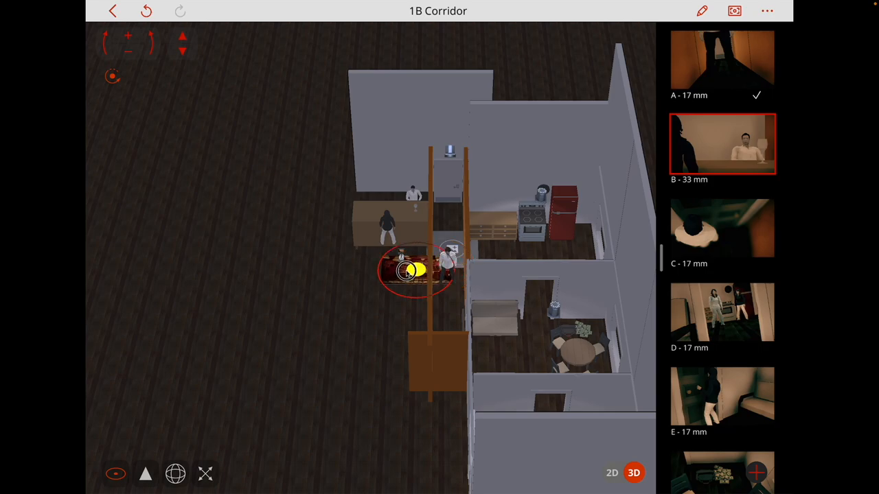
Raise the bar image behind the counter, rotate it upright toward shot B, and select it.
{"action": "left_click_drag", "start_coordinate": [412, 268], "coordinate": [344, 192]}
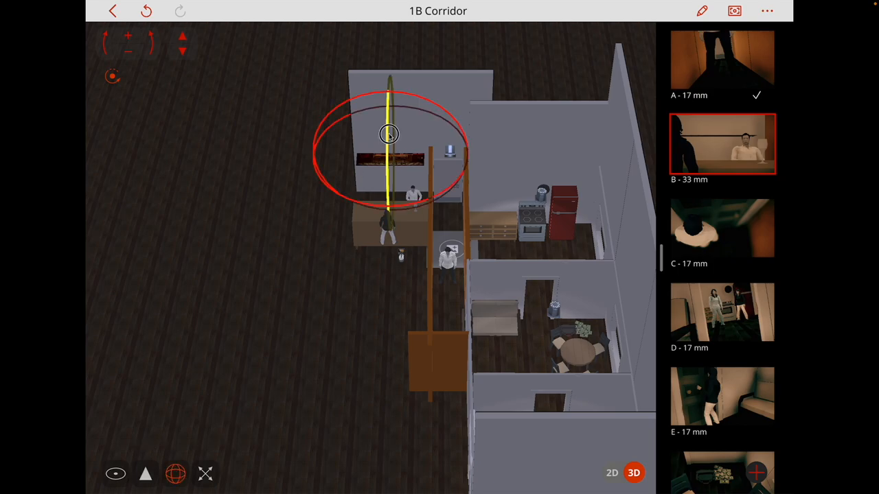
{"action": "left_click_drag", "start_coordinate": [388, 134], "coordinate": [388, 237]}
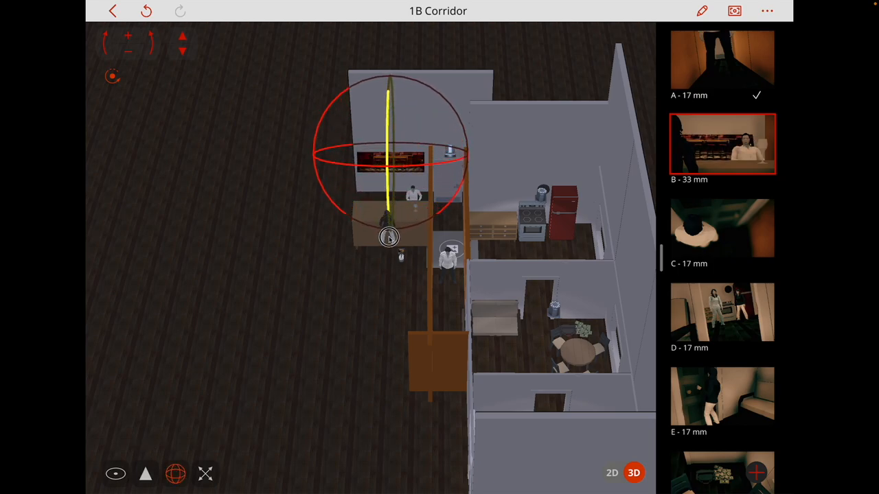
{"action": "left_click_drag", "start_coordinate": [389, 237], "coordinate": [390, 291]}
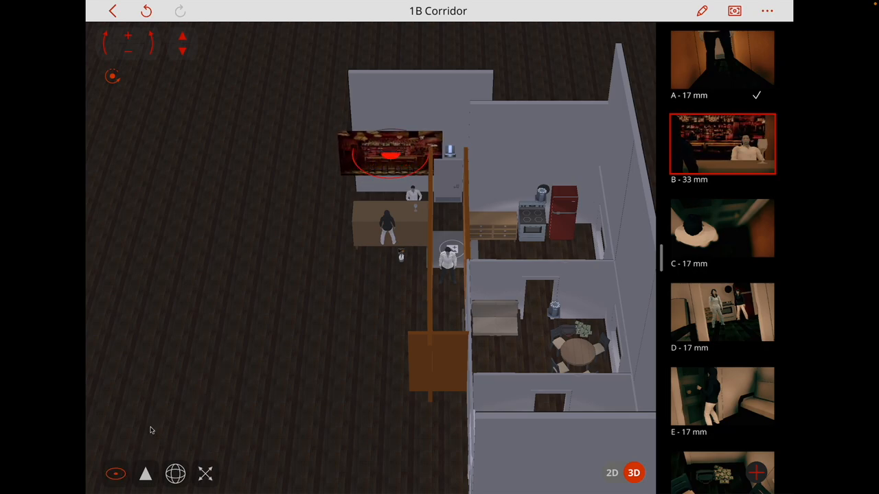
{"action": "left_click", "coordinate": [390, 167]}
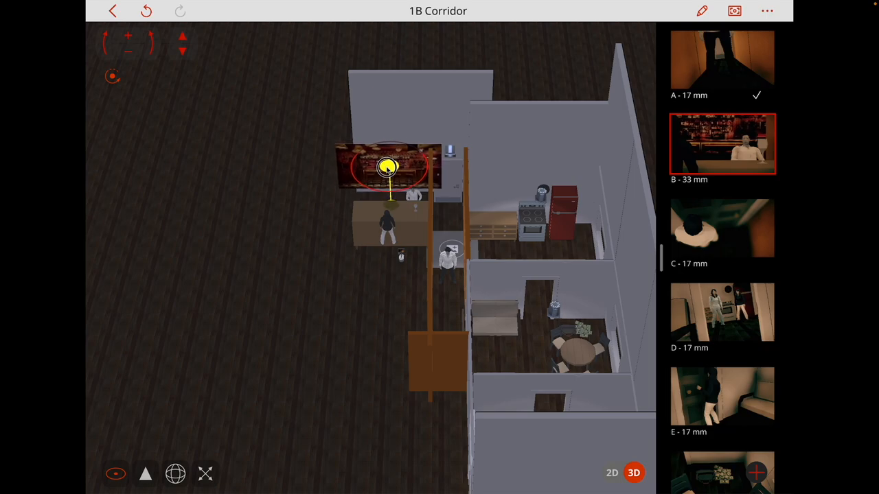
{"action": "left_click", "coordinate": [721, 143]}
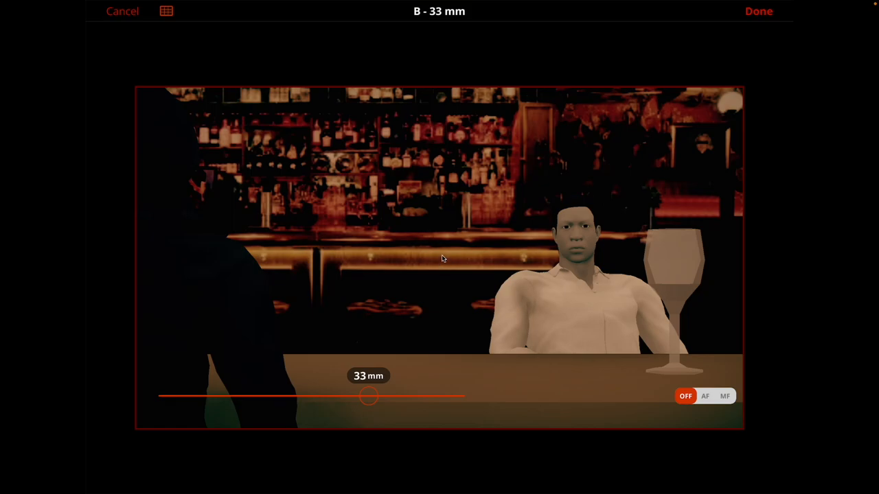
Close shot B's view, move the light above the bar counter, and open its edit options.
{"action": "left_click", "coordinate": [750, 12]}
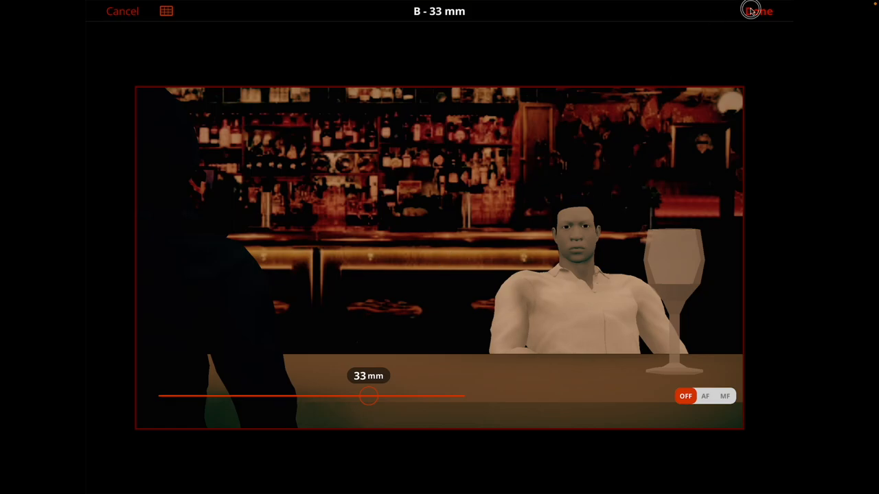
{"action": "left_click", "coordinate": [749, 12]}
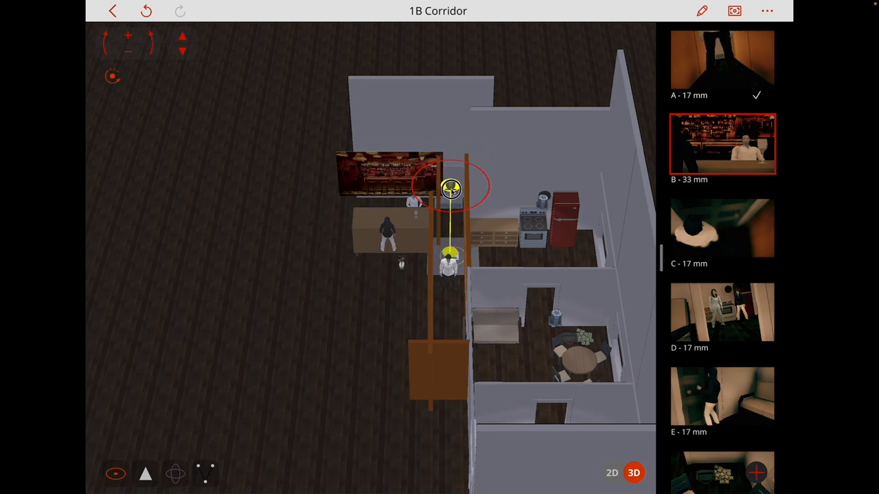
{"action": "left_click_drag", "start_coordinate": [451, 188], "coordinate": [322, 204]}
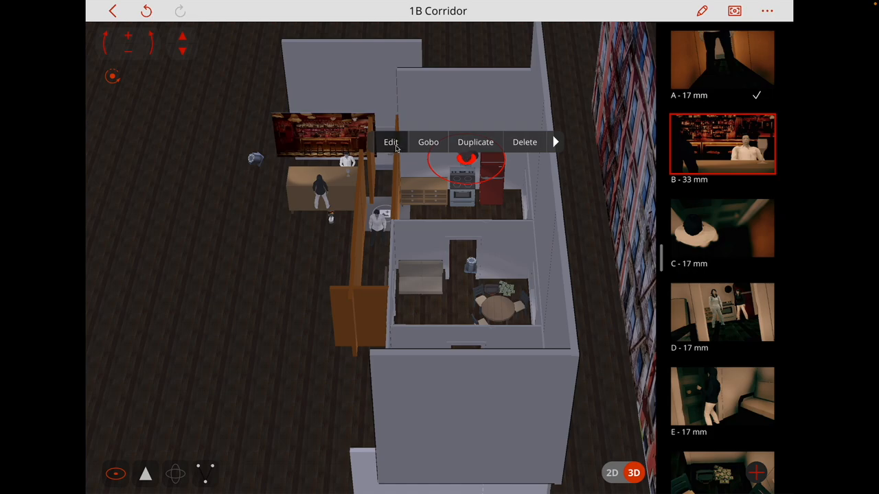
{"action": "left_click", "coordinate": [391, 142]}
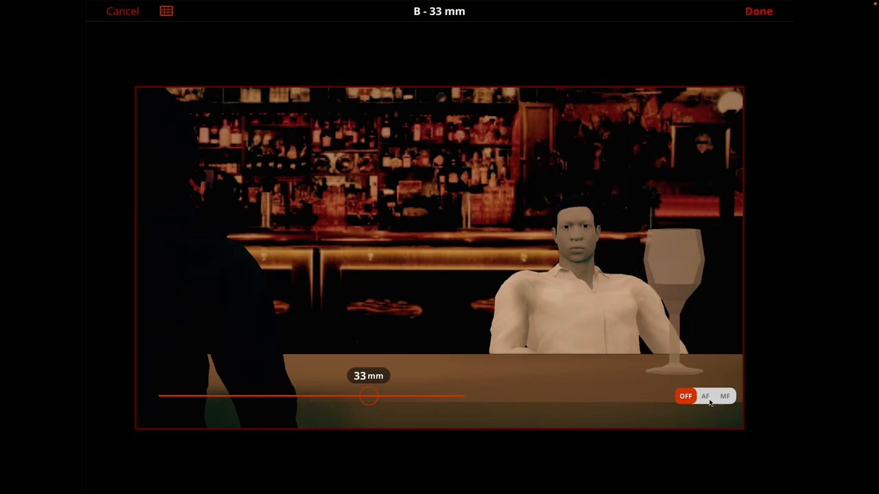
Switch shot B's focus from OFF to autofocus.
{"action": "left_click", "coordinate": [705, 396]}
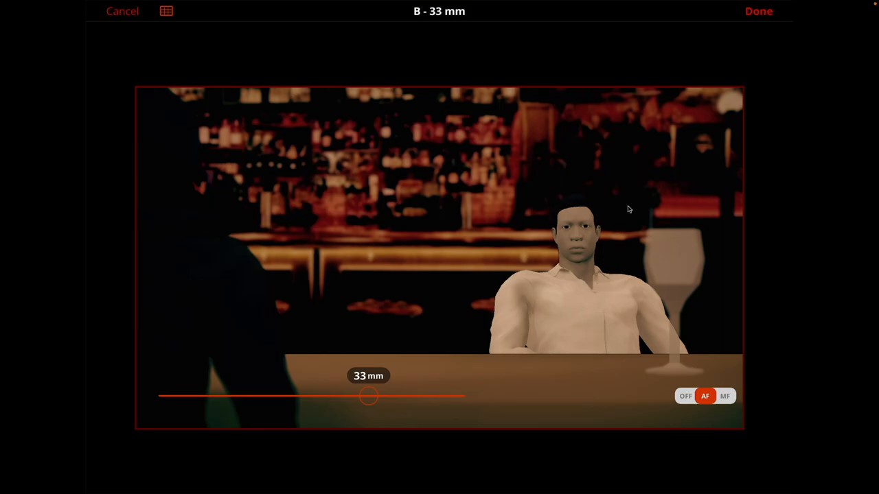
{"action": "mouse_move", "coordinate": [739, 55]}
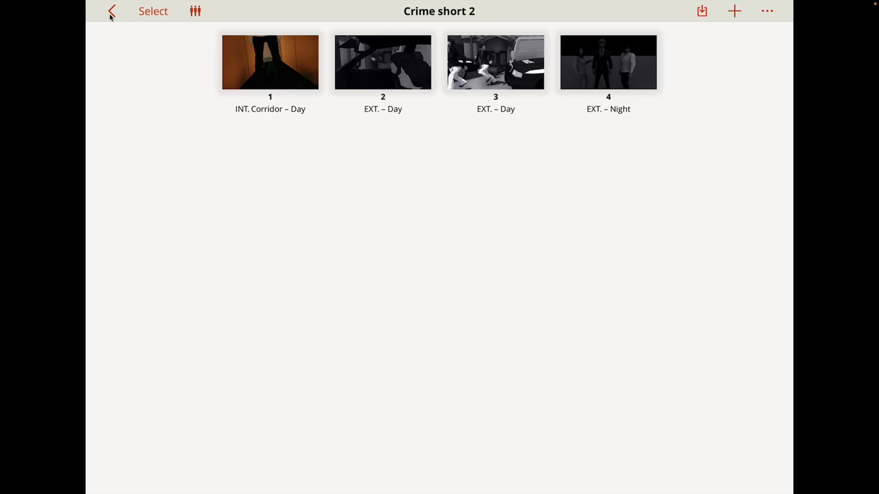
Leave Crime short 2 for the ship storyboard project and view its scene plan and scene list.
{"action": "left_click", "coordinate": [108, 11]}
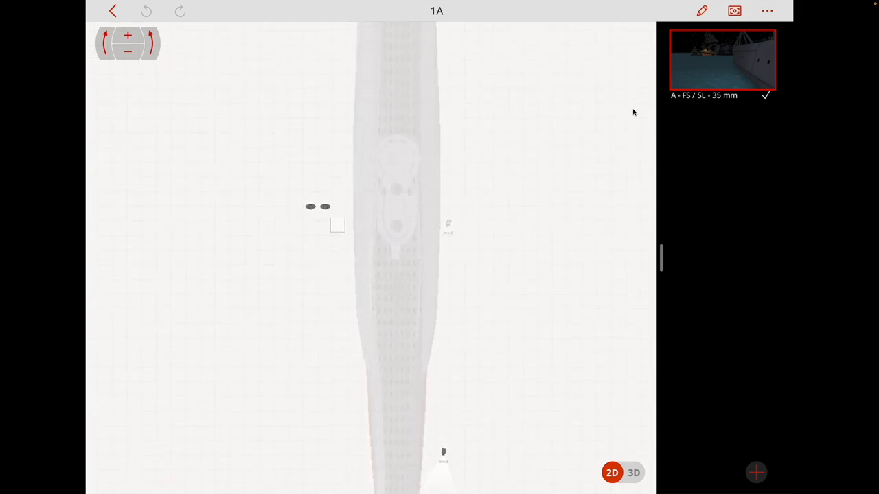
{"action": "mouse_move", "coordinate": [652, 122]}
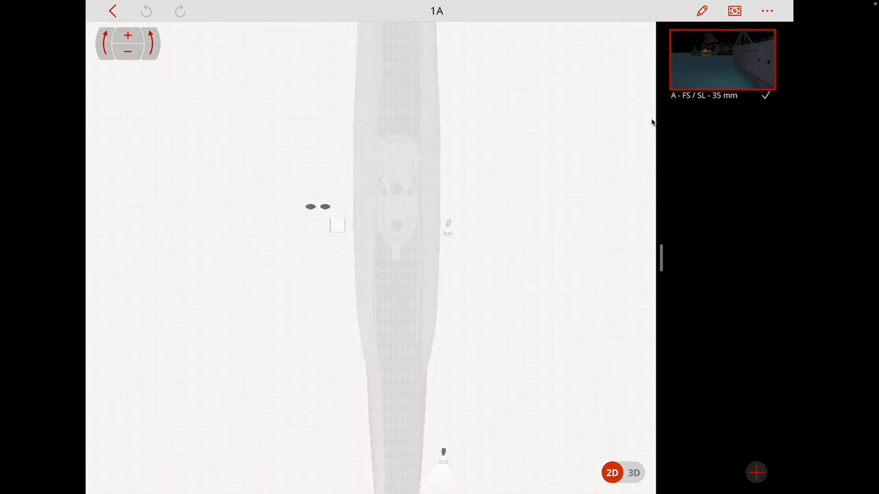
{"action": "left_click", "coordinate": [549, 134]}
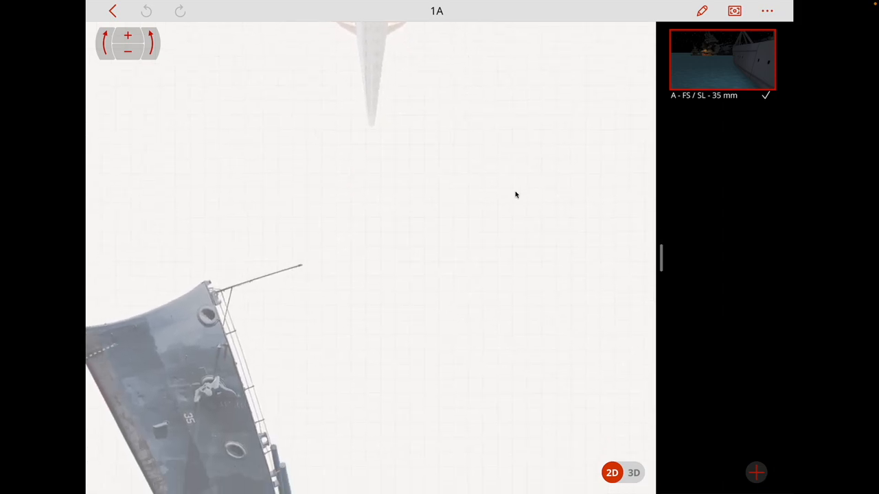
{"action": "left_click", "coordinate": [638, 473]}
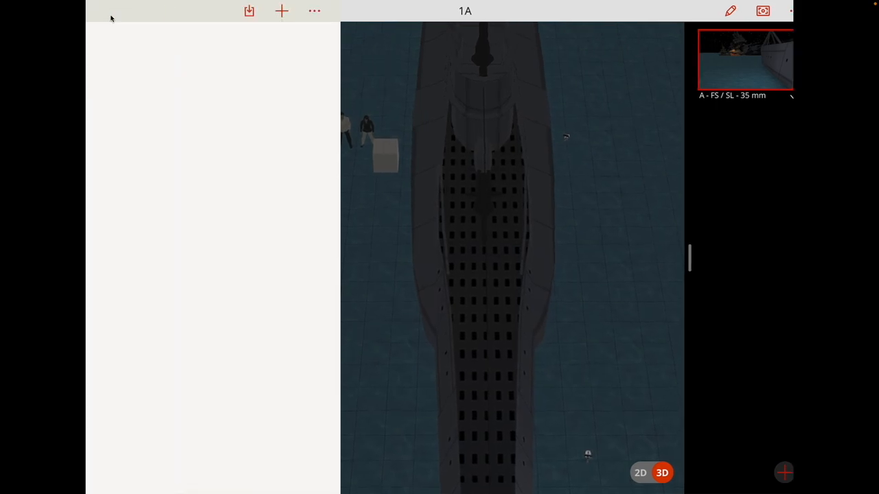
{"action": "left_click", "coordinate": [110, 11]}
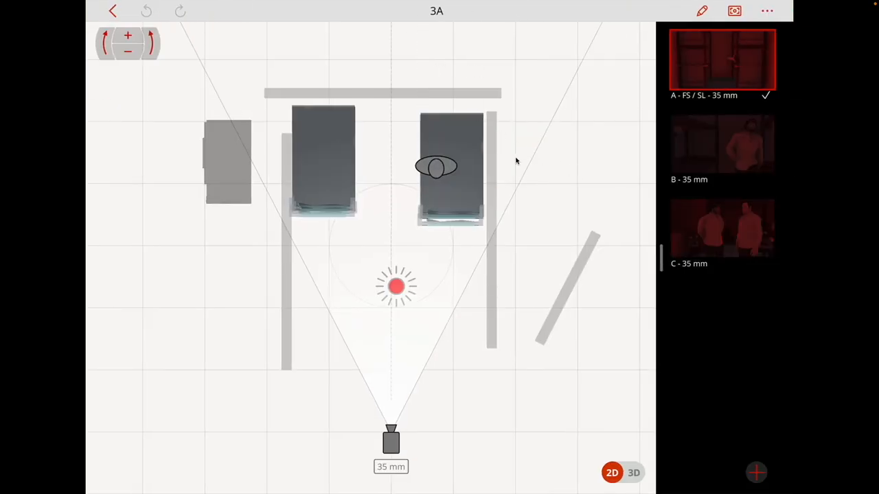
{"action": "mouse_move", "coordinate": [738, 228]}
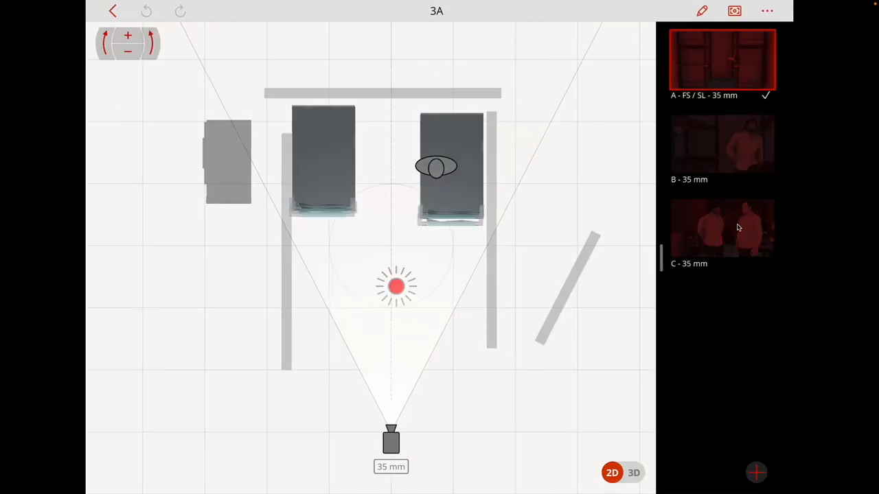
{"action": "mouse_move", "coordinate": [737, 68]}
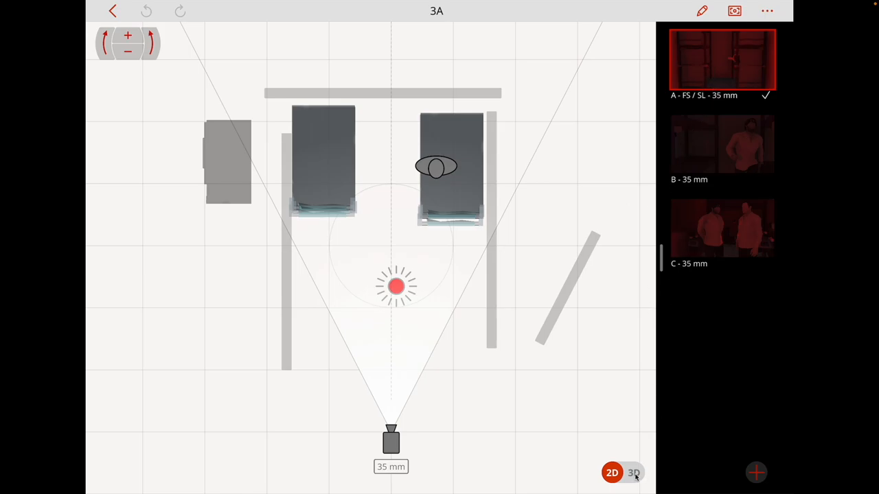
View scene 3A's red-lit storeroom, with its shelving units and lantern, in 3D.
{"action": "left_click", "coordinate": [638, 472]}
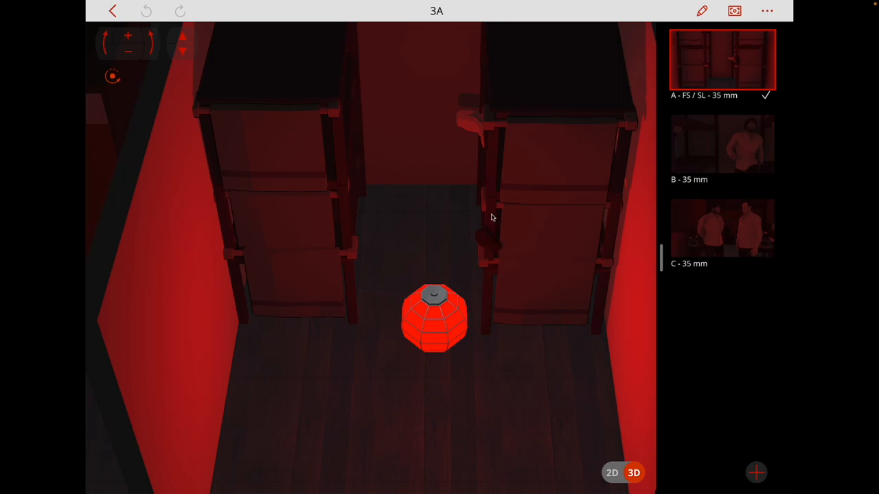
{"action": "mouse_move", "coordinate": [480, 322]}
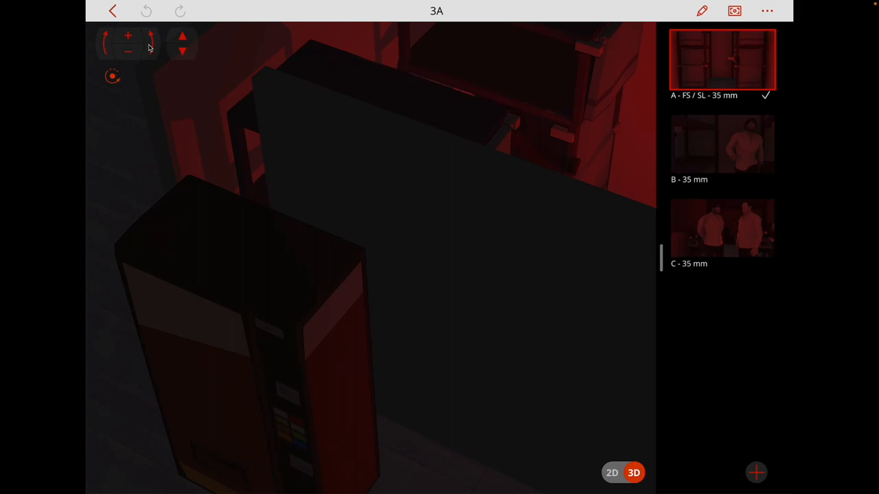
{"action": "mouse_move", "coordinate": [229, 357]}
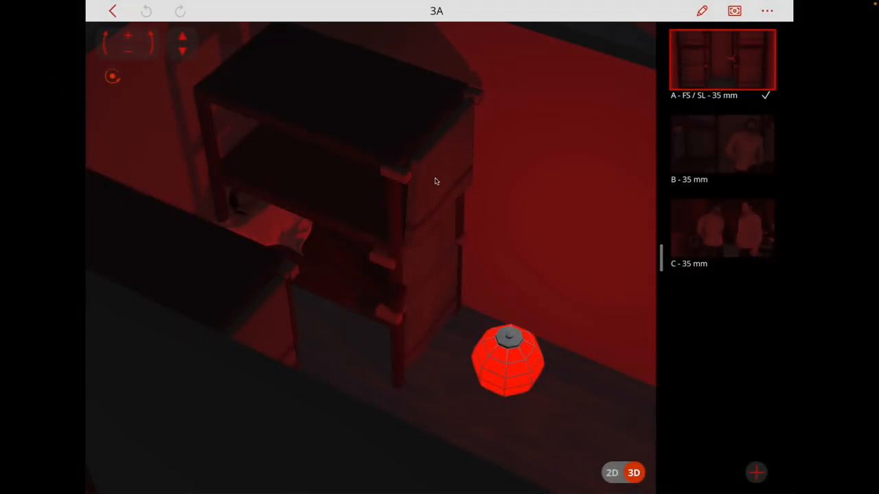
{"action": "mouse_move", "coordinate": [327, 203]}
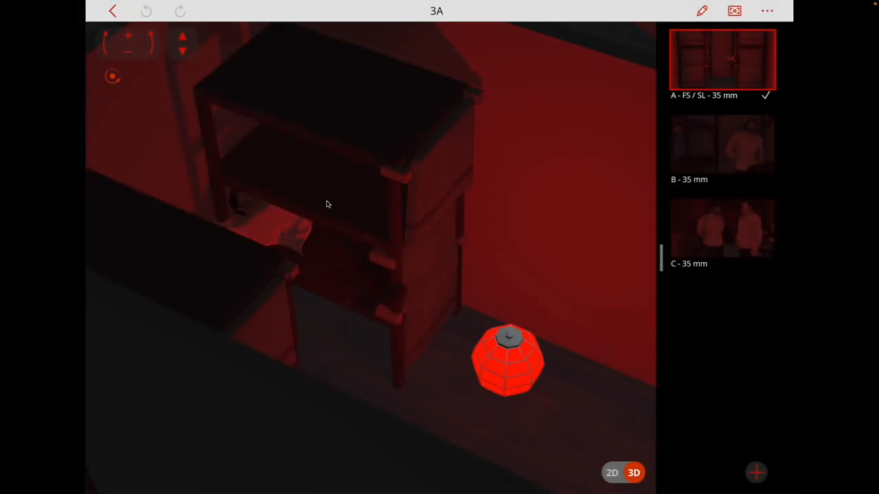
{"action": "mouse_move", "coordinate": [340, 291]}
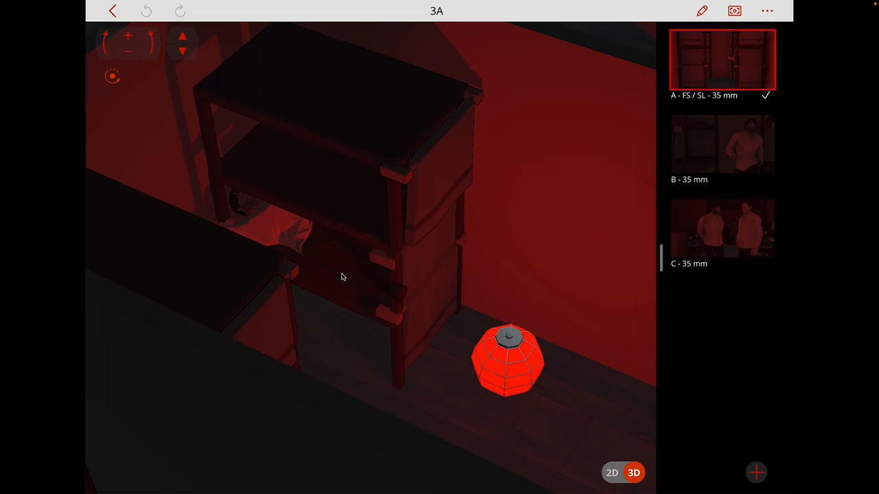
{"action": "left_click", "coordinate": [723, 228]}
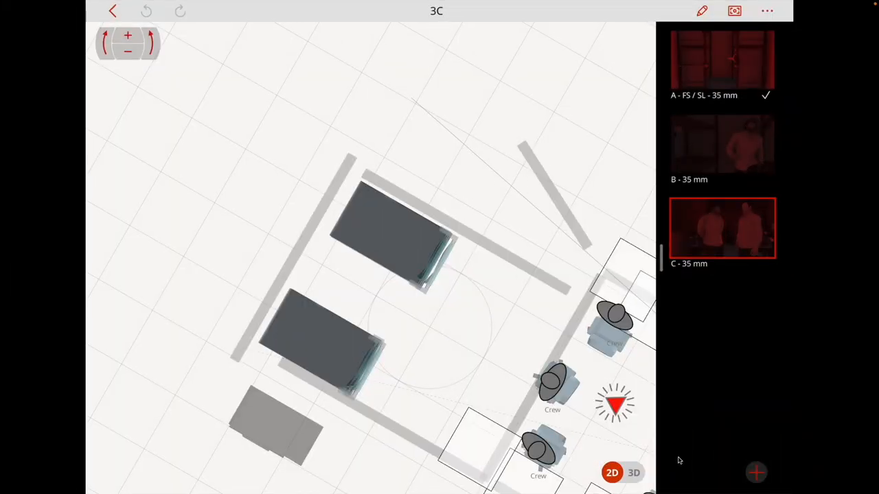
{"action": "left_click_drag", "start_coordinate": [680, 460], "coordinate": [442, 255]}
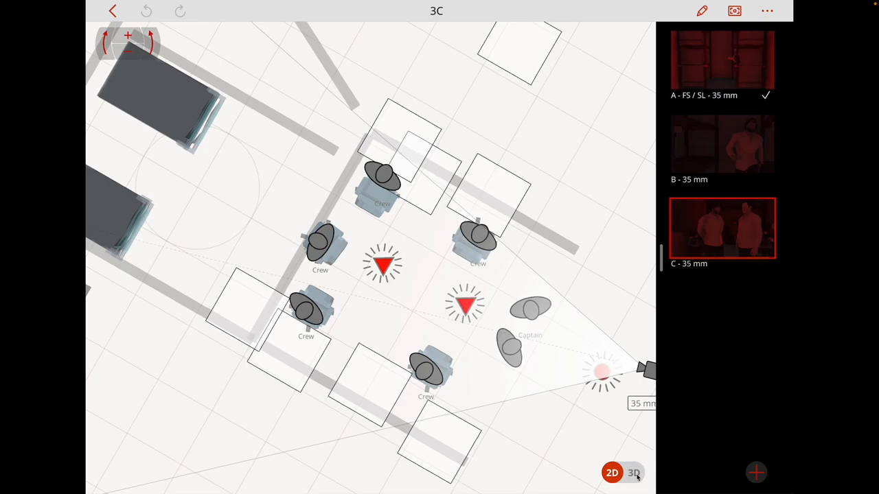
{"action": "left_click", "coordinate": [637, 472]}
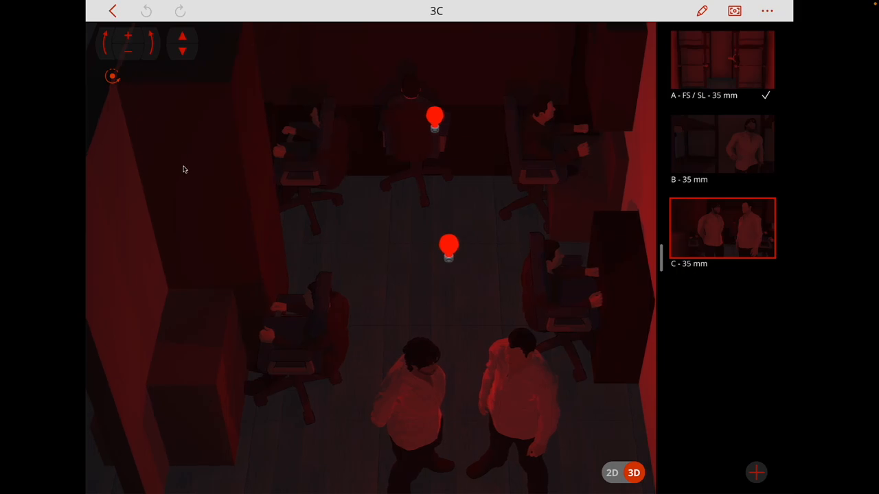
{"action": "mouse_move", "coordinate": [360, 327]}
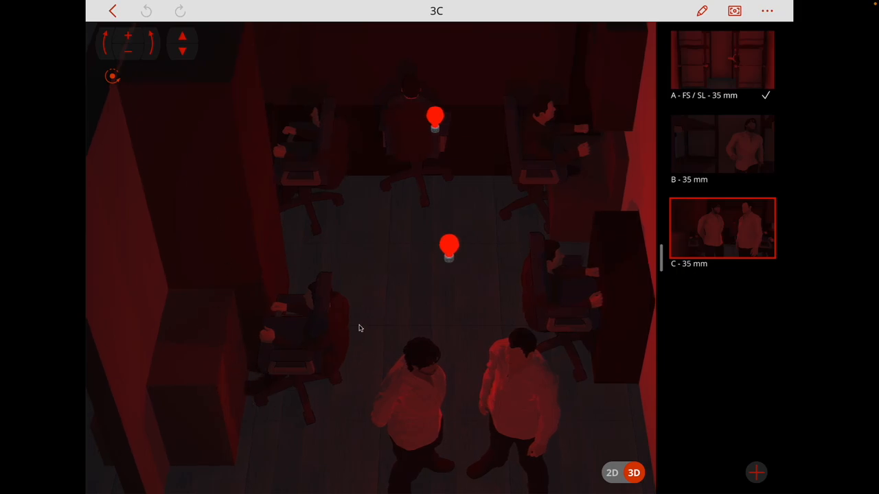
{"action": "mouse_move", "coordinate": [591, 164]}
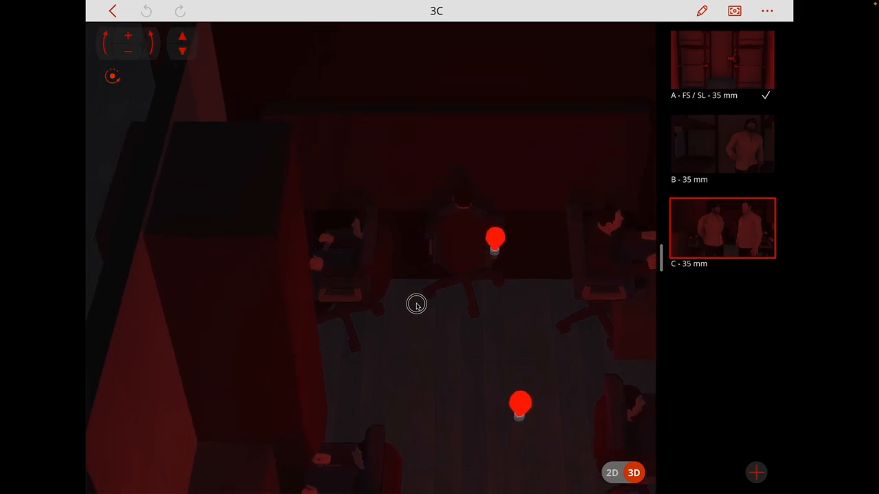
{"action": "left_click_drag", "start_coordinate": [415, 304], "coordinate": [441, 334]}
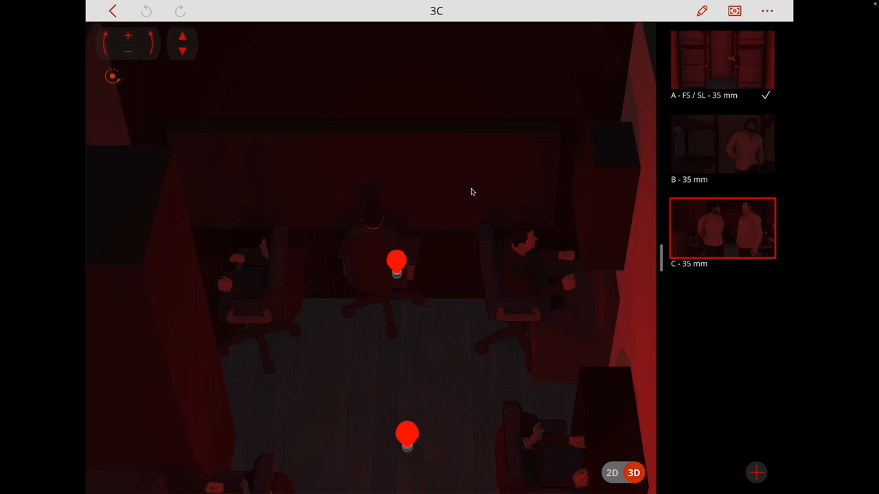
{"action": "mouse_move", "coordinate": [365, 389]}
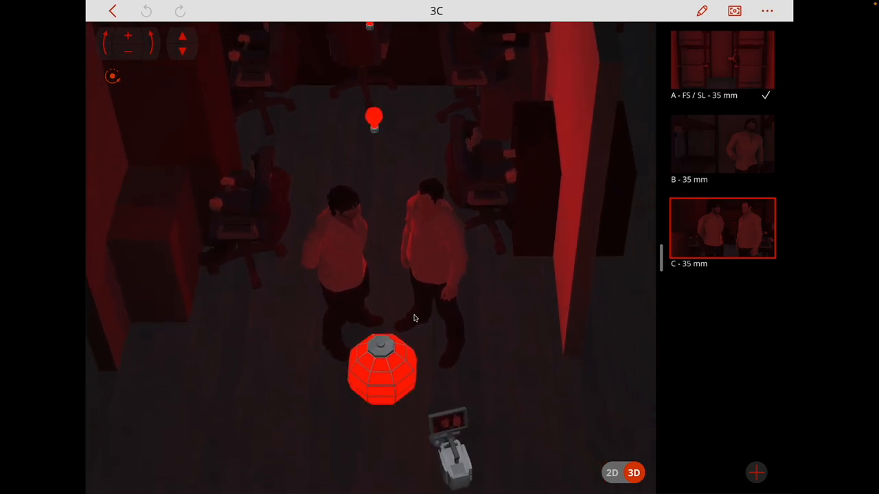
{"action": "mouse_move", "coordinate": [480, 180]}
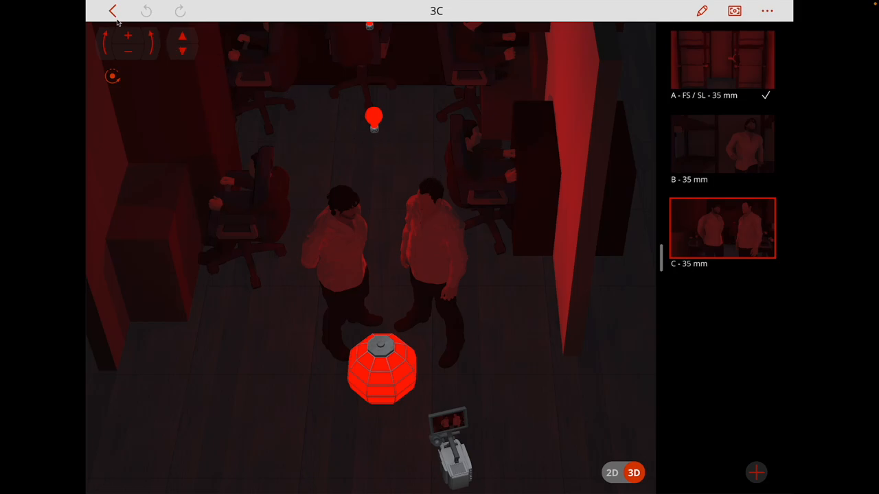
Open scene 1 EXT. Outside – Day and view through shot A's 11 mm camera.
{"action": "left_click", "coordinate": [111, 11]}
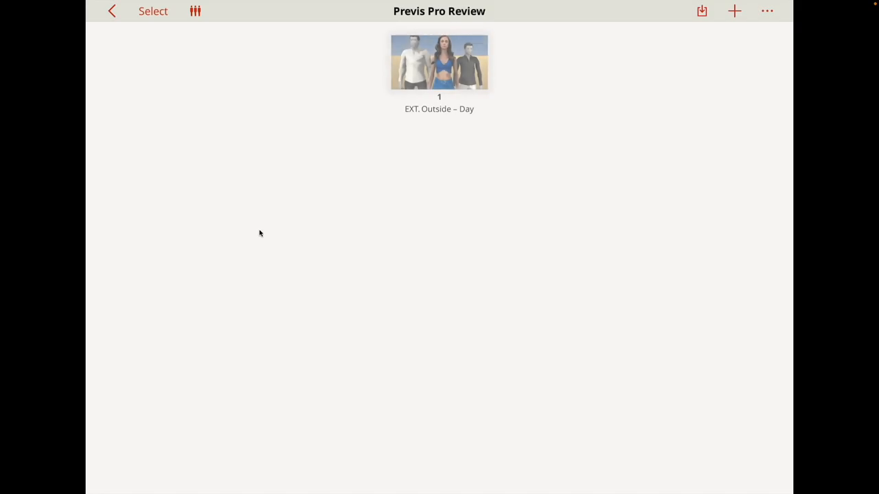
{"action": "left_click", "coordinate": [437, 65]}
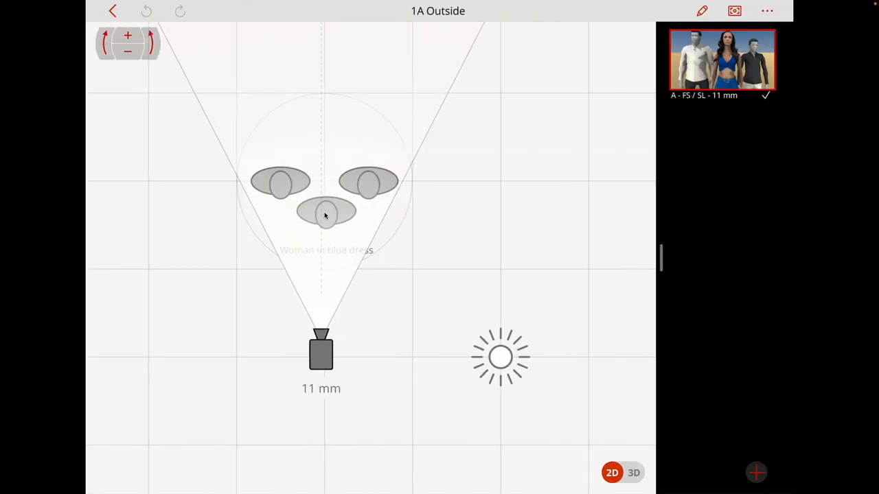
{"action": "left_click", "coordinate": [638, 472]}
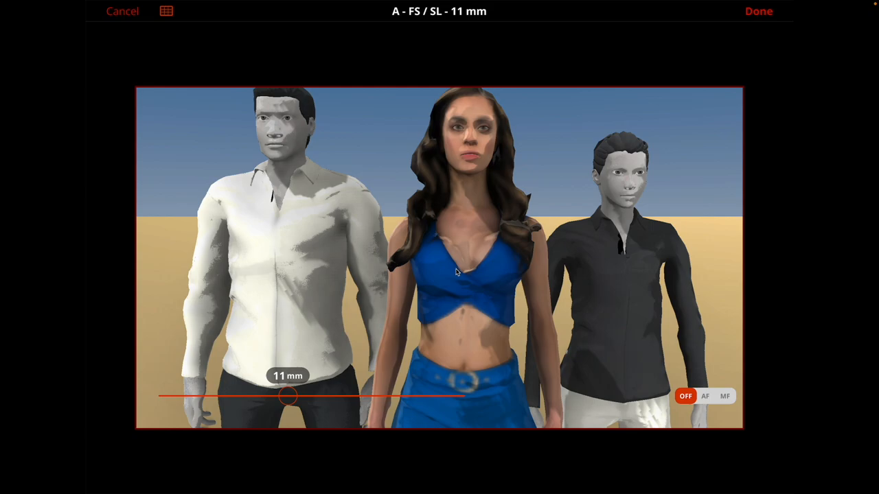
{"action": "mouse_move", "coordinate": [449, 270]}
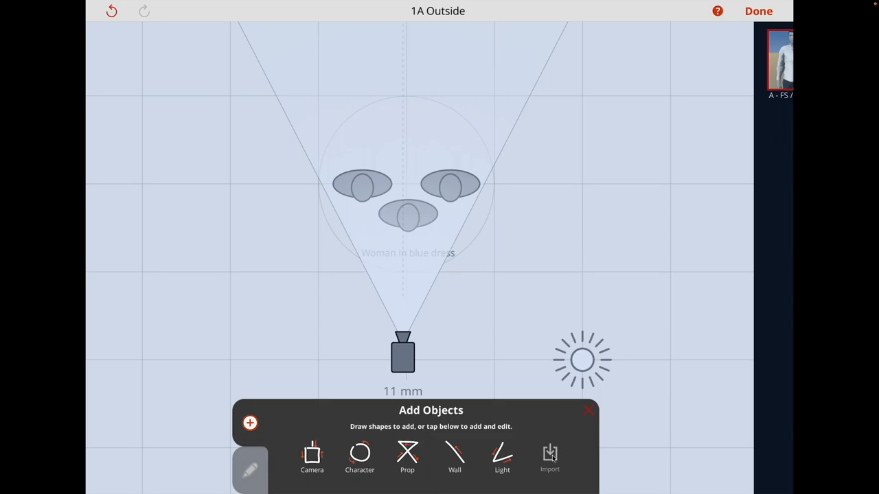
Open the Import Character dialog from the Add Objects panel.
{"action": "left_click", "coordinate": [549, 453]}
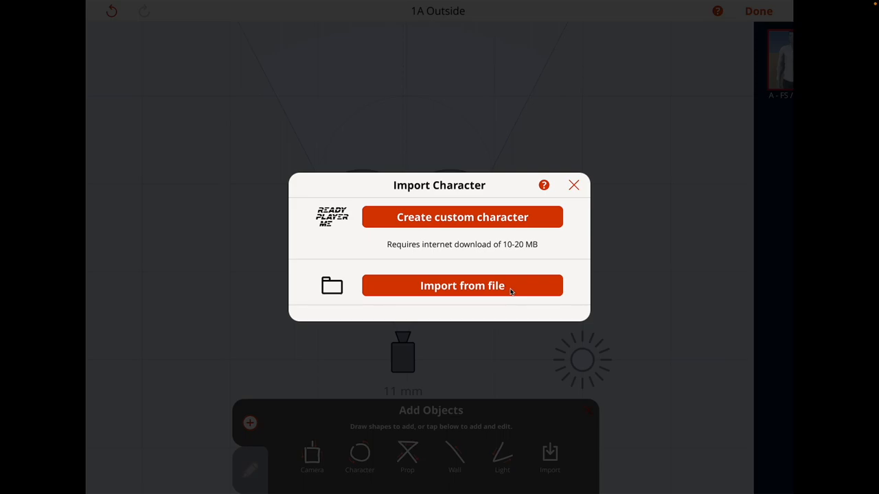
{"action": "mouse_move", "coordinate": [277, 389]}
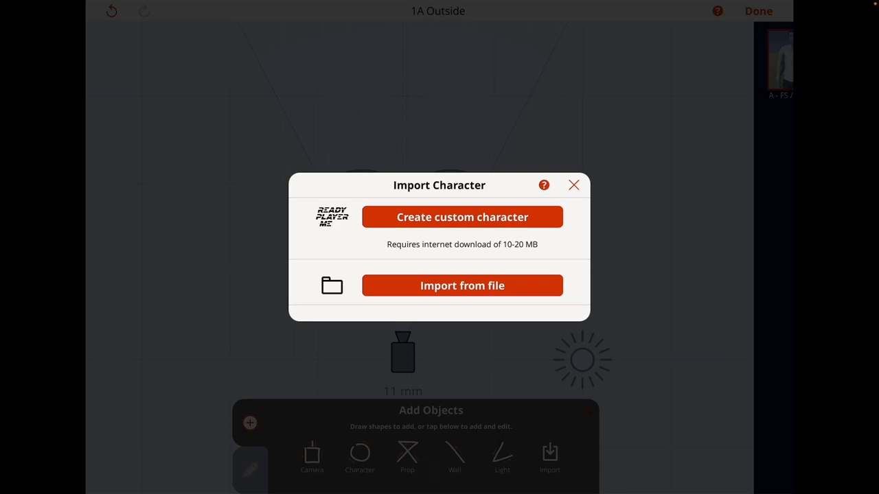
{"action": "mouse_move", "coordinate": [517, 284]}
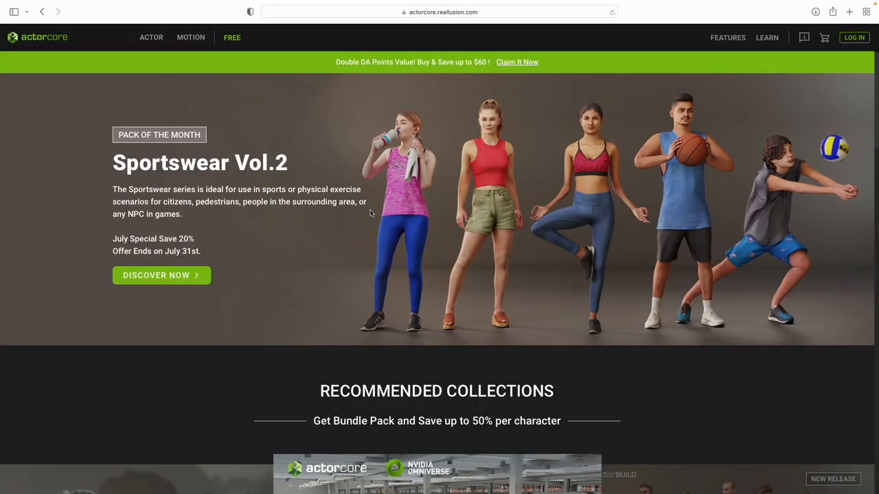
{"action": "scroll", "scroll_direction": "down", "scroll_amount": 3}
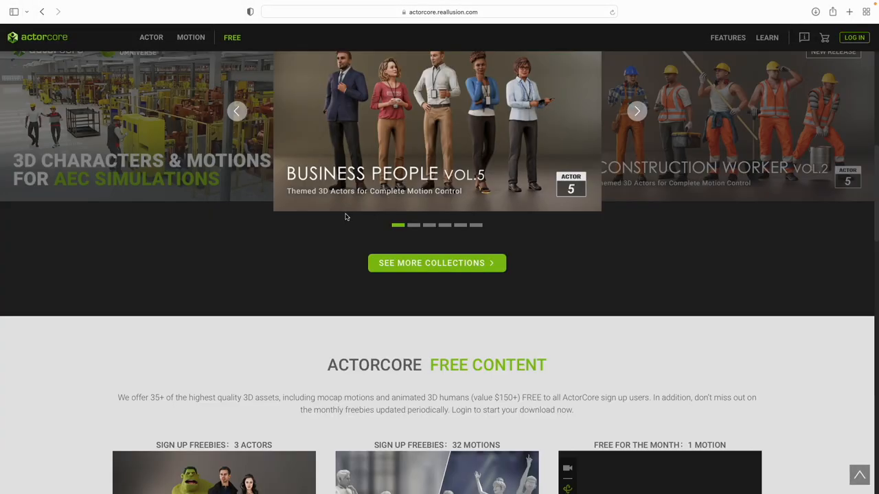
{"action": "scroll", "scroll_direction": "up", "scroll_amount": 3}
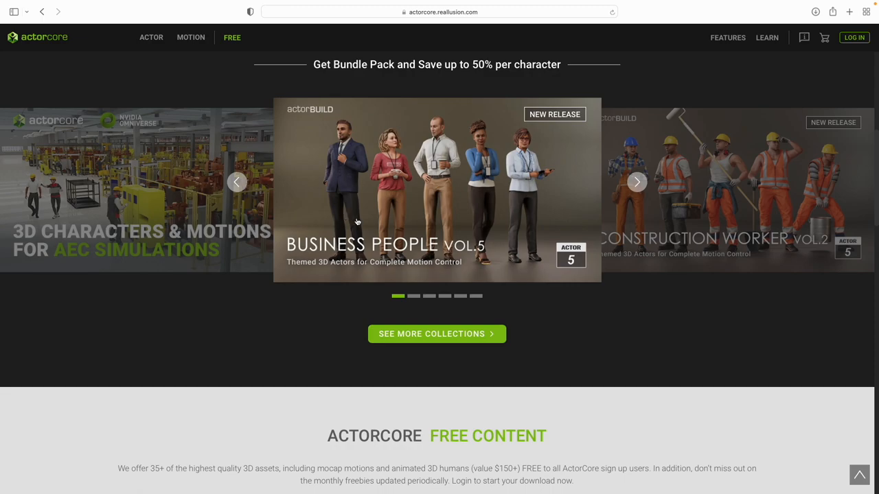
{"action": "scroll", "scroll_direction": "down", "scroll_amount": 3}
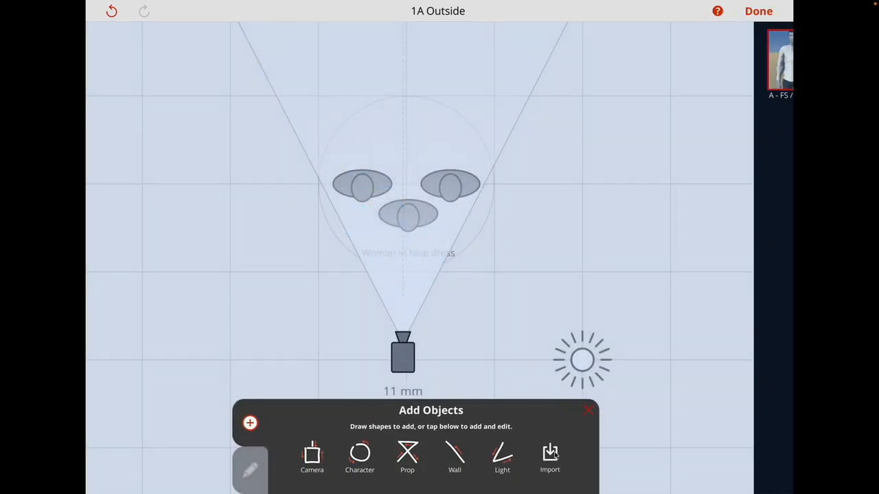
Choose 3D Character as the import type for the Outside scene.
{"action": "left_click", "coordinate": [548, 455]}
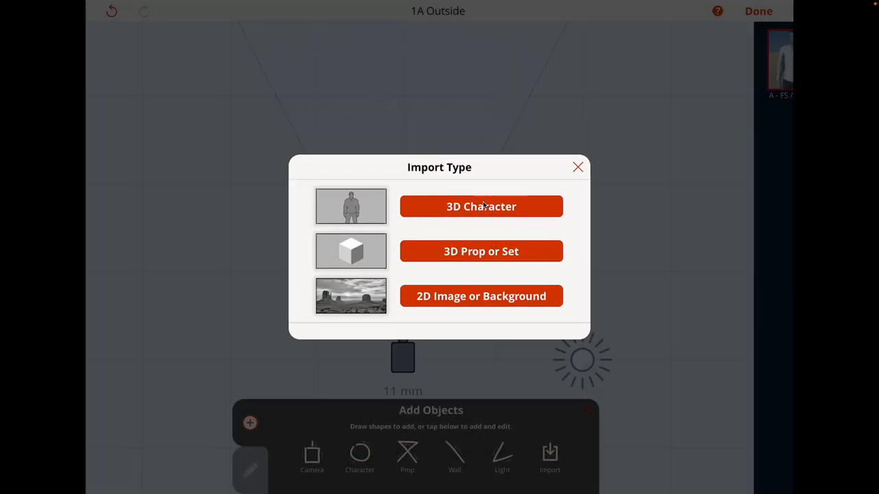
{"action": "left_click", "coordinate": [481, 206]}
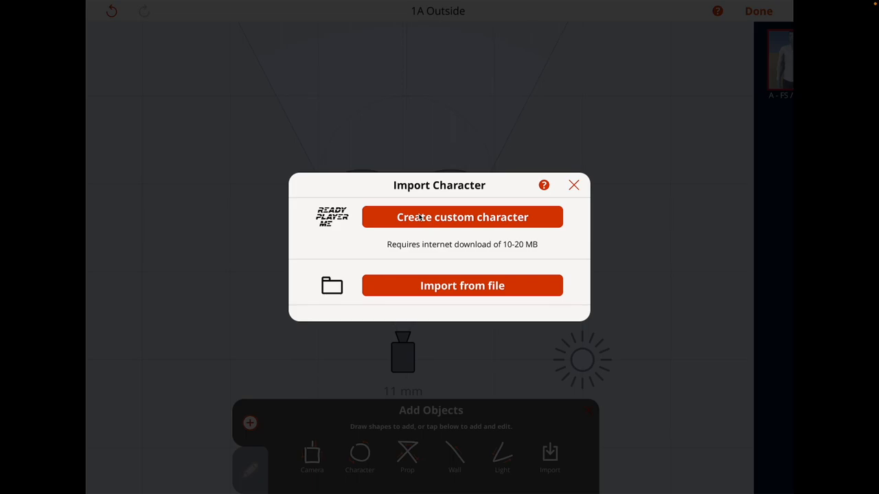
Build a dark-haired Ready Player Me avatar, skipping the selfie photo and account signup.
{"action": "left_click", "coordinate": [461, 217]}
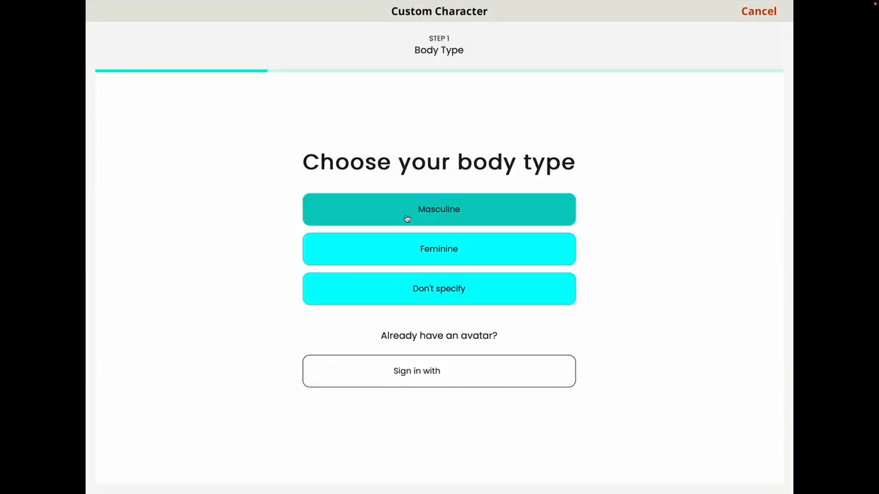
{"action": "left_click", "coordinate": [439, 209]}
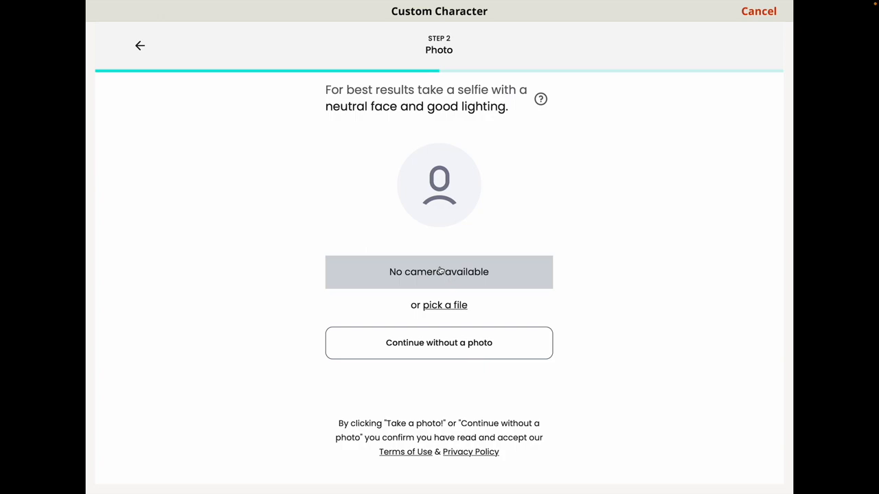
{"action": "mouse_move", "coordinate": [448, 347]}
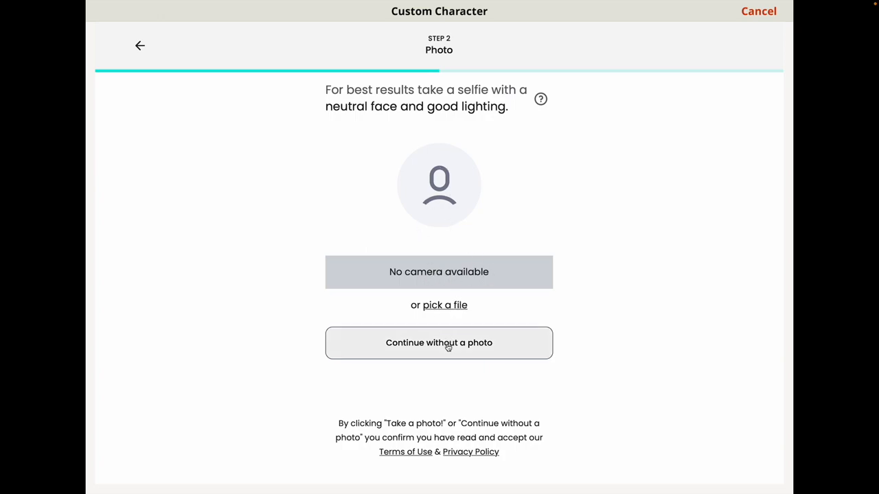
{"action": "left_click", "coordinate": [439, 343]}
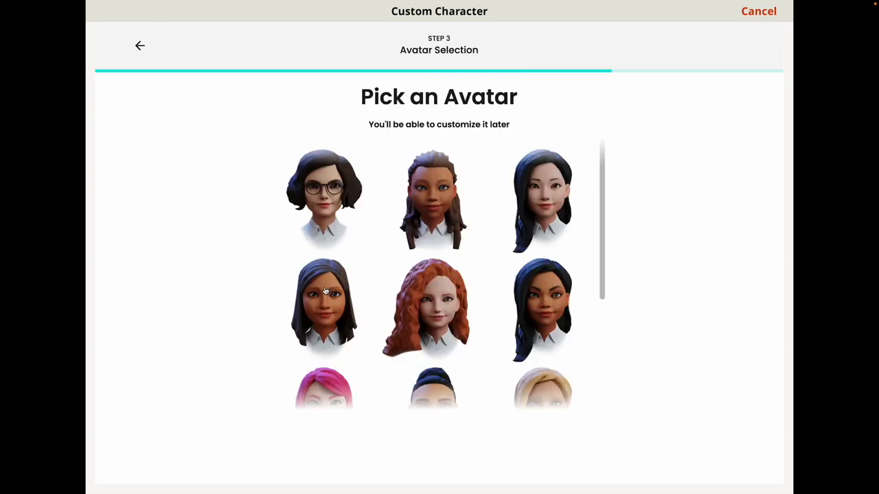
{"action": "left_click", "coordinate": [322, 305]}
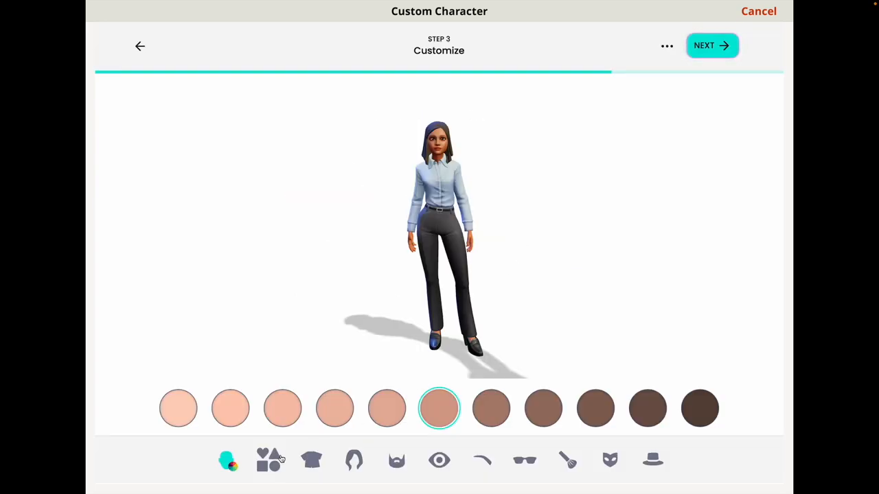
{"action": "left_click", "coordinate": [311, 462]}
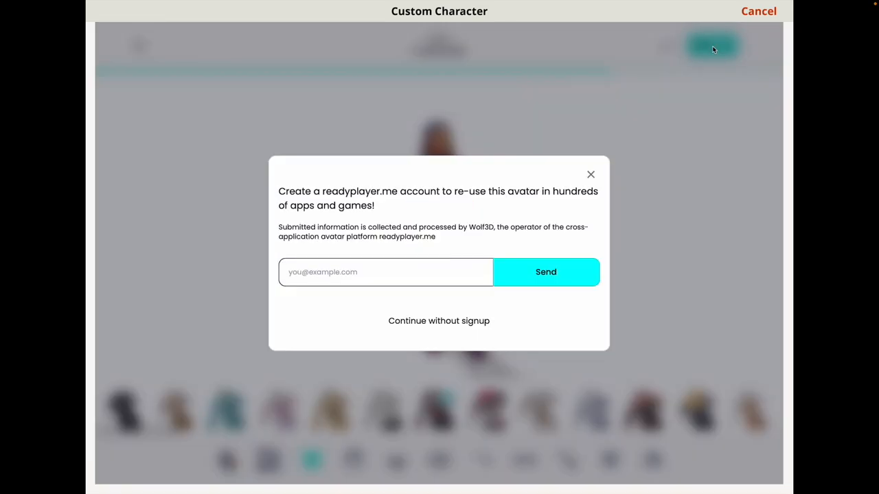
{"action": "left_click", "coordinate": [439, 320]}
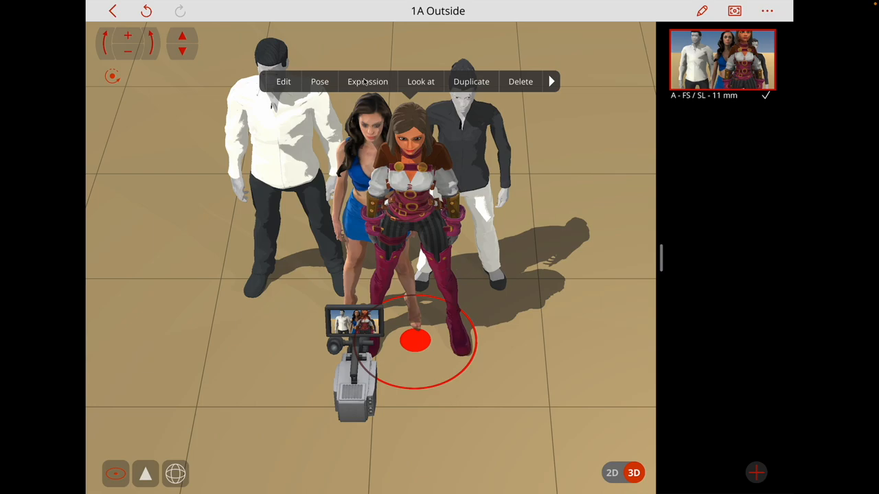
Browse the new character's General facial expressions, then return to the project list.
{"action": "left_click", "coordinate": [367, 81]}
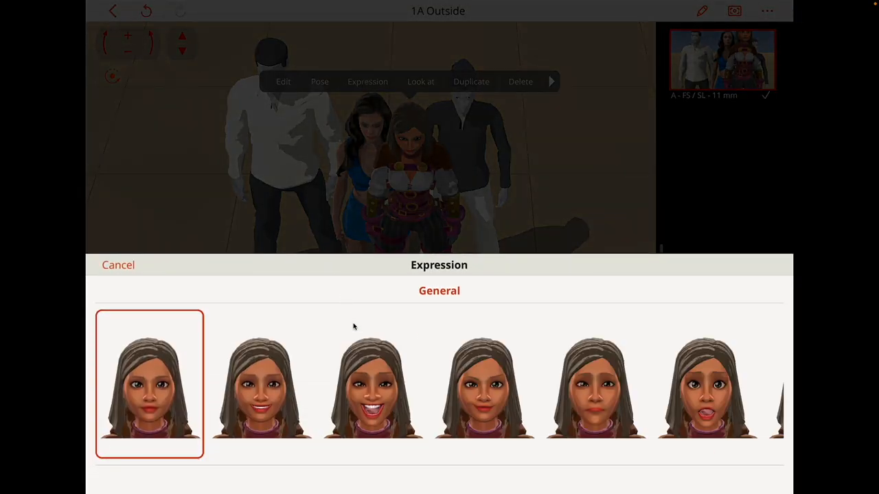
{"action": "mouse_move", "coordinate": [459, 361]}
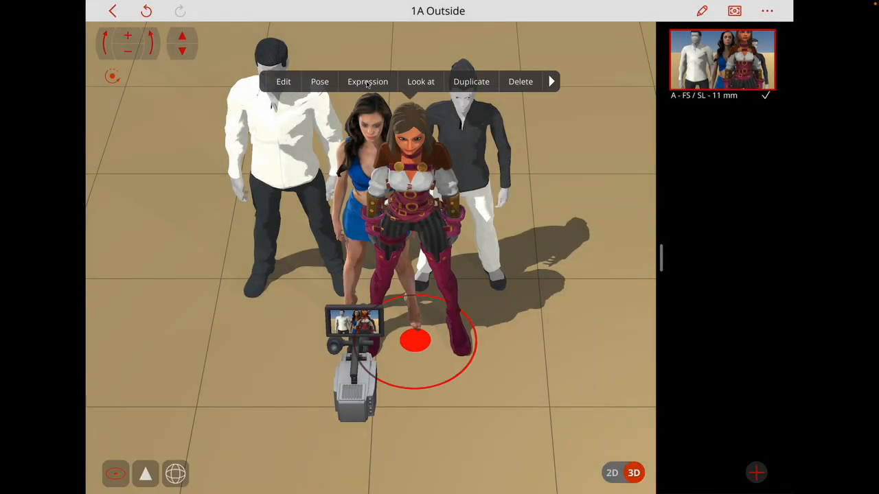
{"action": "left_click", "coordinate": [318, 81]}
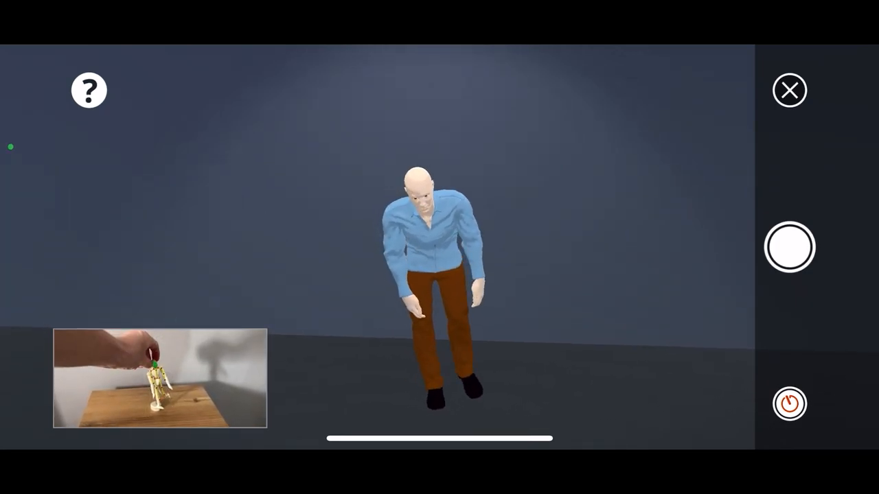
{"action": "left_click", "coordinate": [790, 90]}
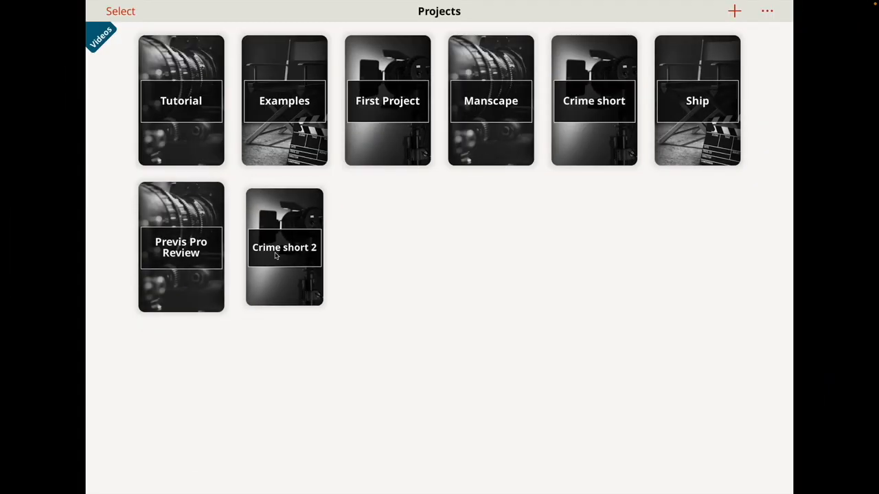
Open the Crime short 2 project and show its options menu.
{"action": "double_click", "coordinate": [284, 247]}
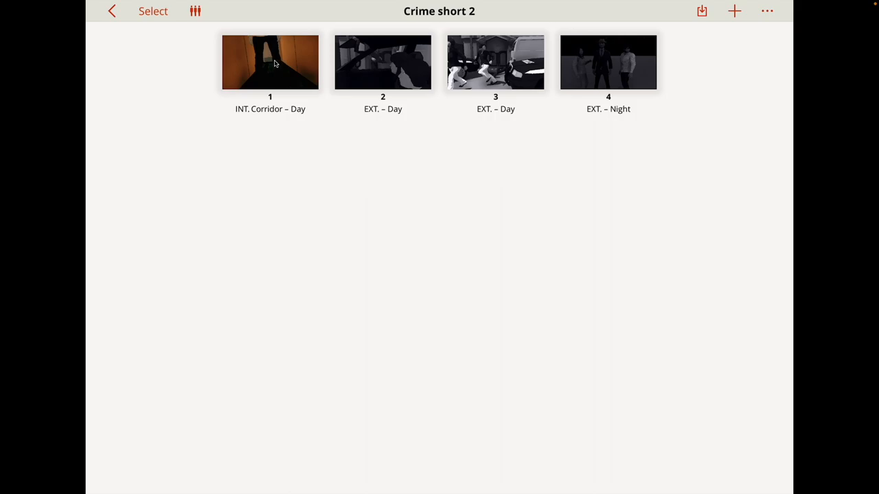
{"action": "mouse_move", "coordinate": [292, 64]}
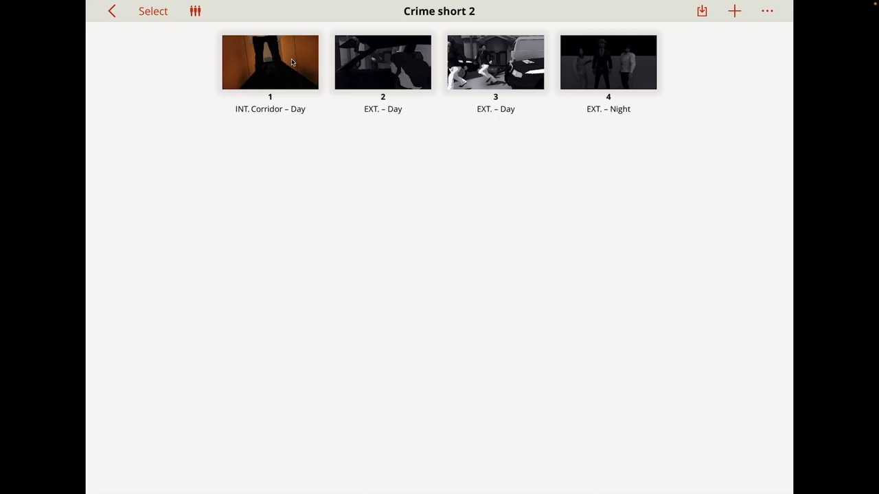
{"action": "mouse_move", "coordinate": [641, 81]}
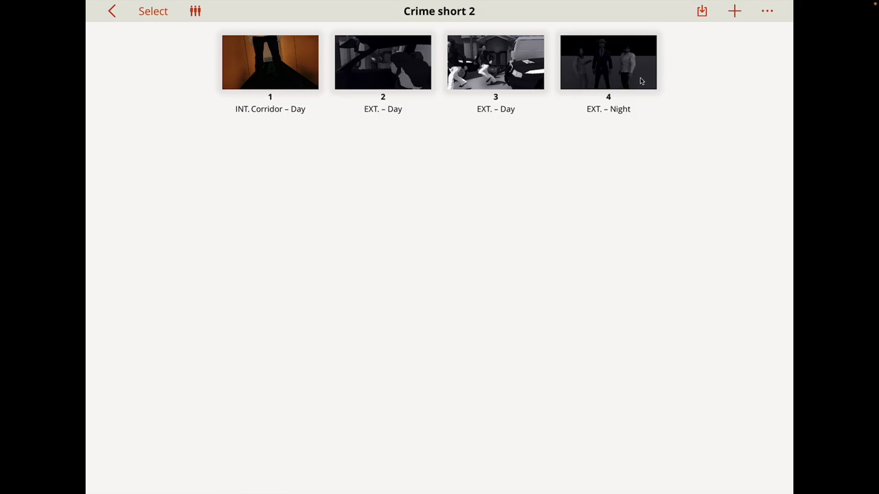
{"action": "left_click", "coordinate": [767, 10]}
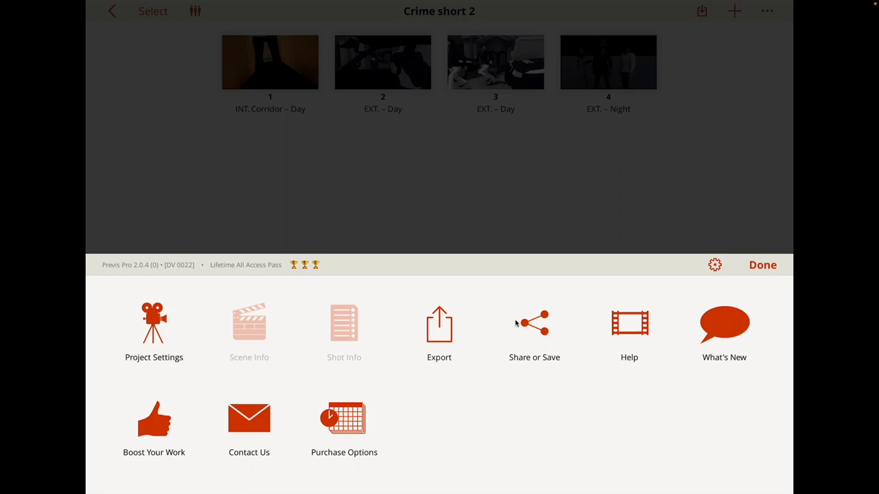
{"action": "mouse_move", "coordinate": [540, 332]}
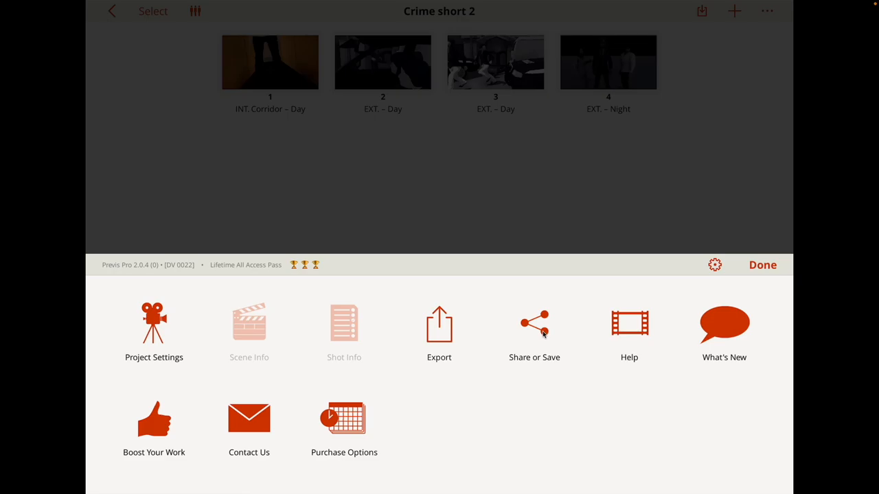
{"action": "mouse_move", "coordinate": [146, 323]}
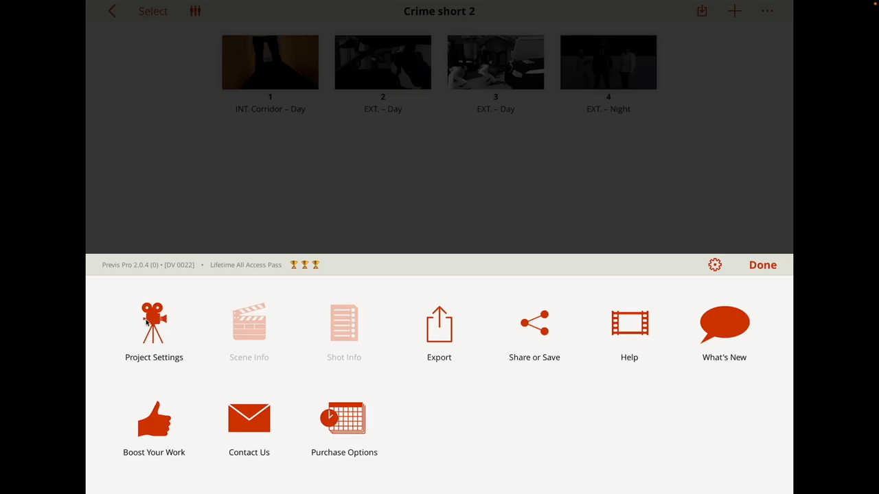
{"action": "left_click", "coordinate": [154, 327]}
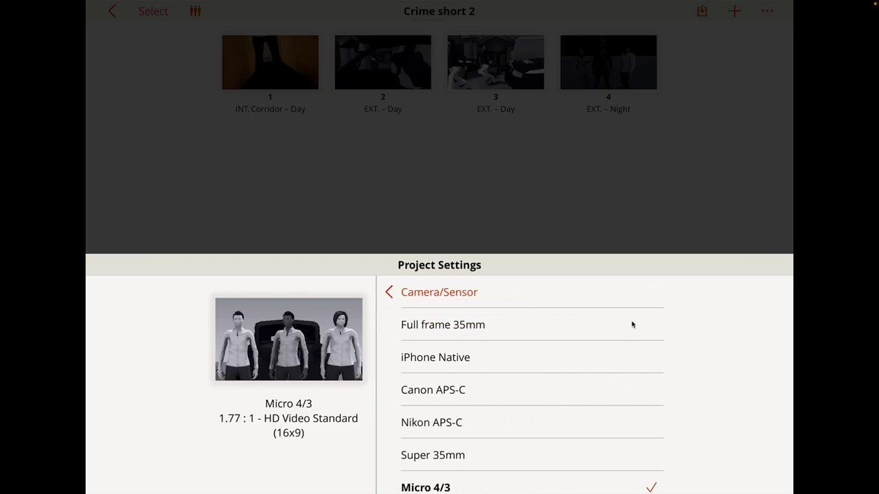
{"action": "mouse_move", "coordinate": [507, 371]}
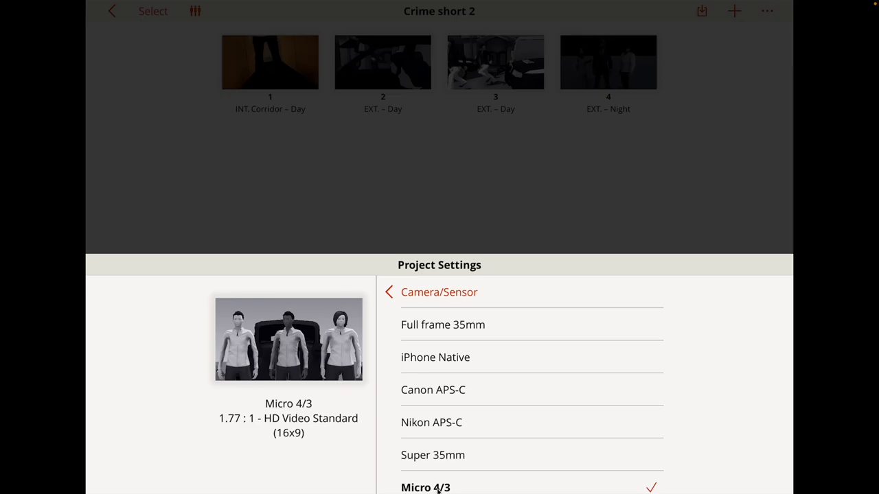
{"action": "left_click", "coordinate": [389, 292]}
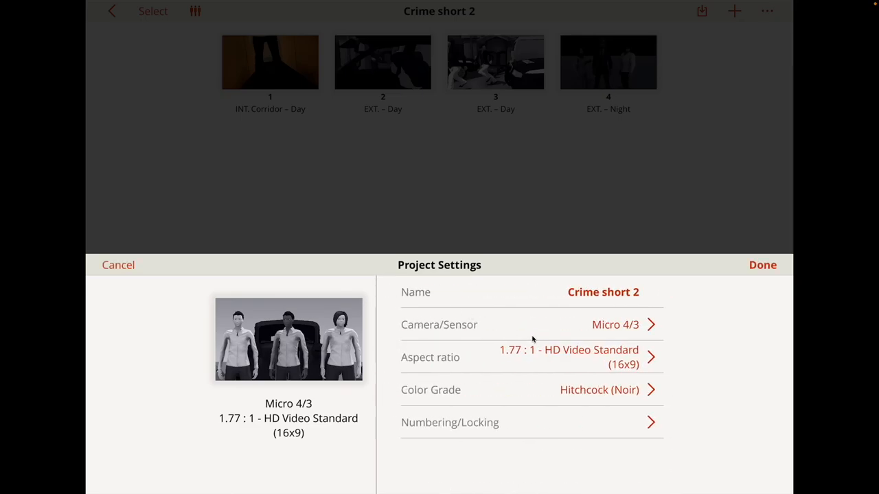
{"action": "left_click", "coordinate": [533, 357]}
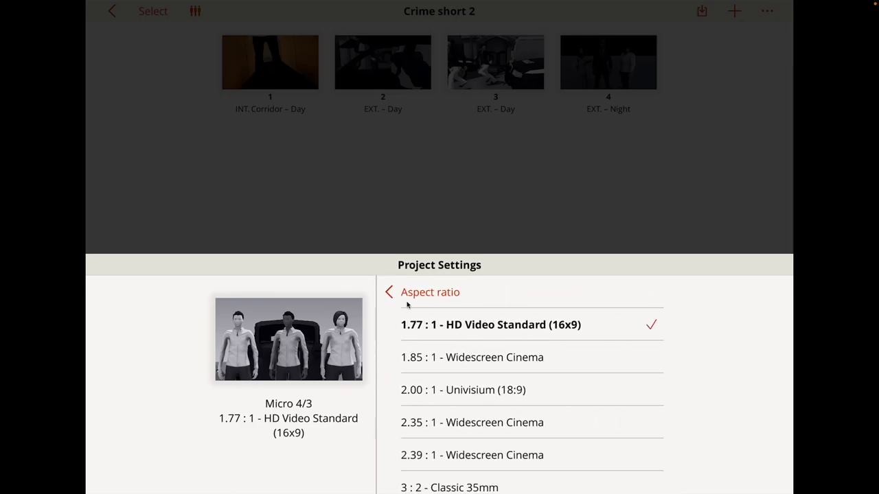
{"action": "left_click", "coordinate": [390, 292]}
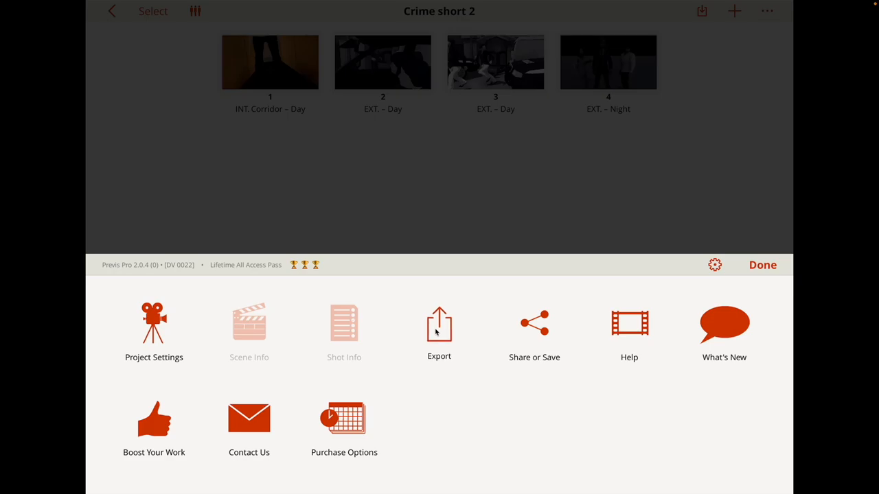
Open Export Options and pick the frame-only layout, keeping JPEG at High quality.
{"action": "left_click", "coordinate": [439, 327]}
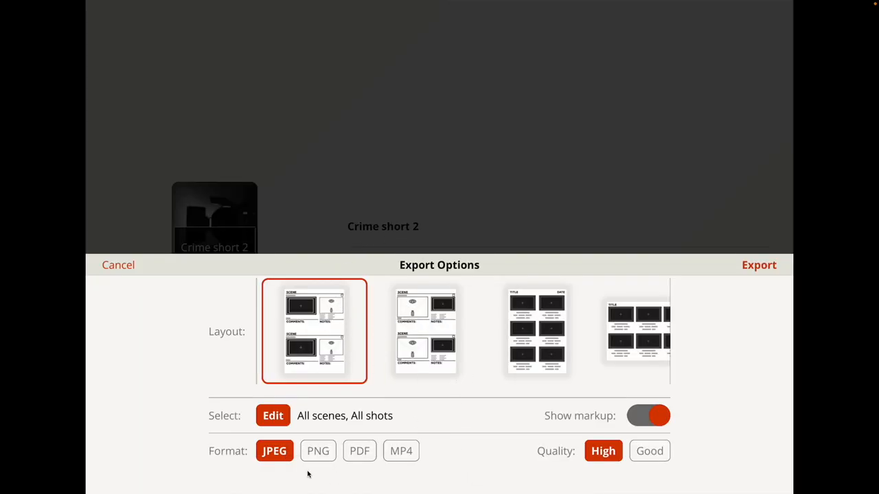
{"action": "mouse_move", "coordinate": [326, 468]}
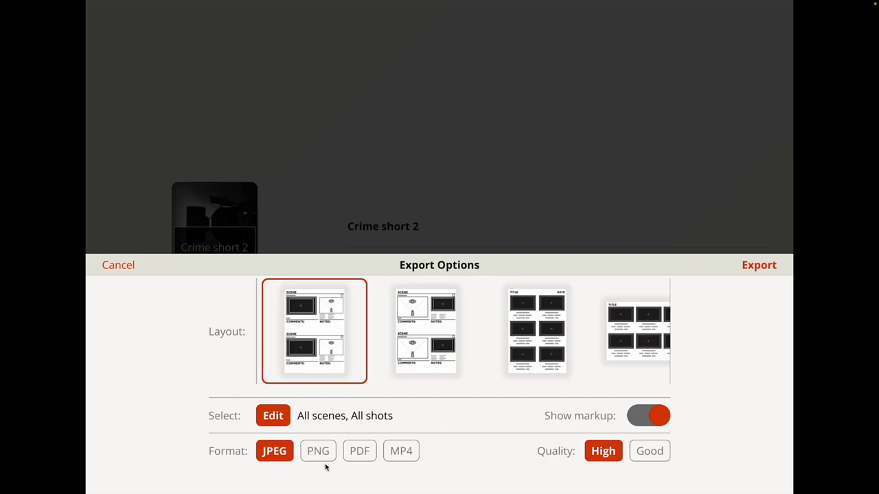
{"action": "mouse_move", "coordinate": [359, 459]}
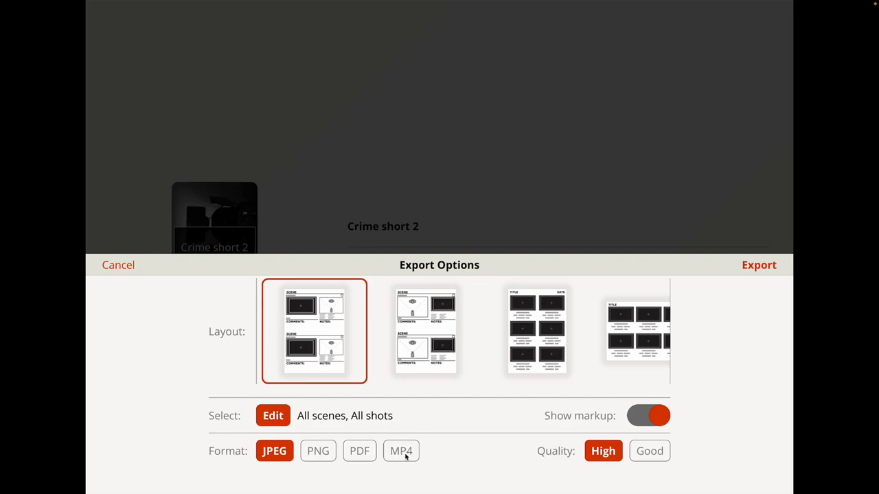
{"action": "mouse_move", "coordinate": [517, 333]}
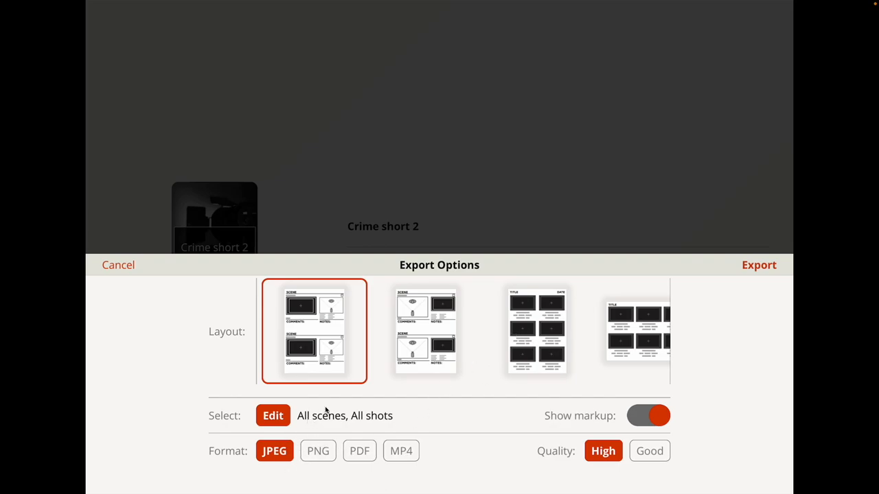
{"action": "mouse_move", "coordinate": [464, 349]}
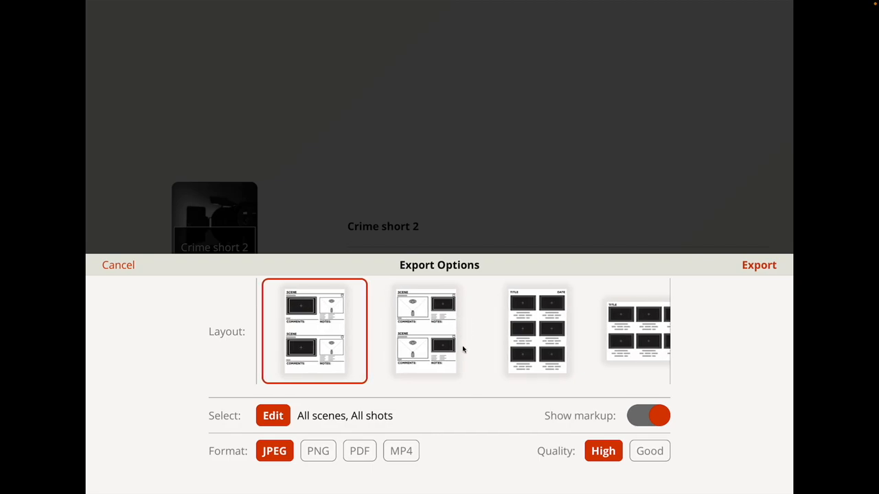
{"action": "mouse_move", "coordinate": [320, 313]}
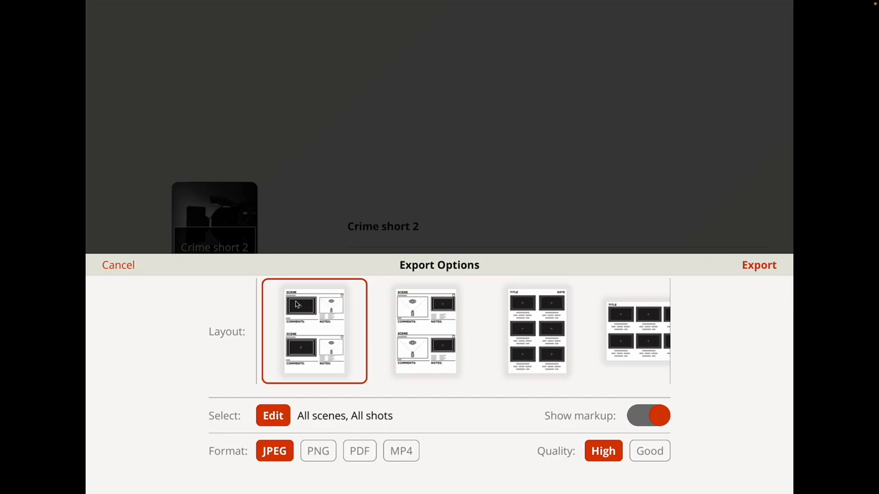
{"action": "mouse_move", "coordinate": [349, 298]}
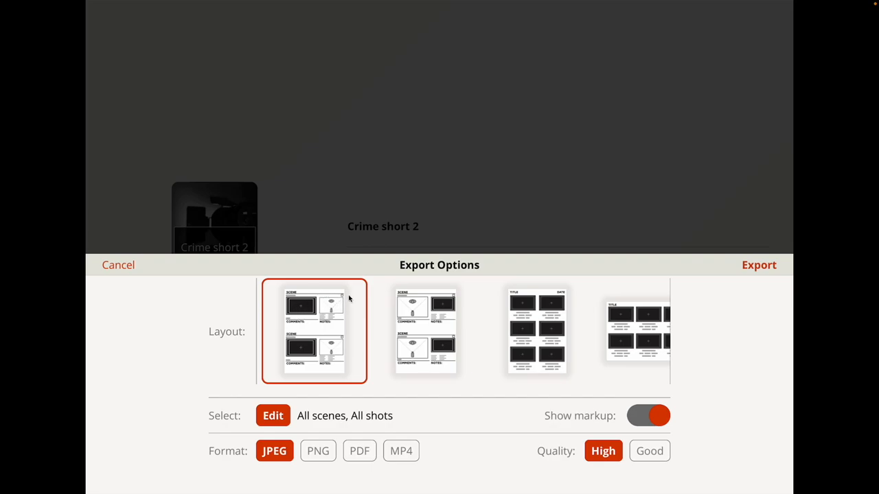
{"action": "mouse_move", "coordinate": [330, 316]}
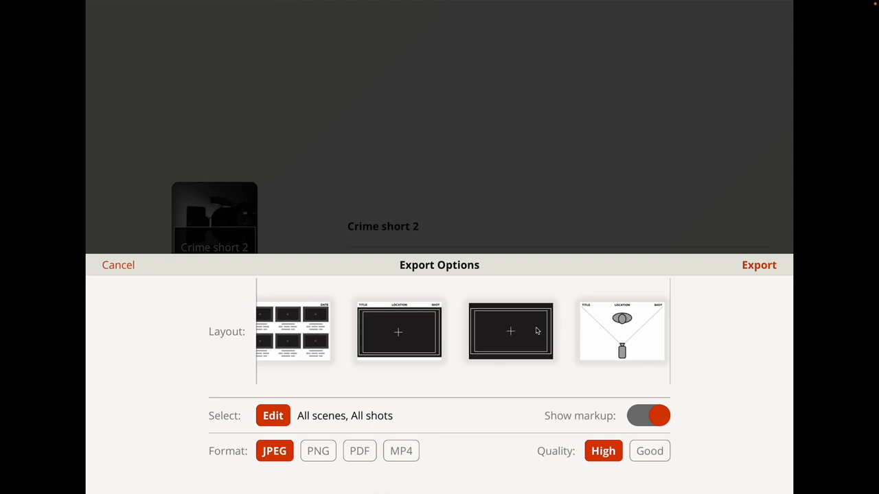
{"action": "mouse_move", "coordinate": [559, 330]}
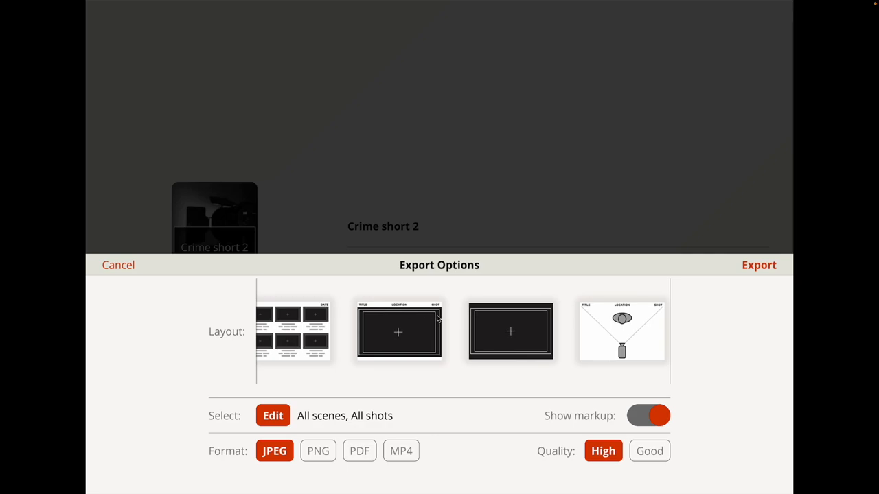
{"action": "left_click", "coordinate": [511, 332]}
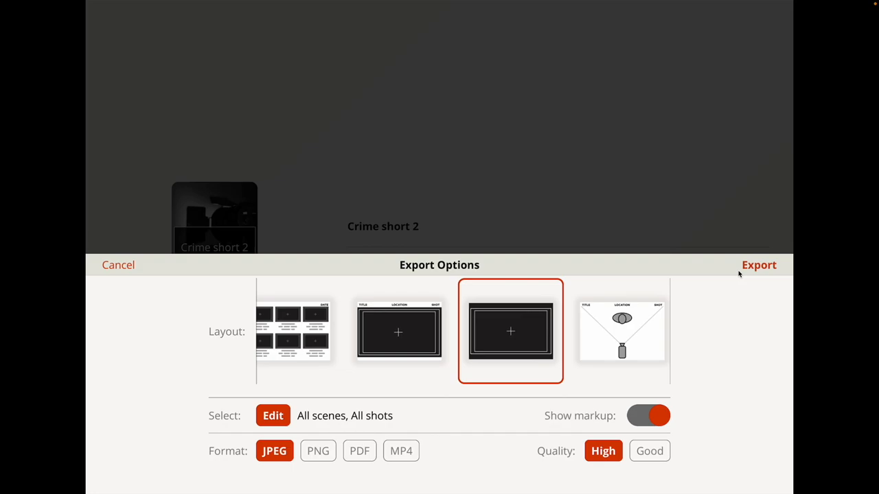
{"action": "mouse_move", "coordinate": [720, 274]}
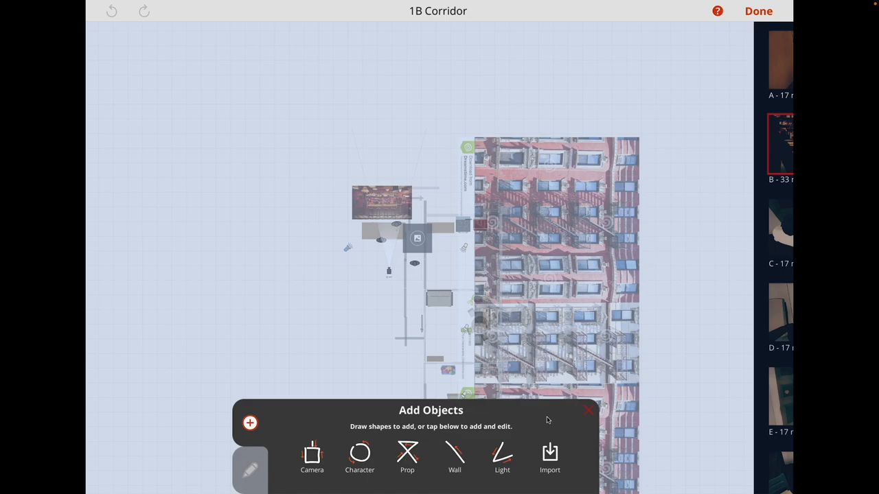
Leave markup and drag the light target so the shadow over the bar shifts.
{"action": "left_click", "coordinate": [408, 458]}
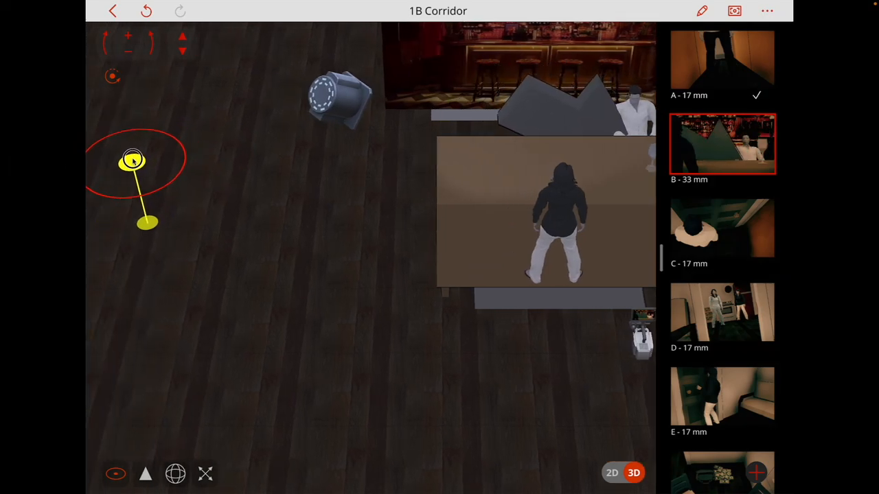
{"action": "left_click_drag", "start_coordinate": [133, 161], "coordinate": [118, 127]}
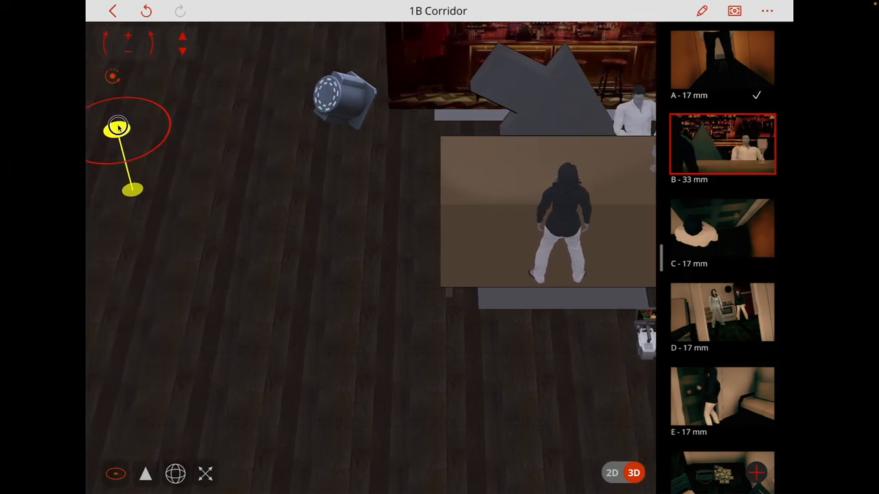
Finish the freehand circle-and-crosses markup on the 1B Corridor plan and return to Projects.
{"action": "left_click_drag", "start_coordinate": [118, 127], "coordinate": [155, 118]}
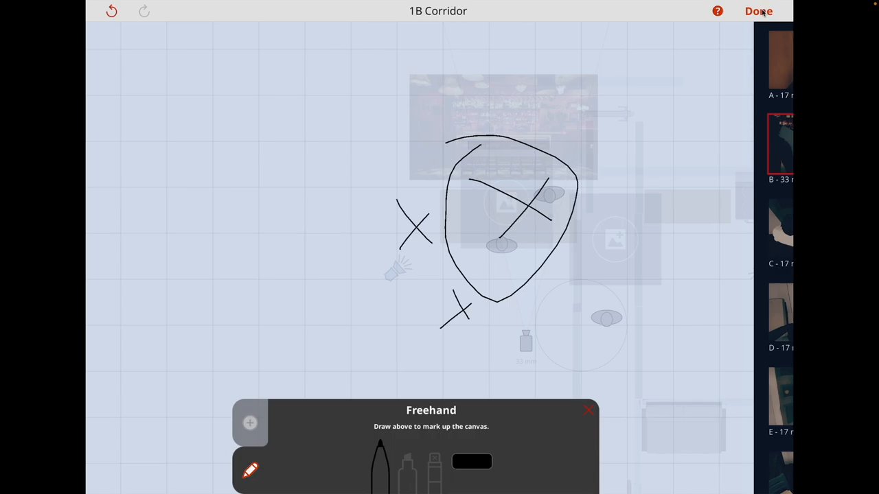
{"action": "left_click", "coordinate": [758, 11]}
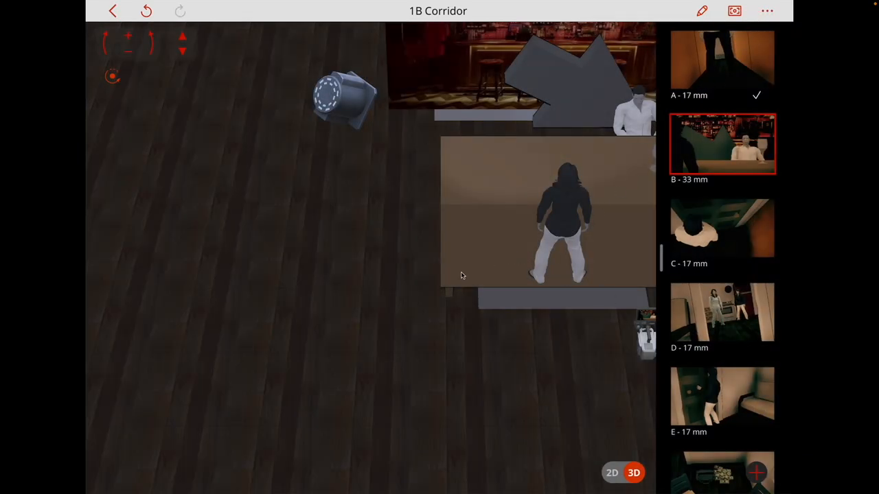
{"action": "mouse_move", "coordinate": [635, 160]}
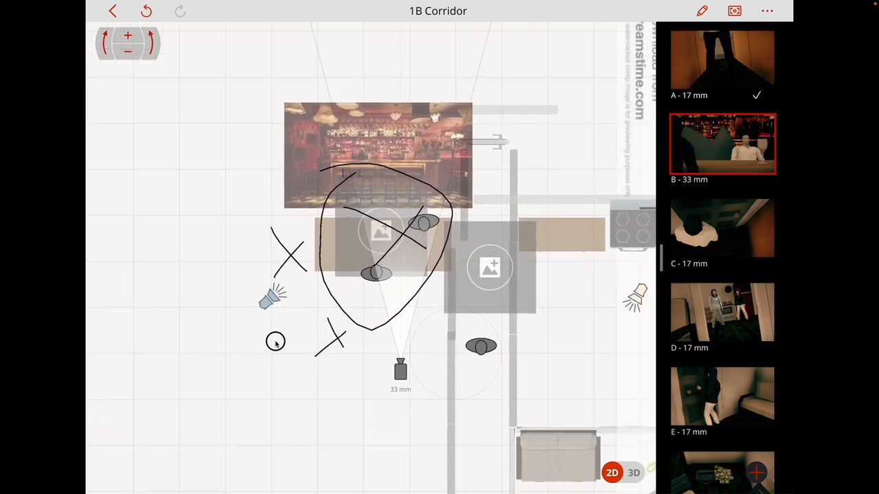
{"action": "left_click", "coordinate": [113, 12]}
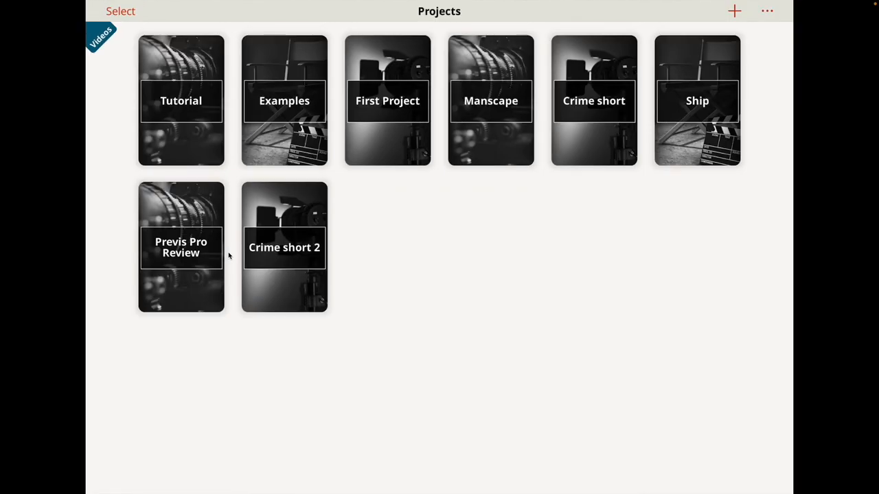